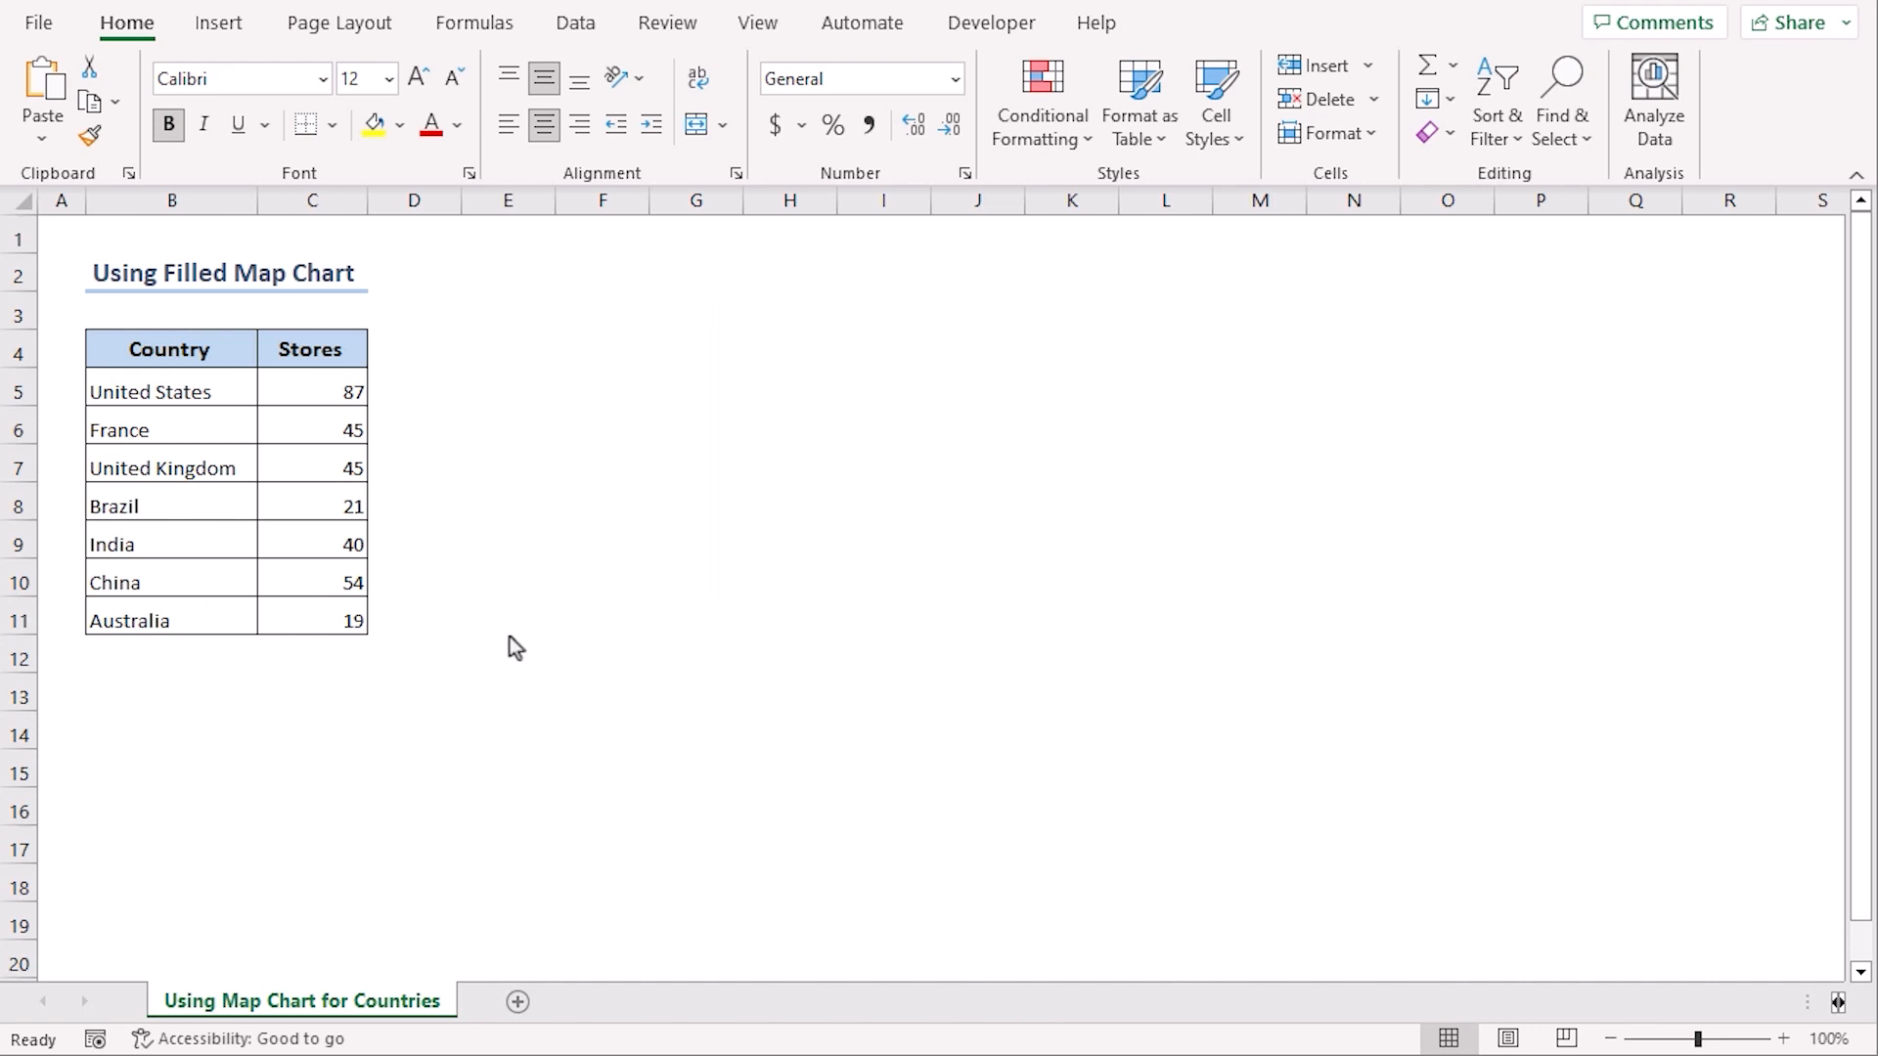
# Step: Insert a Filled Map chart from the Country/Stores table B4:C11
pyautogui.click(172, 349)
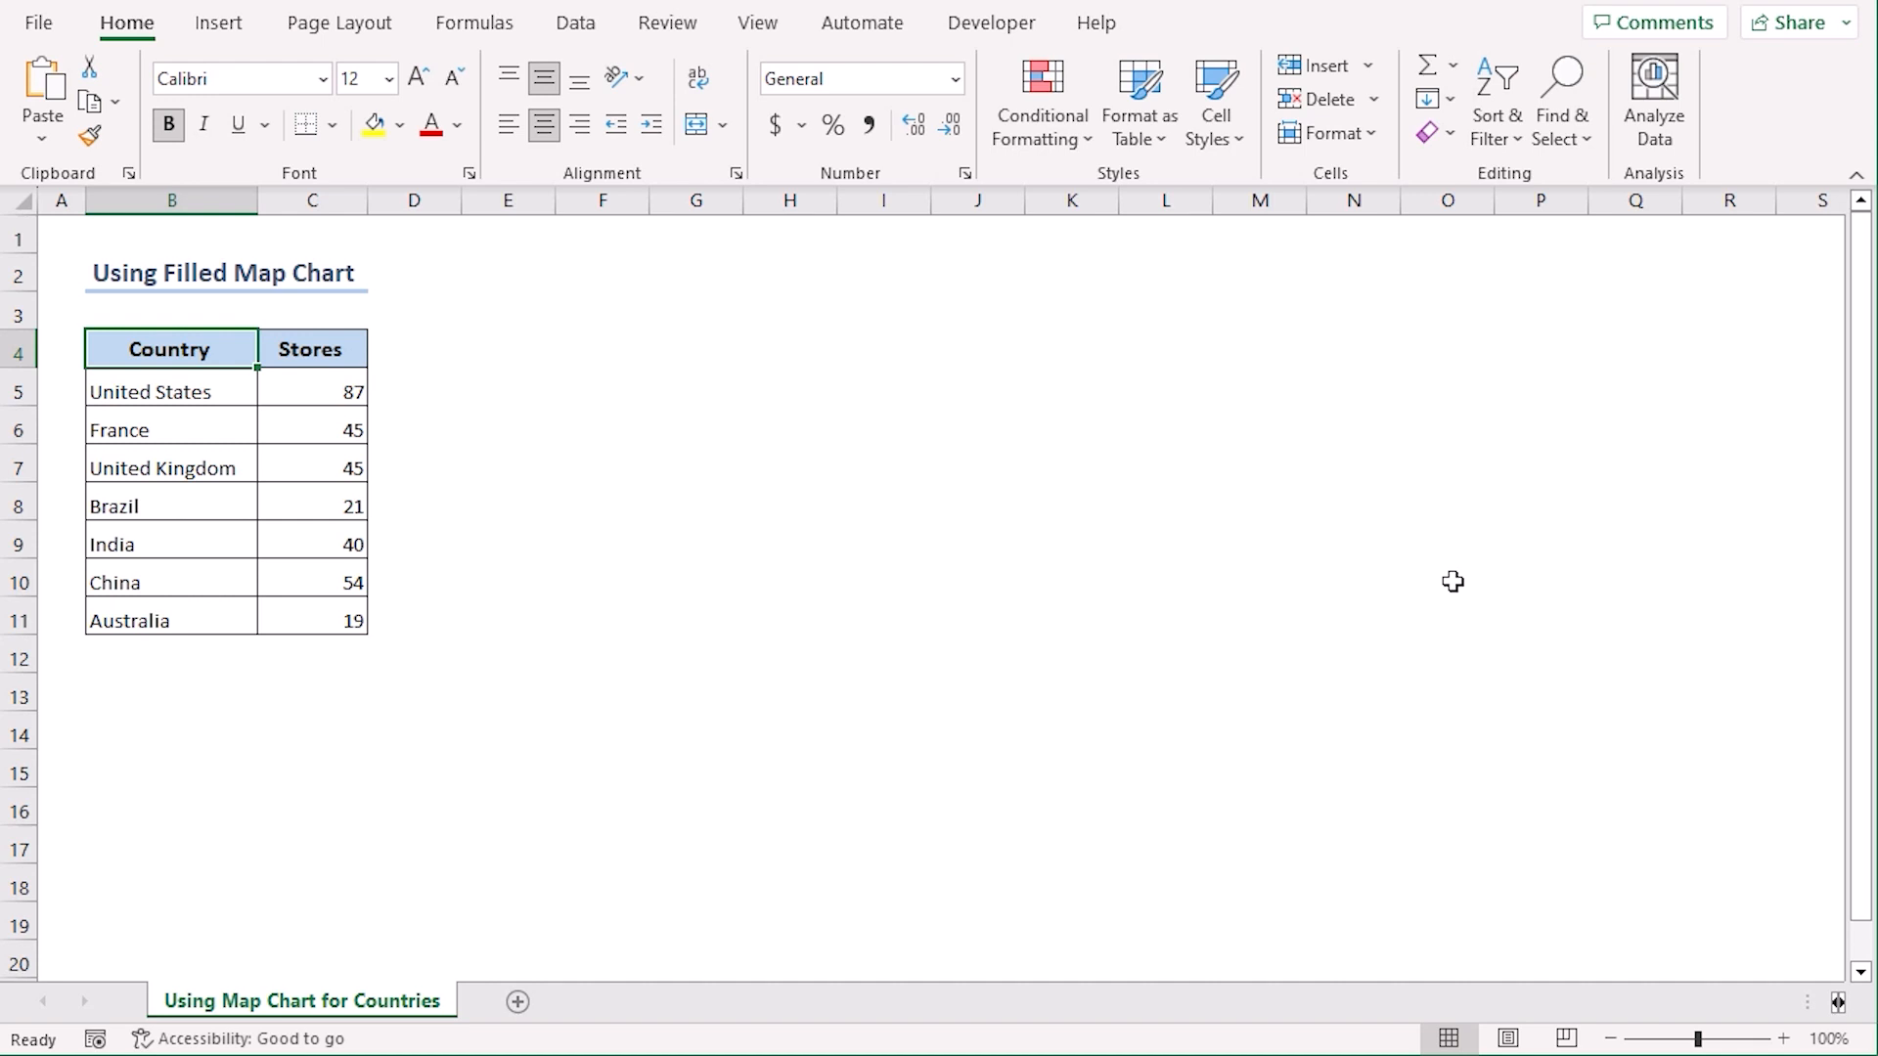
pyautogui.moveTo(530, 595)
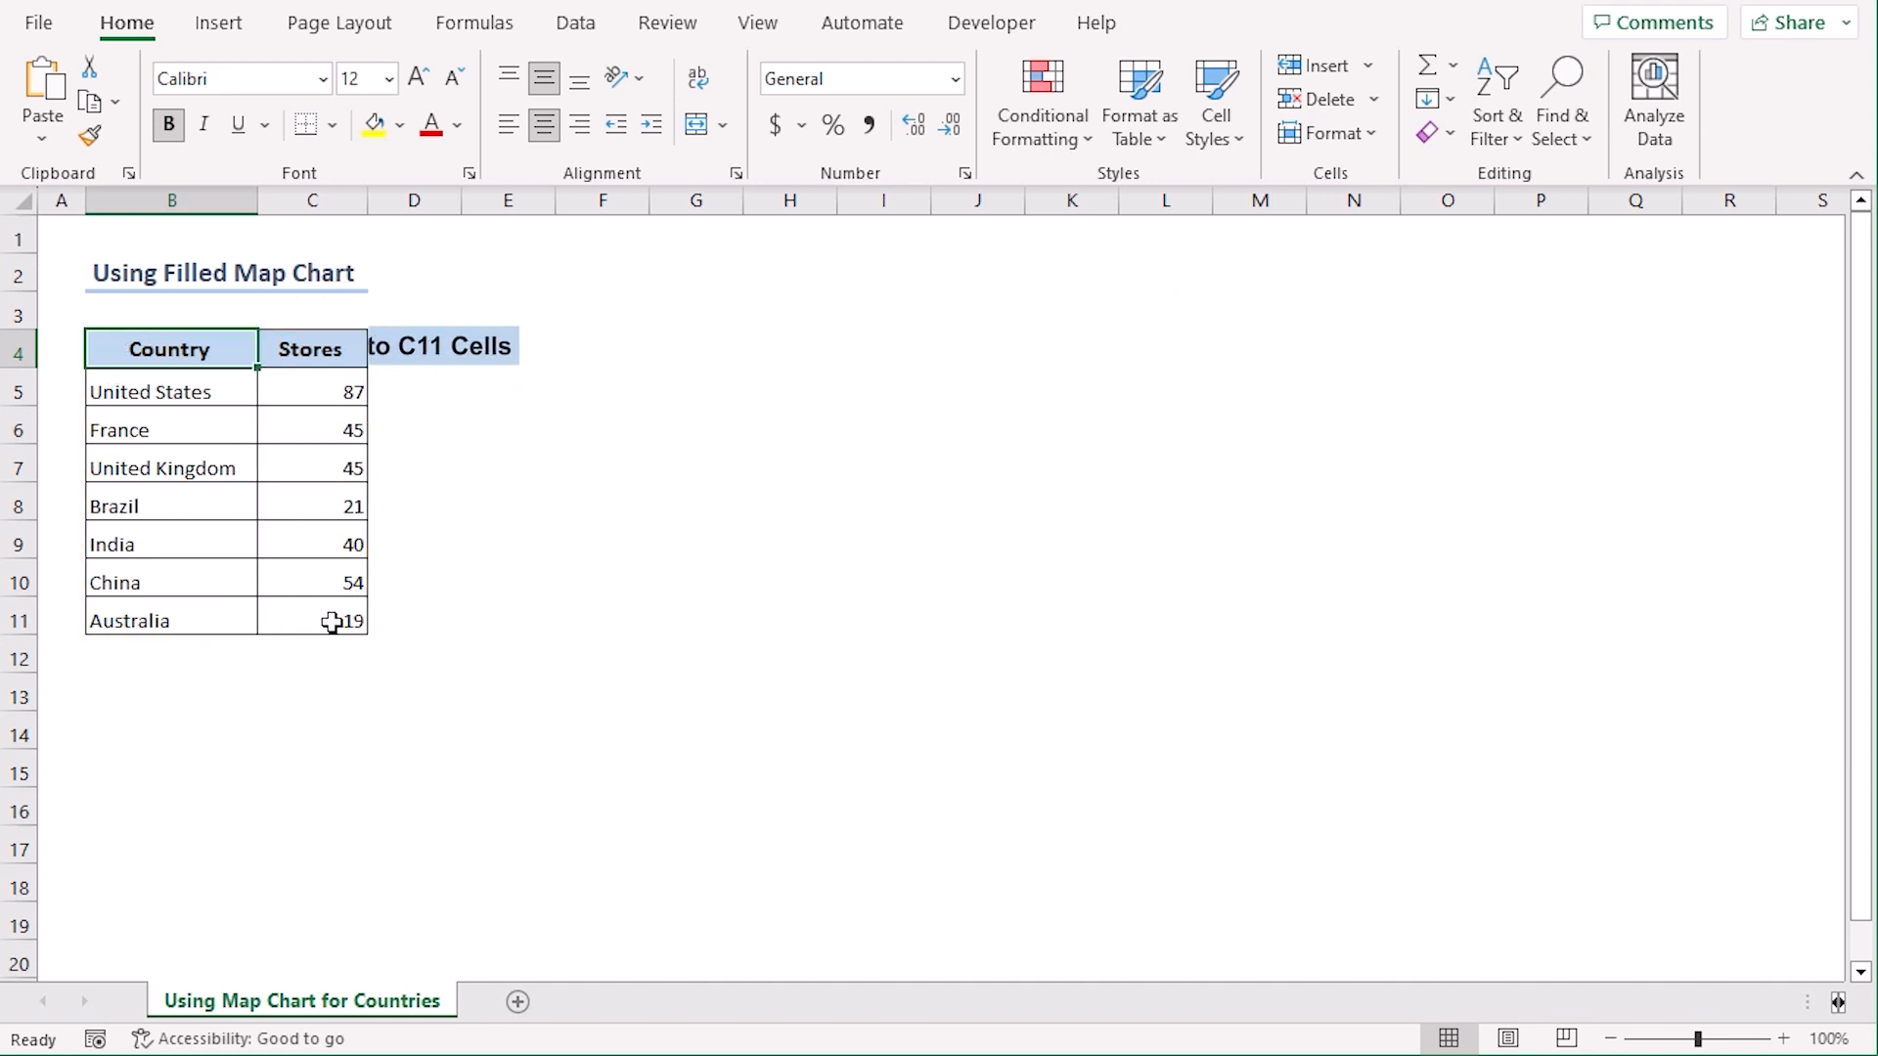
pyautogui.click(217, 21)
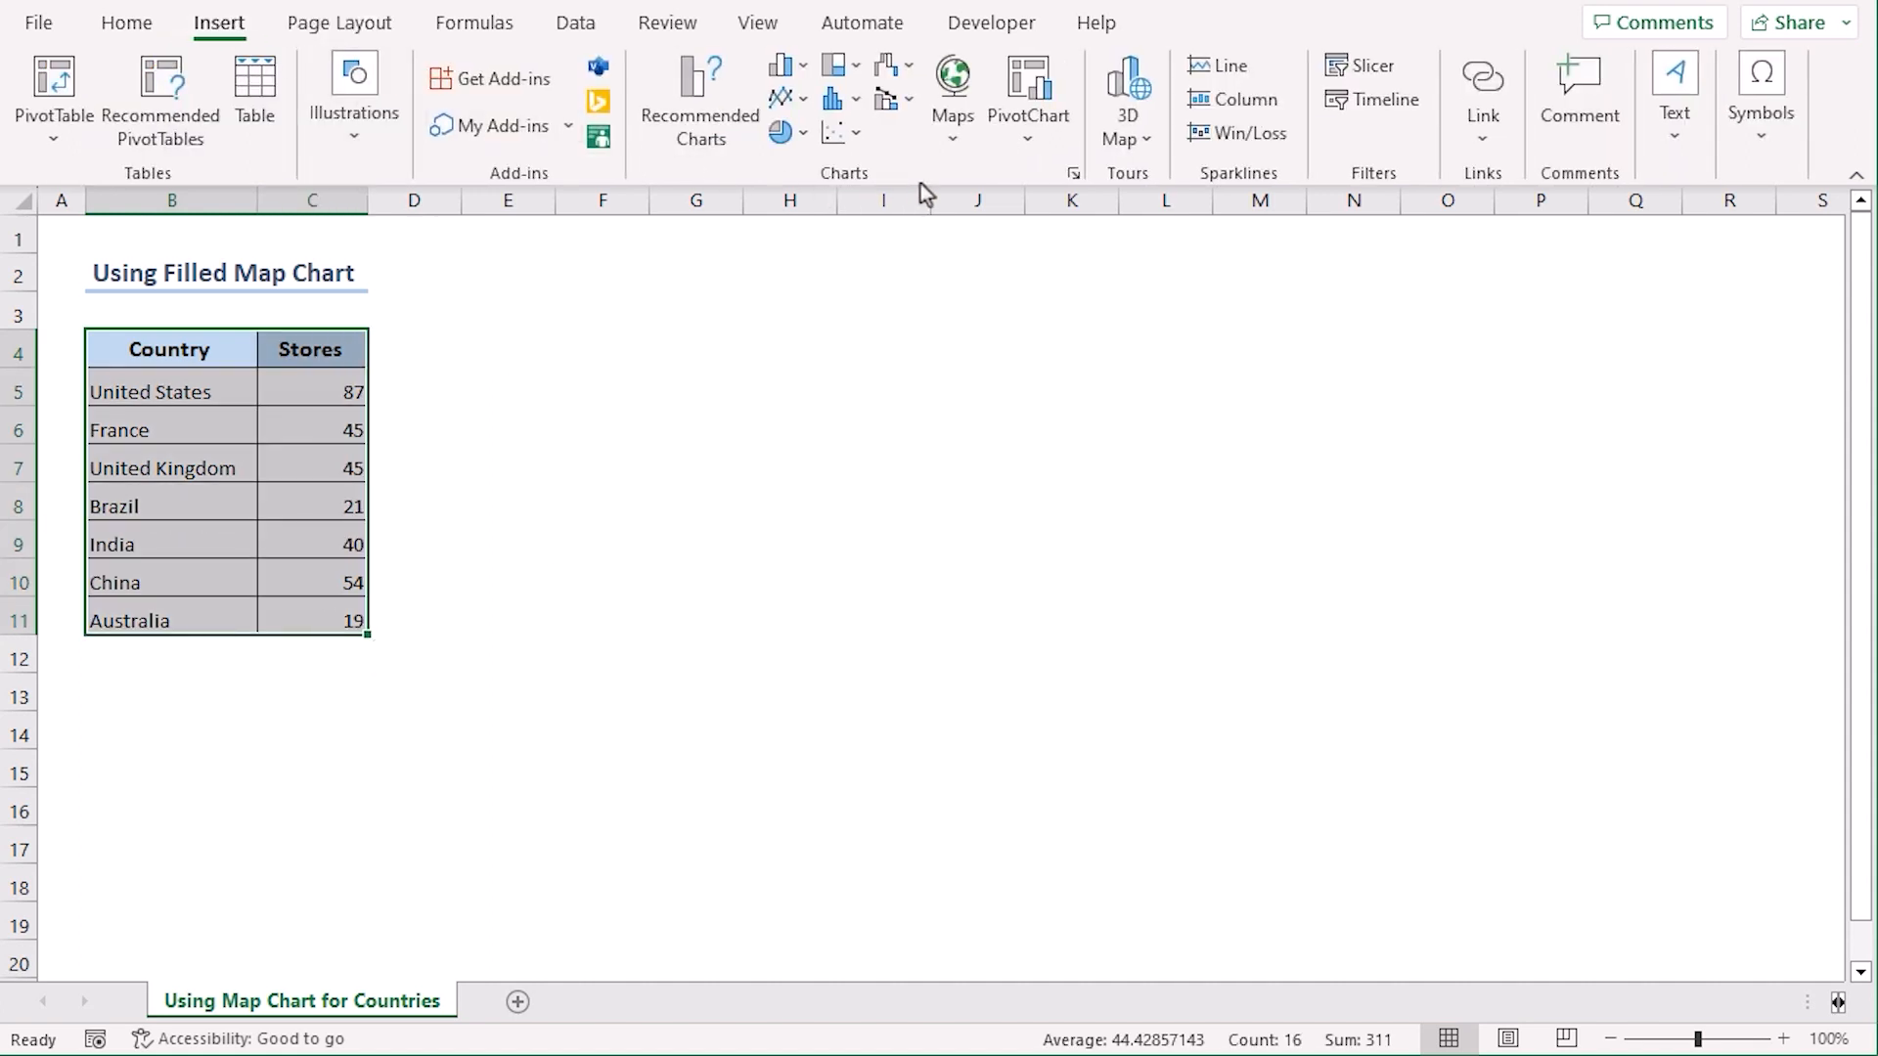
pyautogui.moveTo(953, 94)
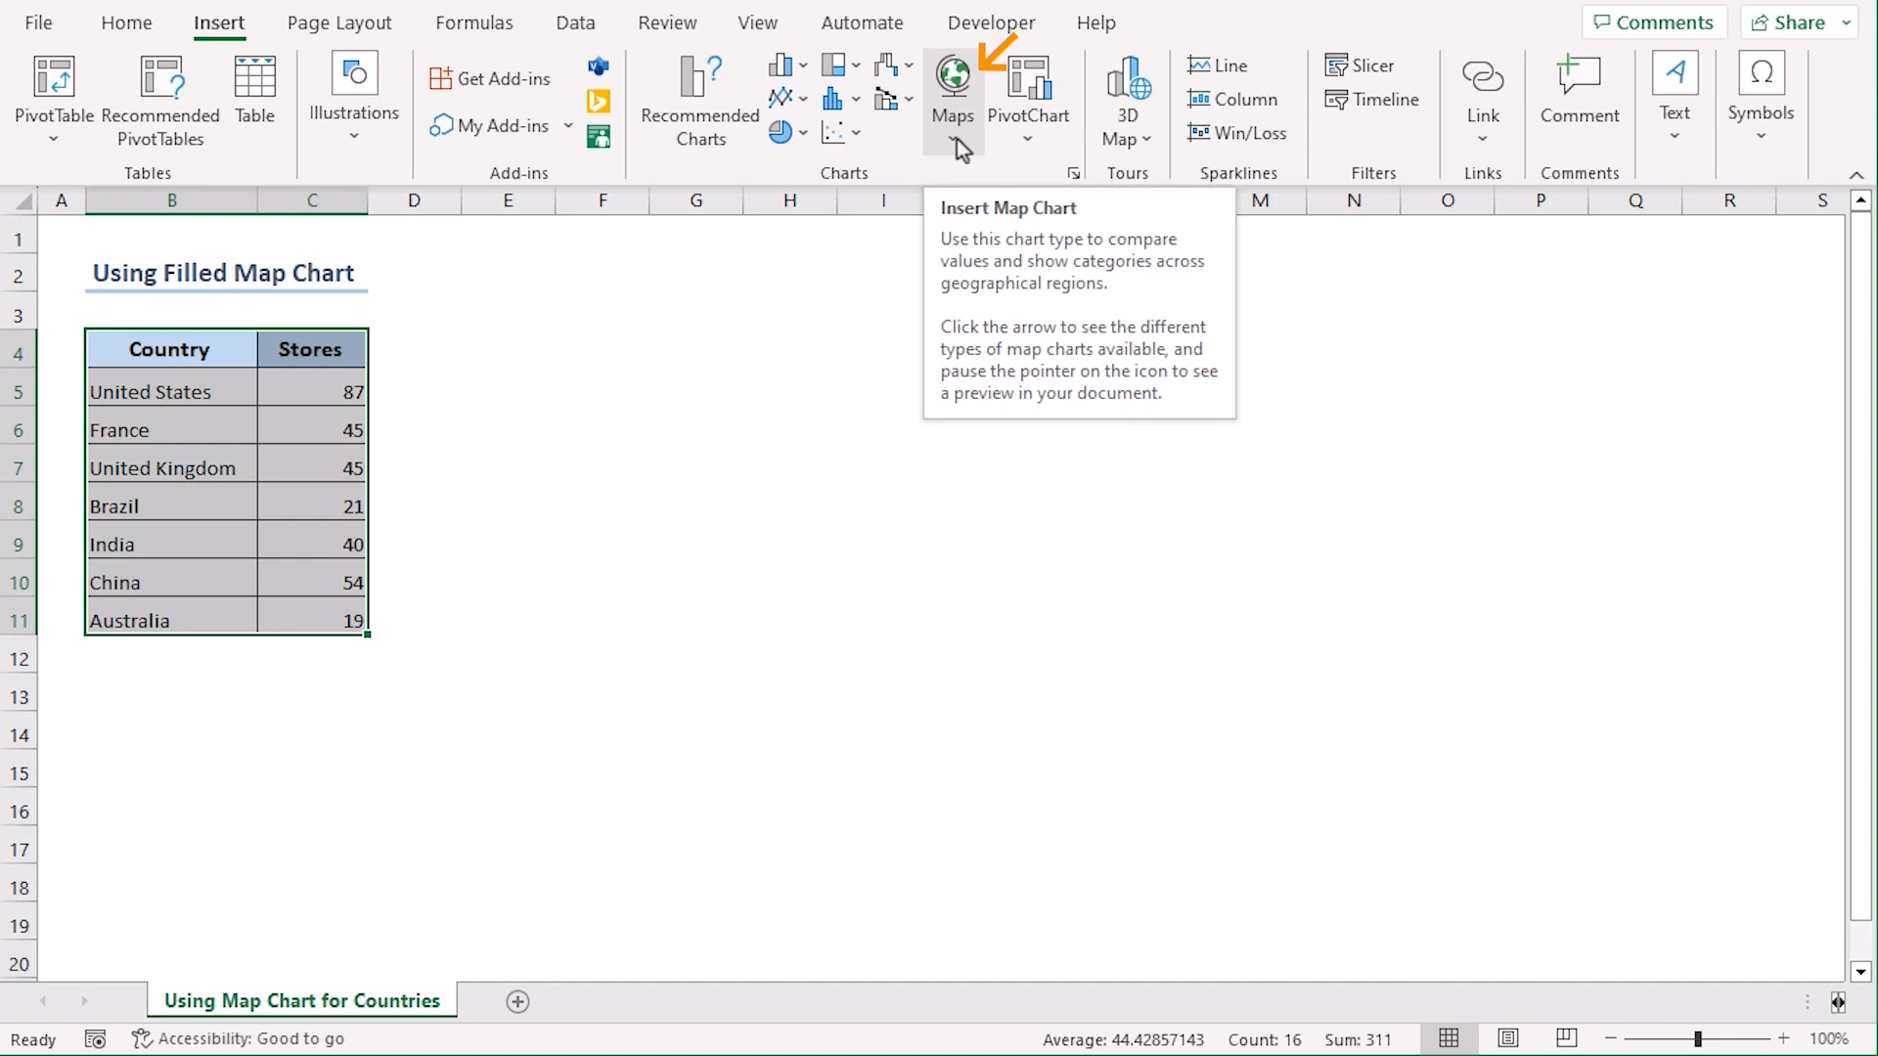
pyautogui.click(951, 94)
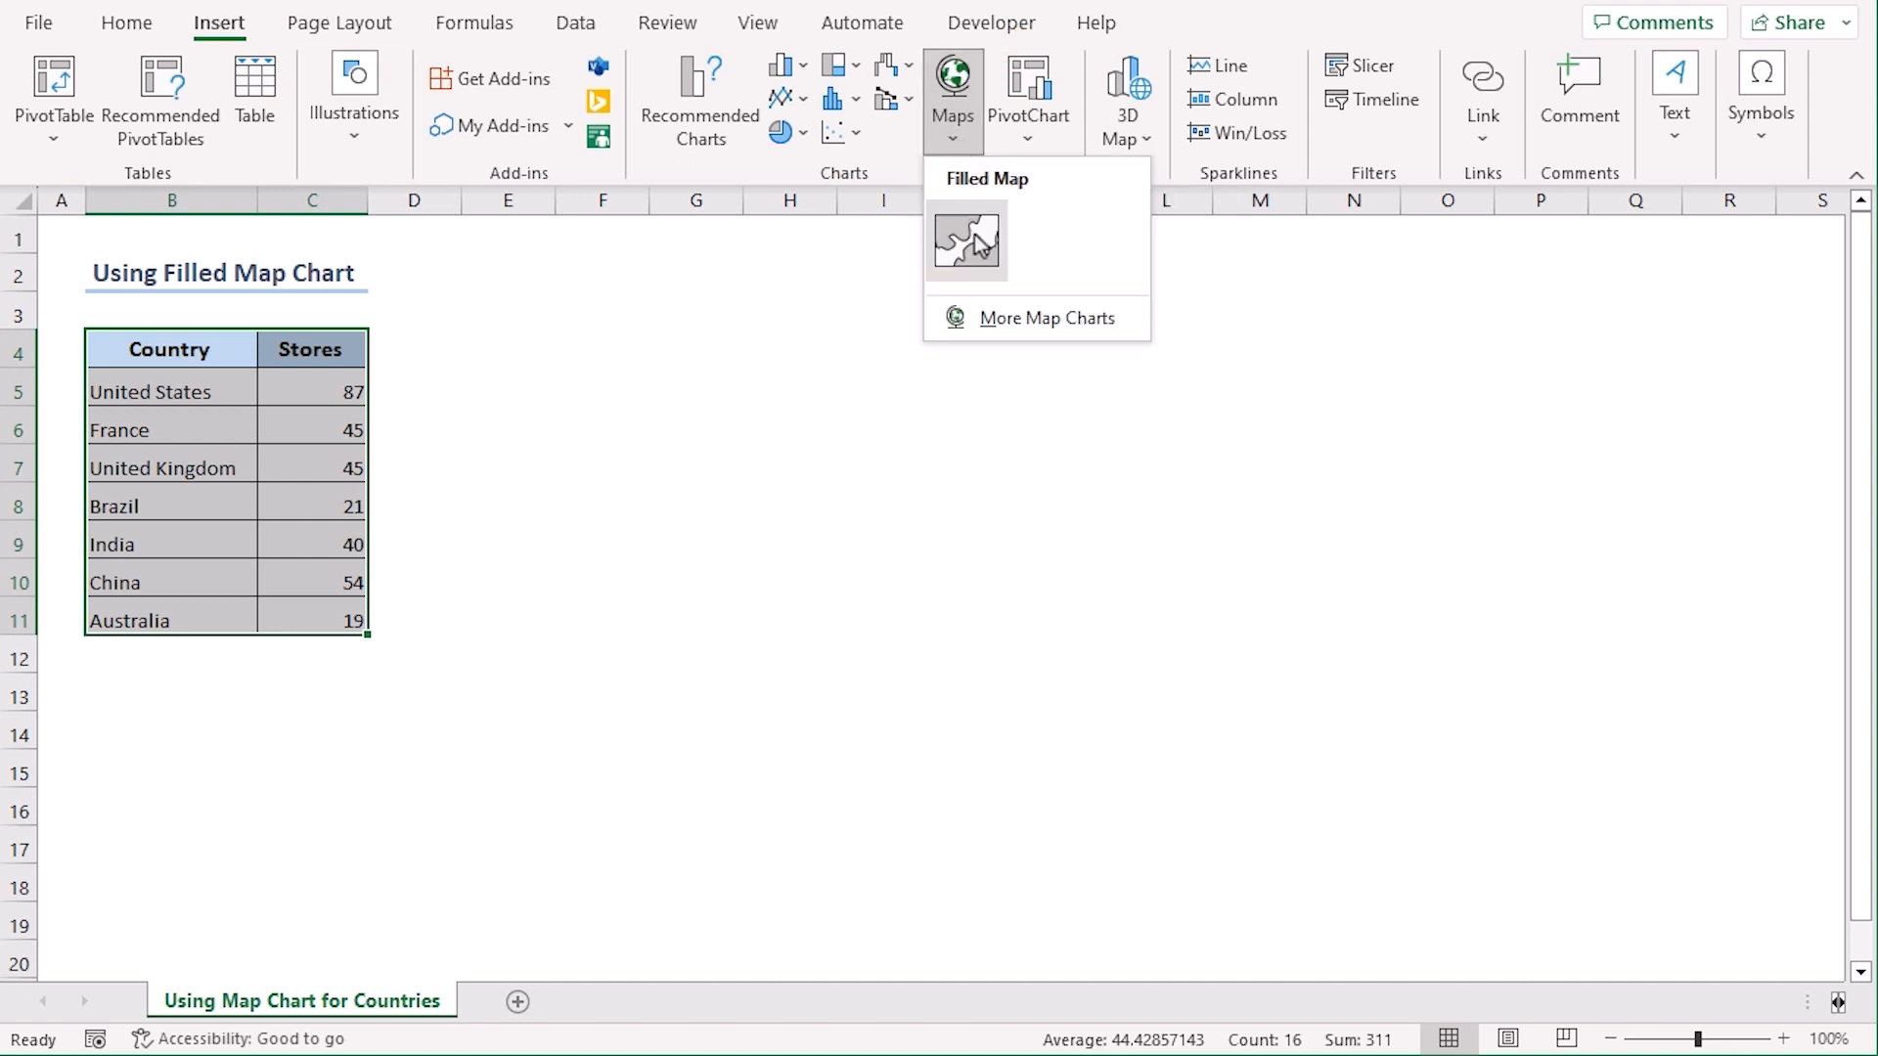
pyautogui.click(964, 241)
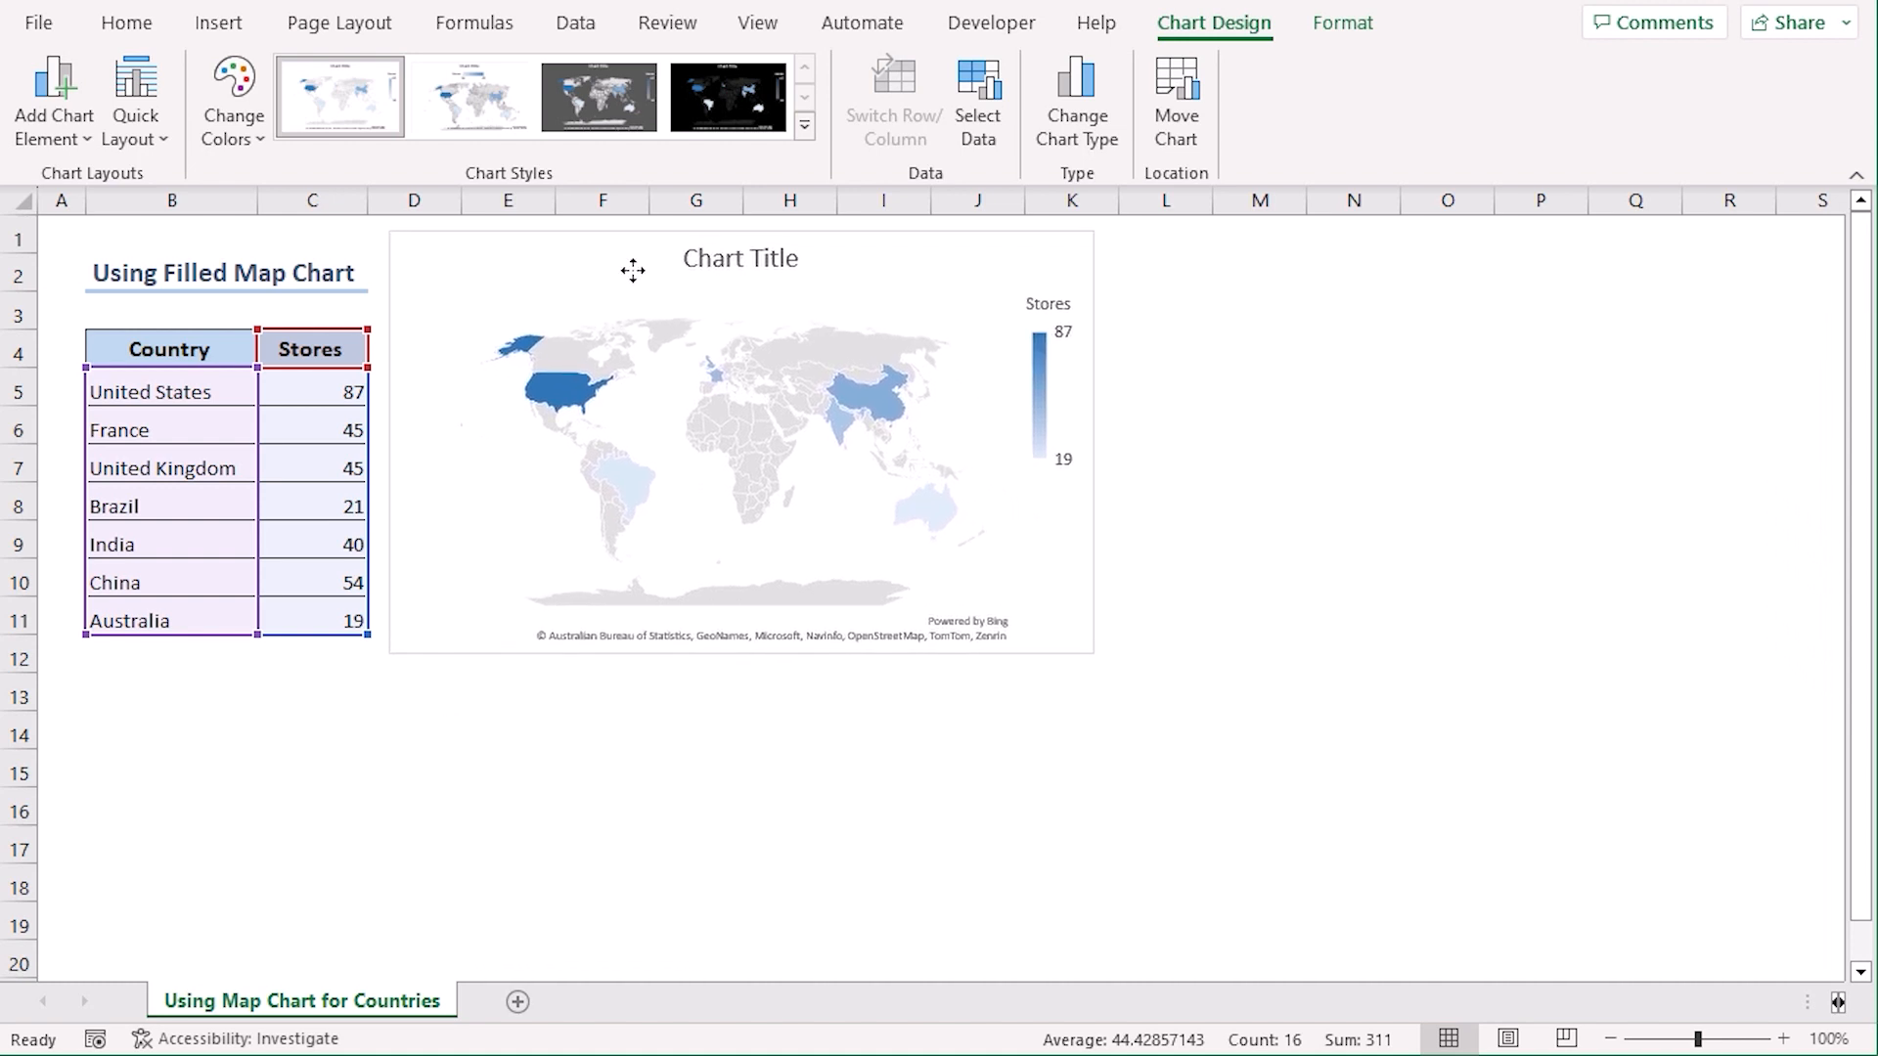
# Step: Show store-count data labels on the country map and apply the dark grey chart style
pyautogui.click(740, 440)
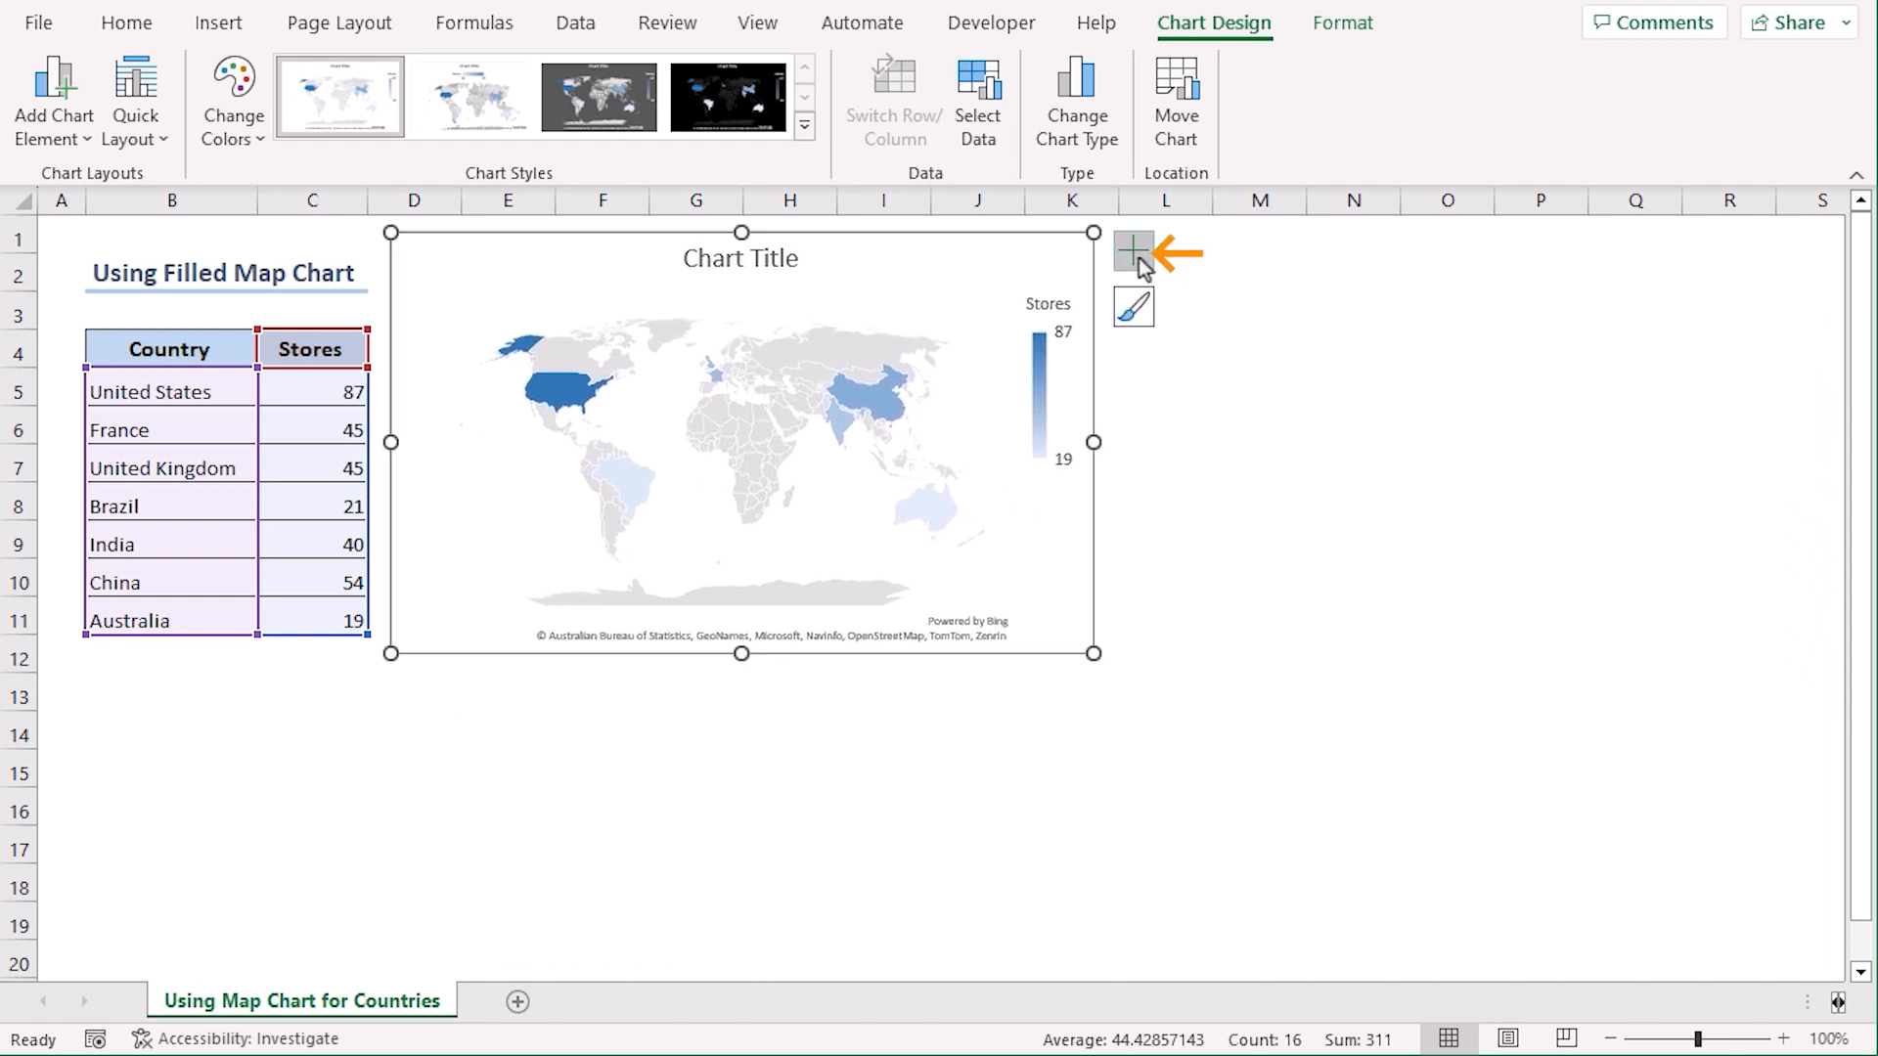
pyautogui.click(1133, 253)
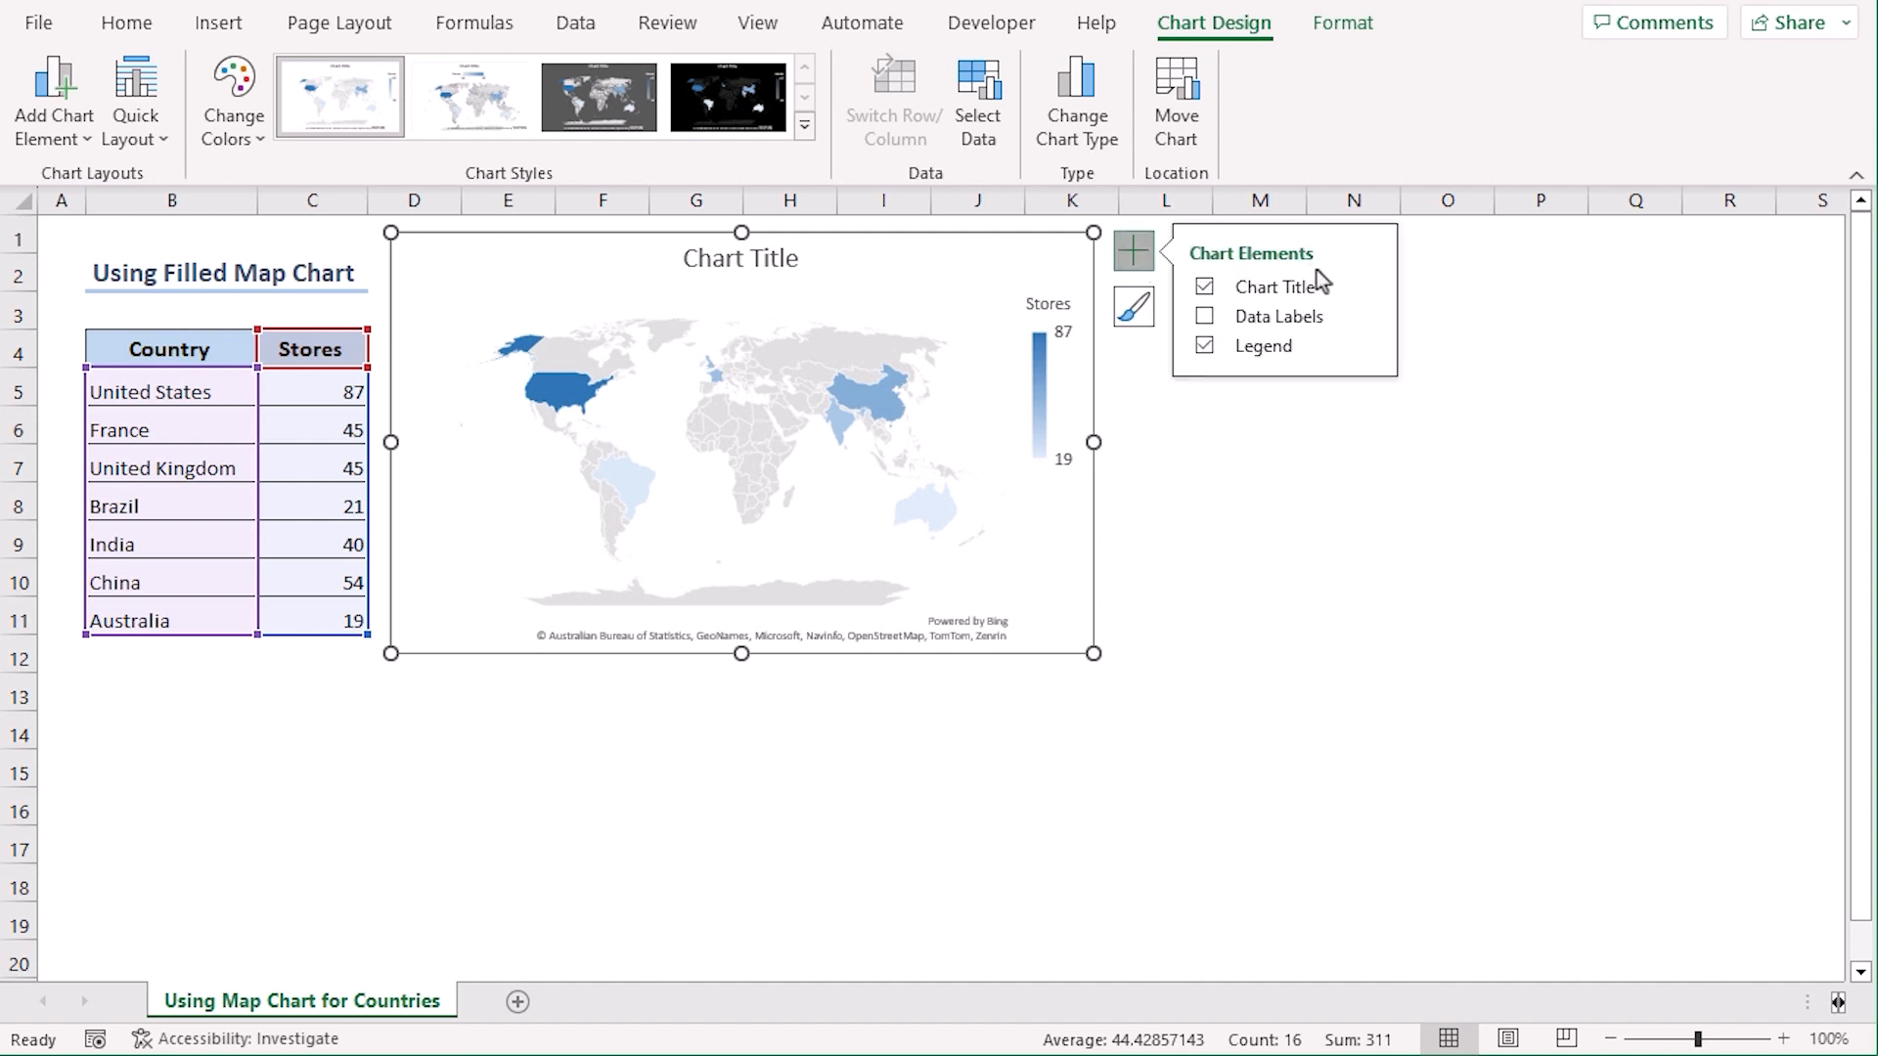
pyautogui.click(1205, 317)
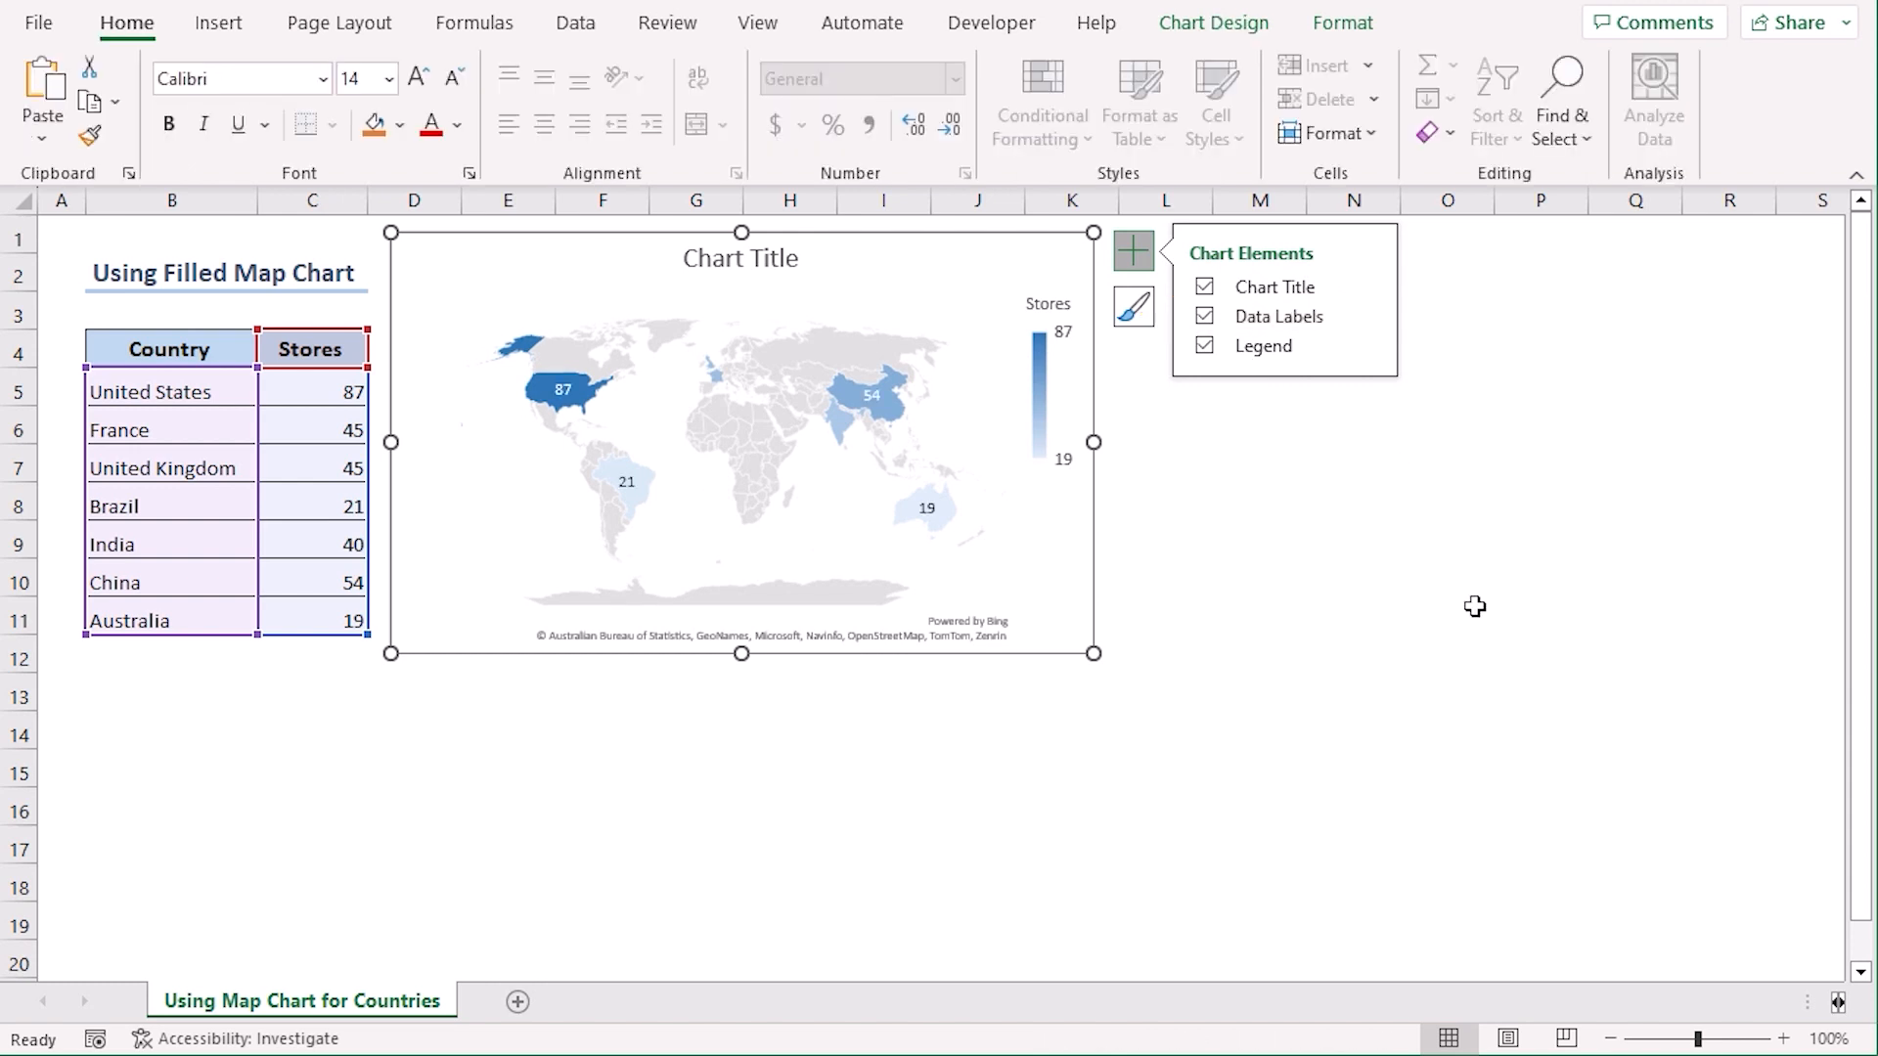
pyautogui.moveTo(1101, 564)
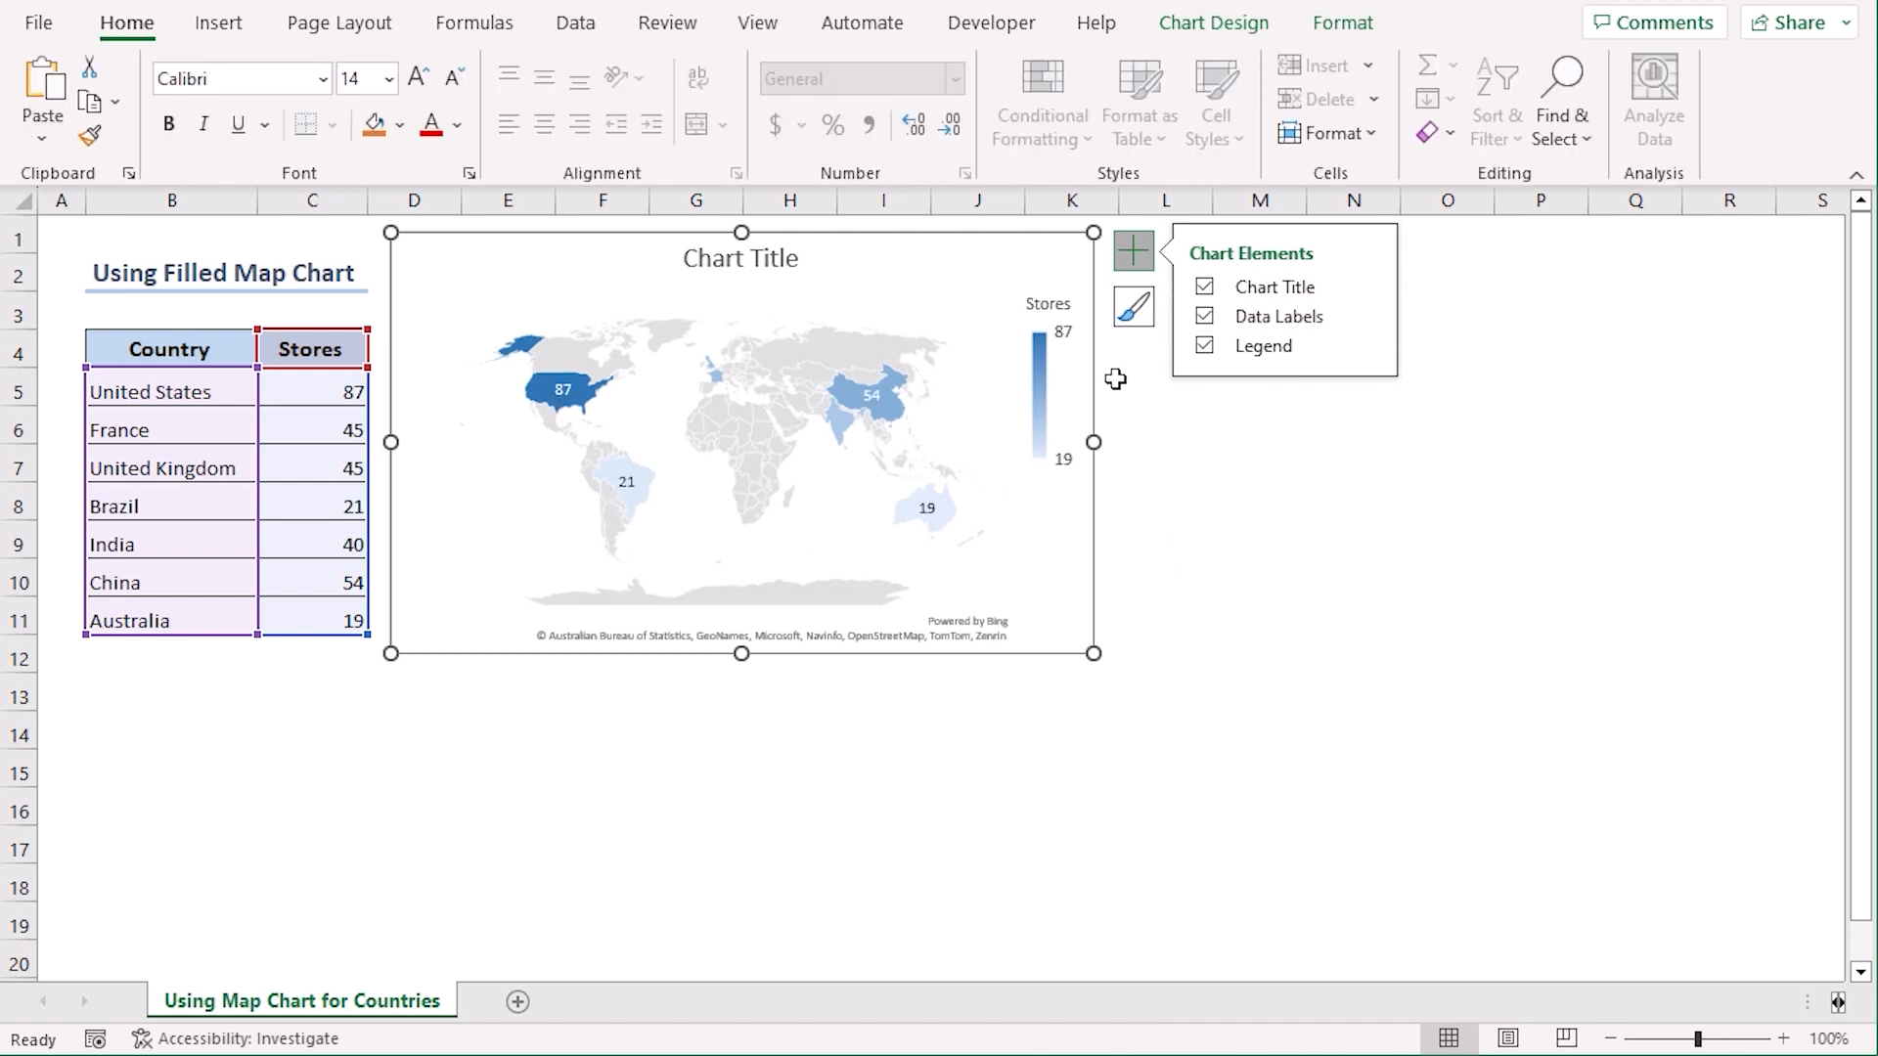
pyautogui.click(1133, 307)
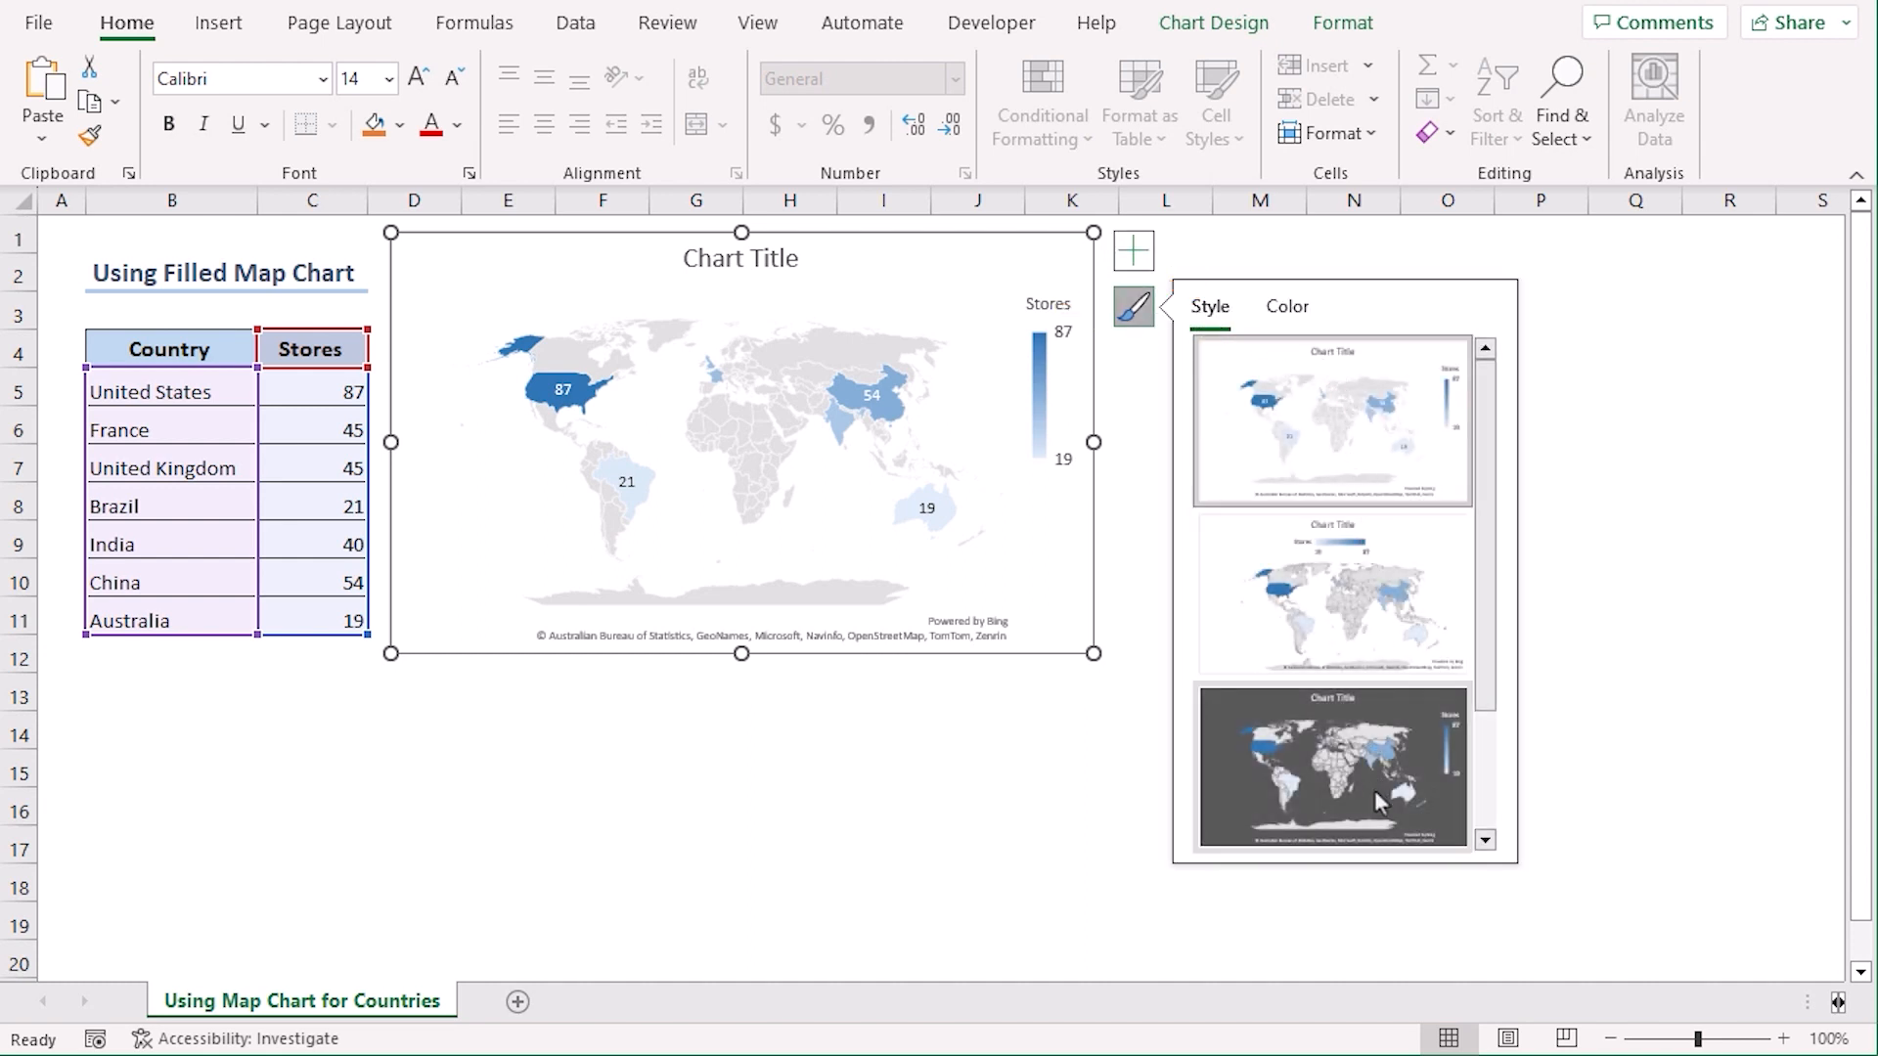
pyautogui.click(1333, 767)
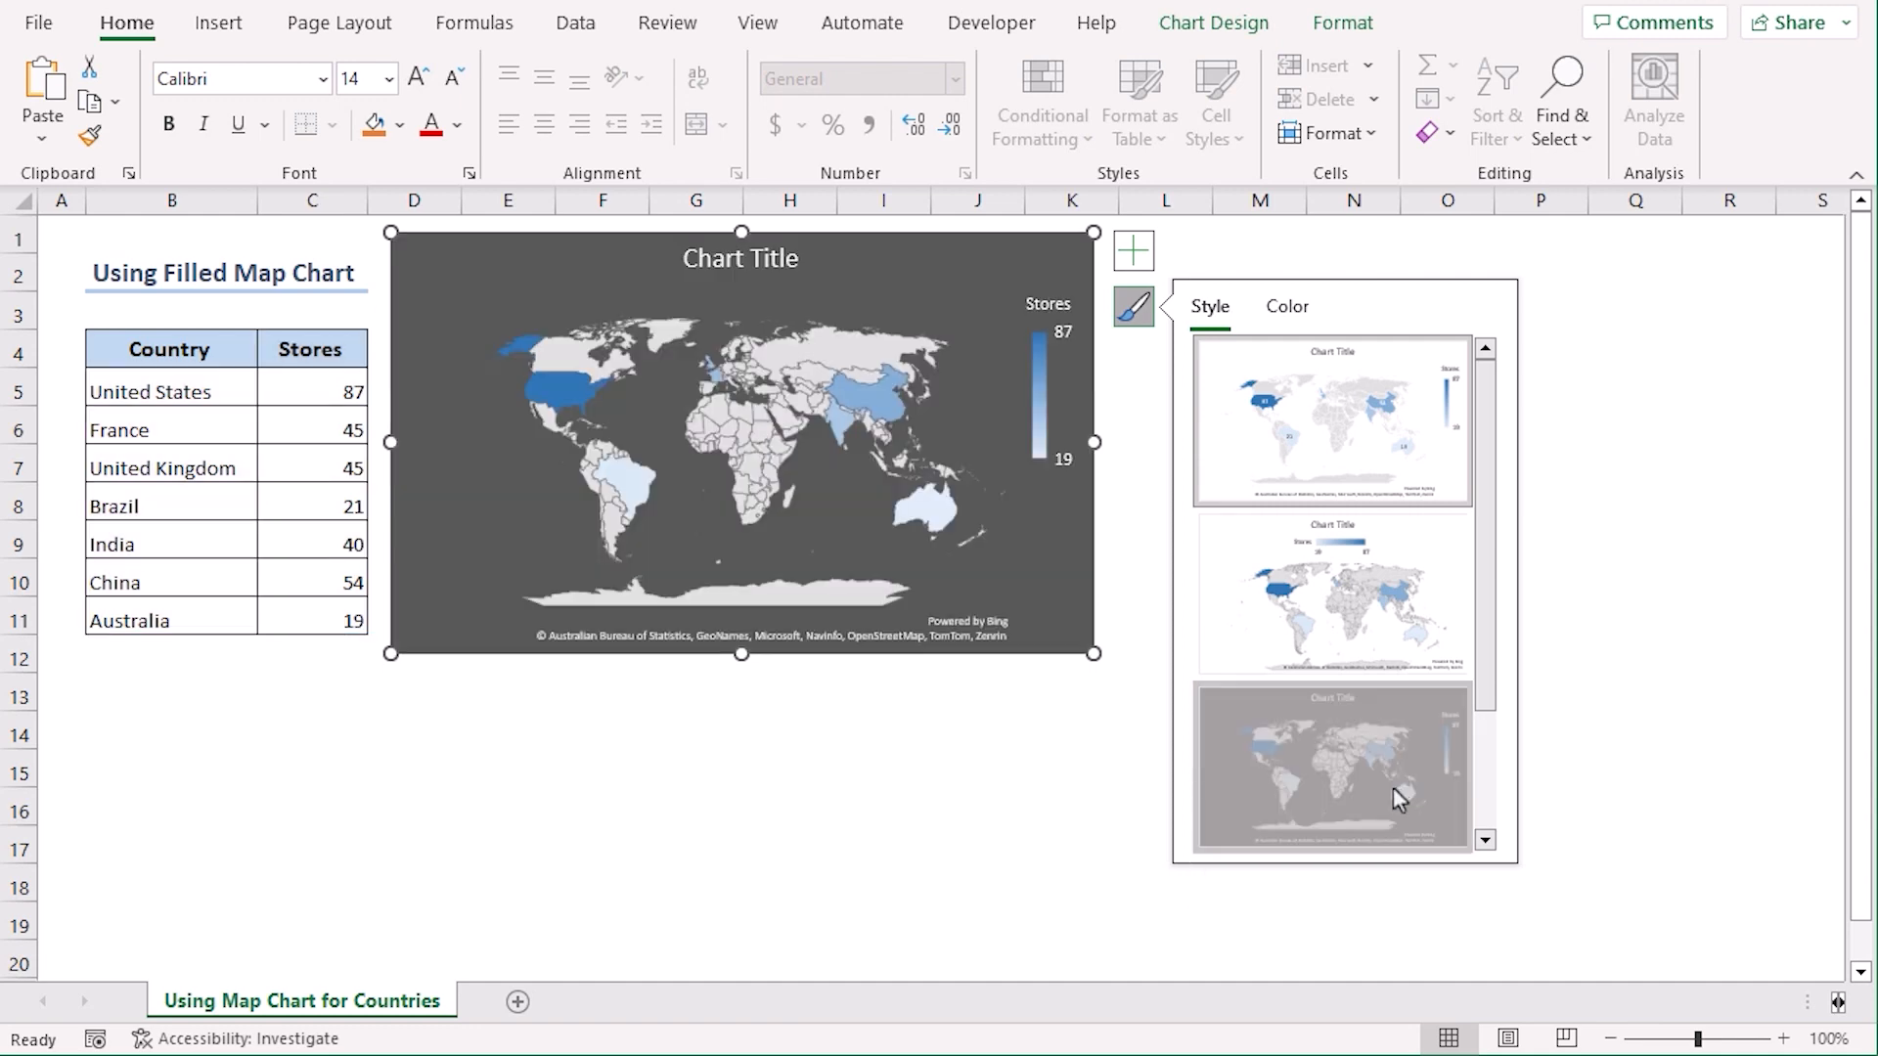
# Step: Replace the chart title with 'Map Chart of Countries'
pyautogui.click(1634, 693)
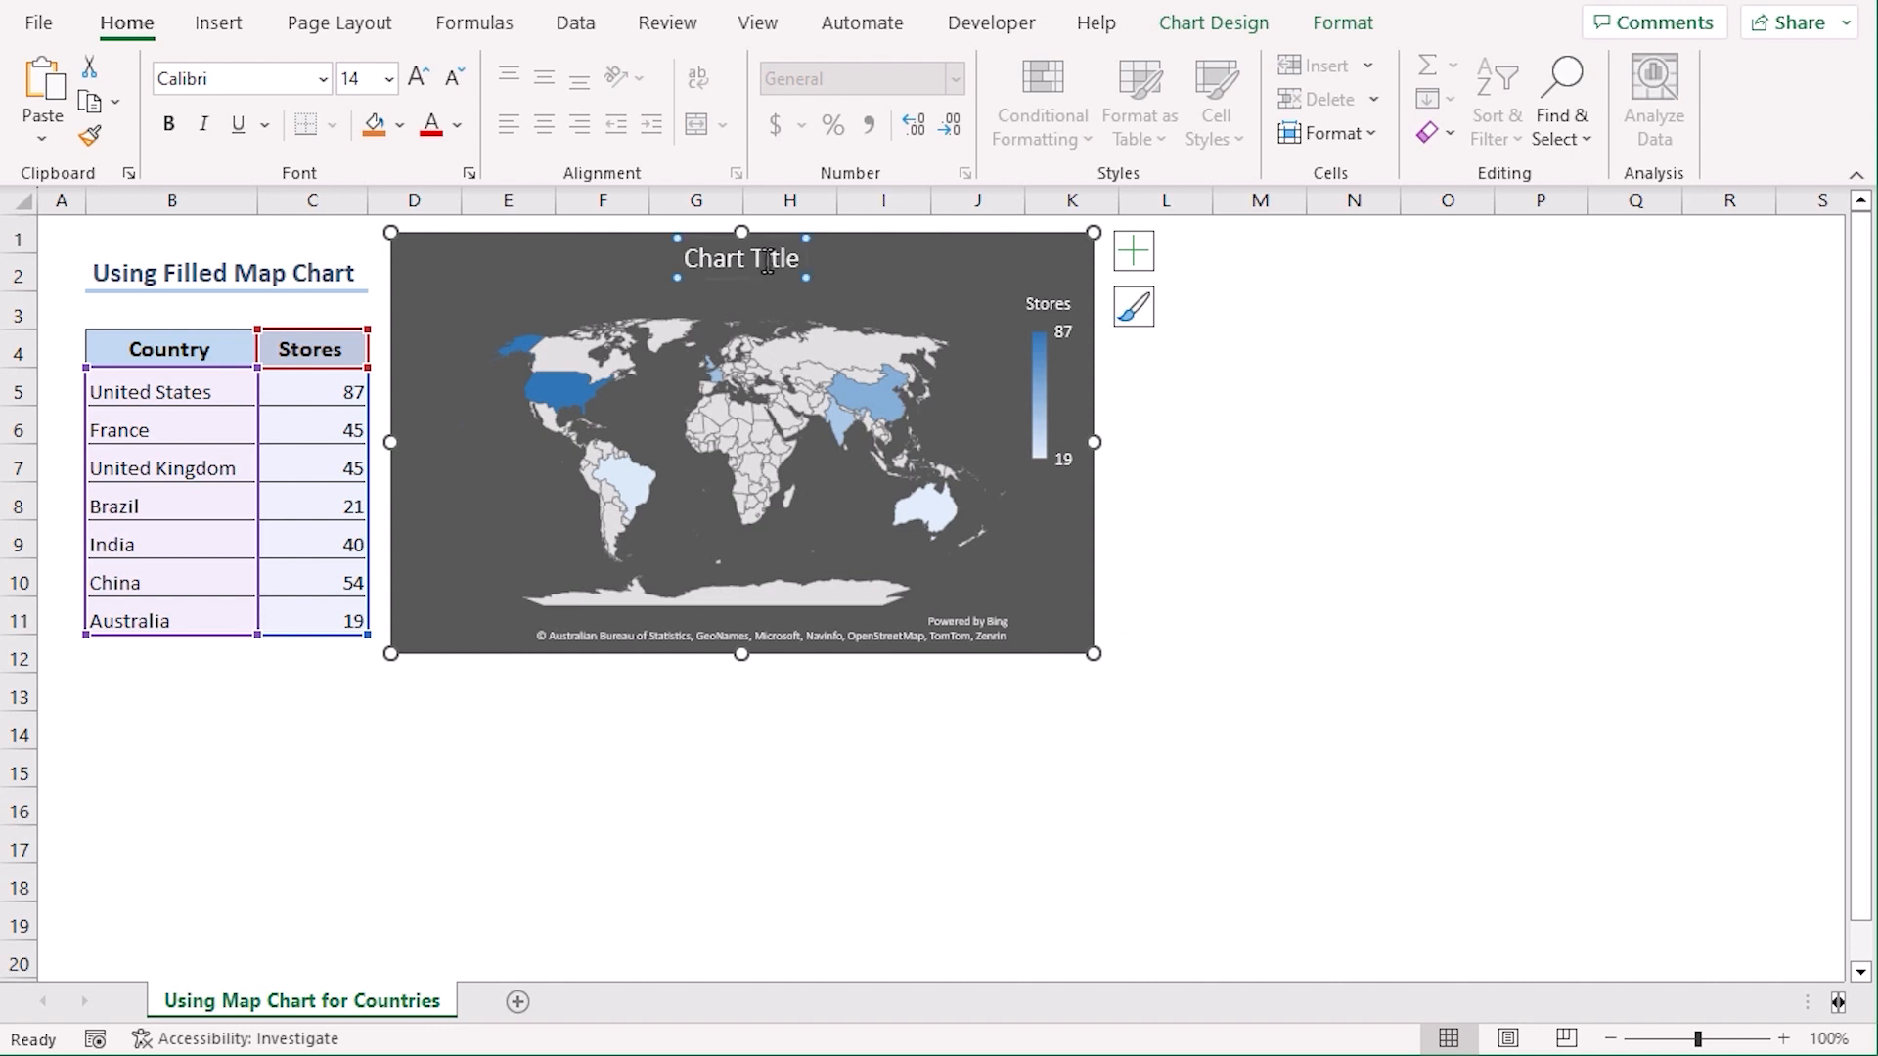
pyautogui.moveTo(777, 258)
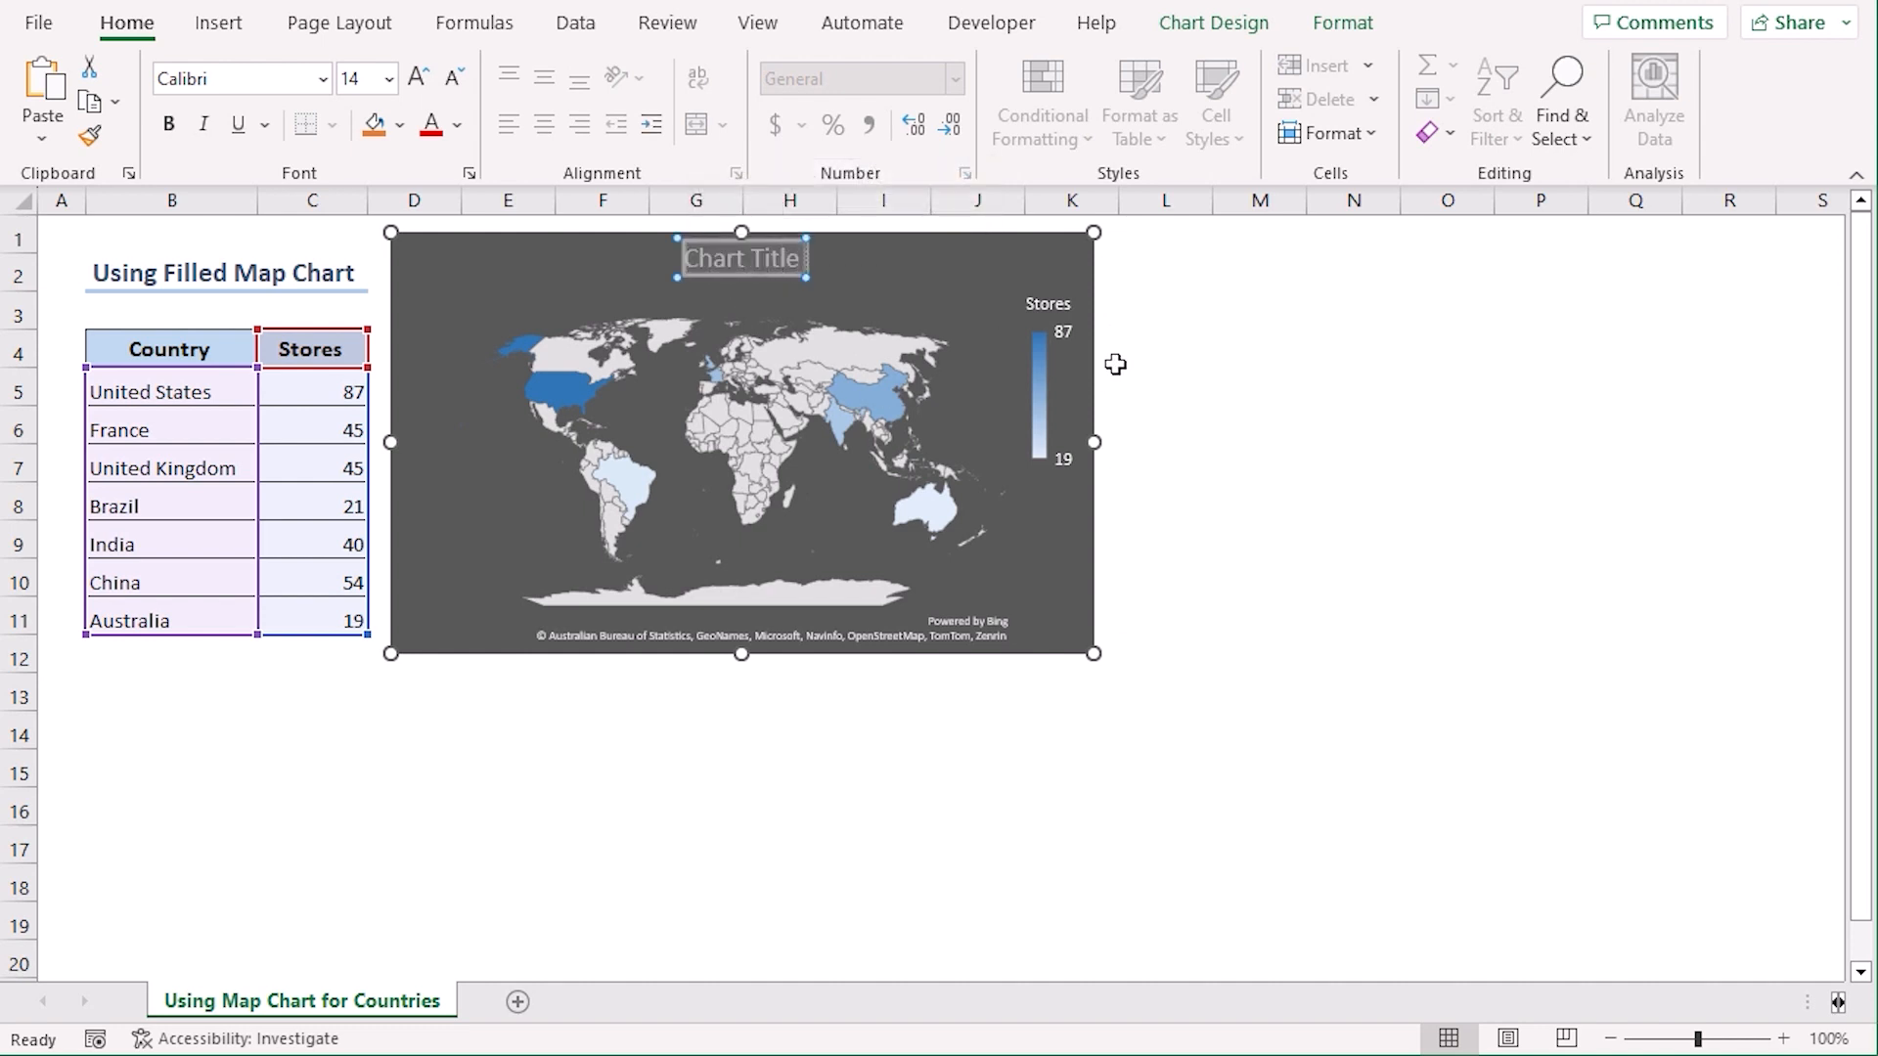
pyautogui.write('Map Chart')
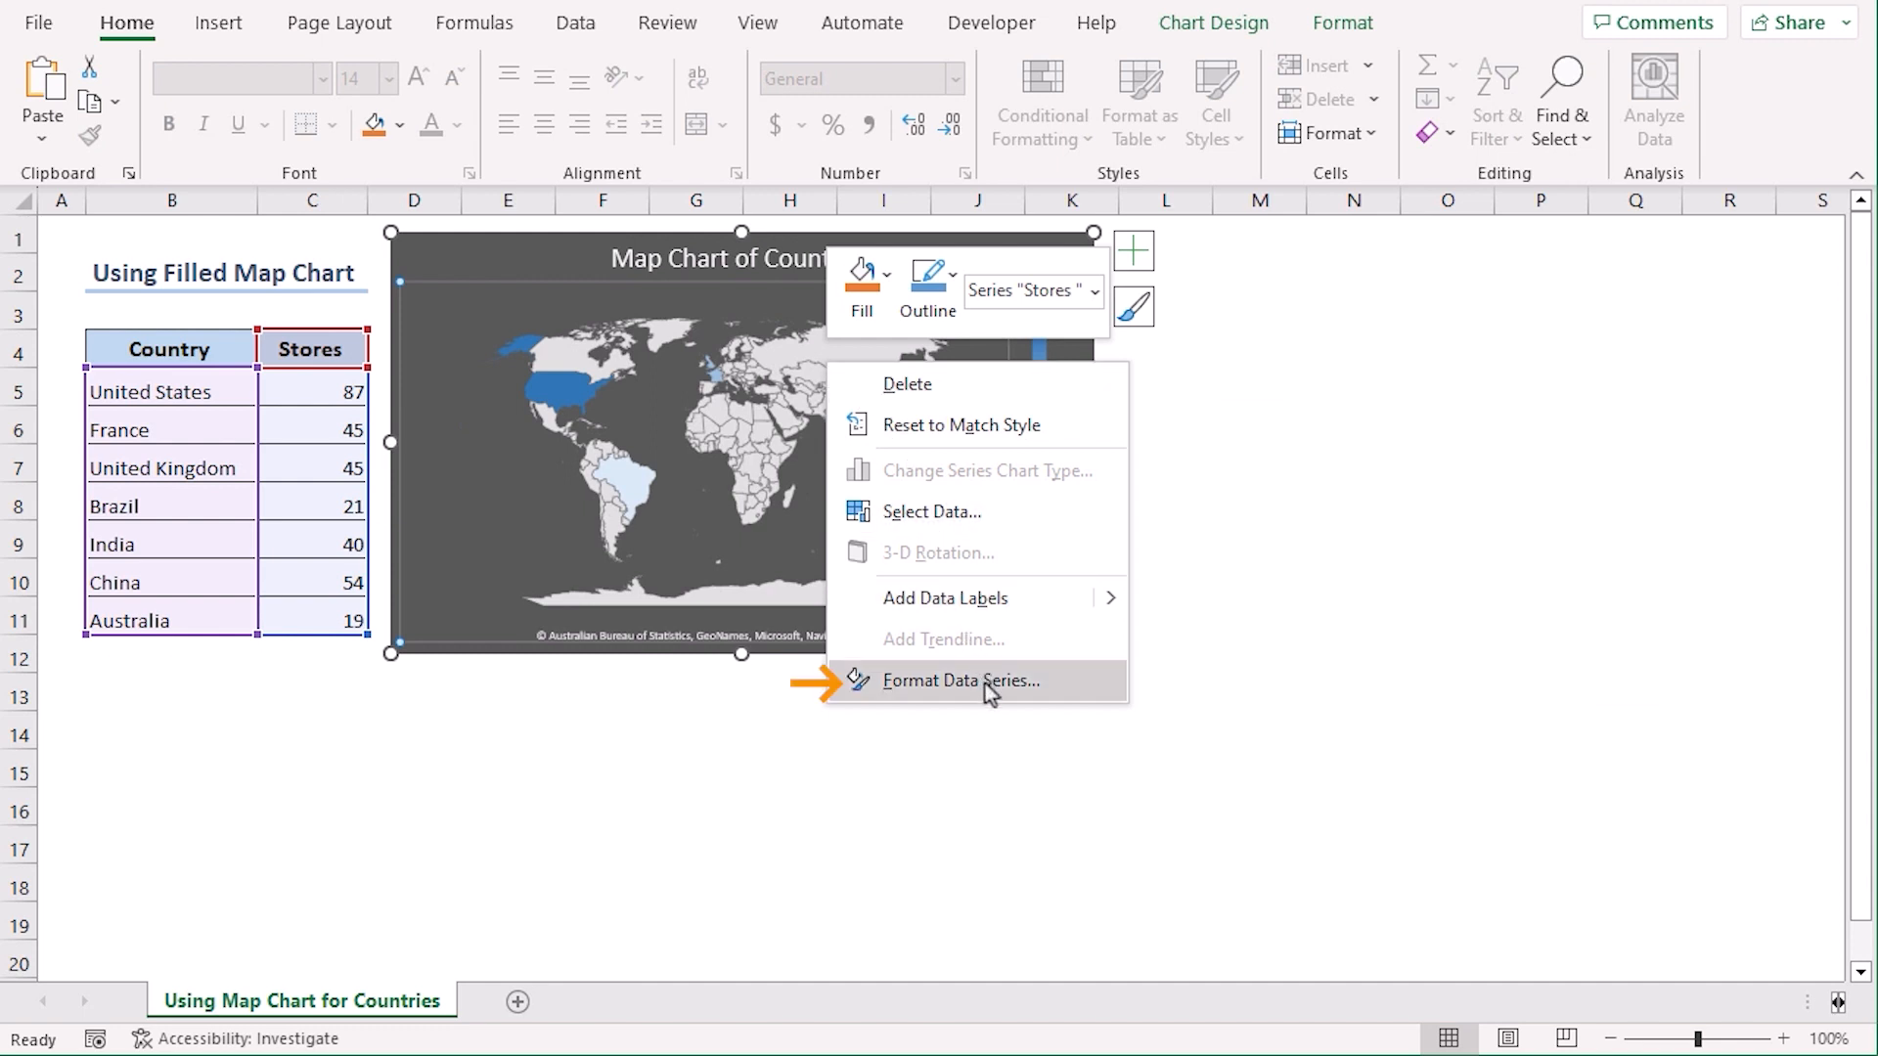
# Step: Set the map series to a Diverging (3-color) scale with red minimum, blue midpoint and green maximum
pyautogui.click(959, 681)
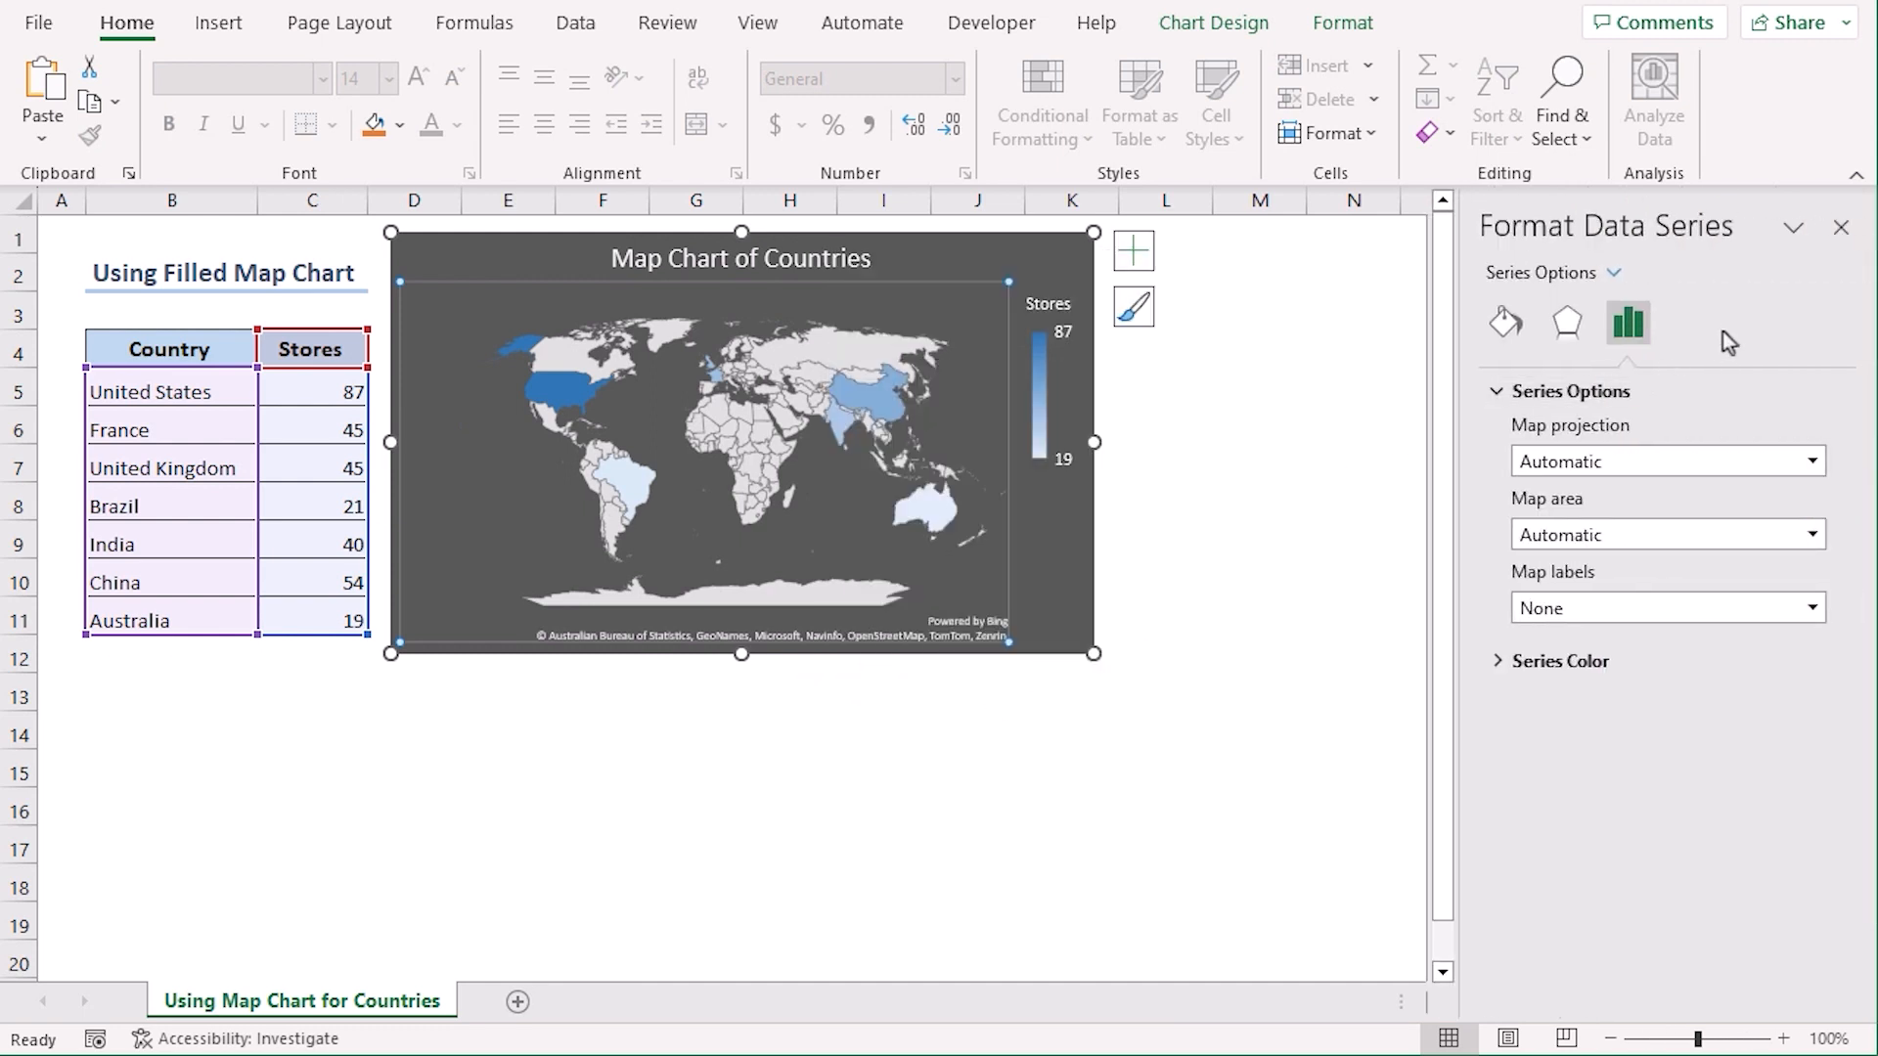
pyautogui.moveTo(1743, 319)
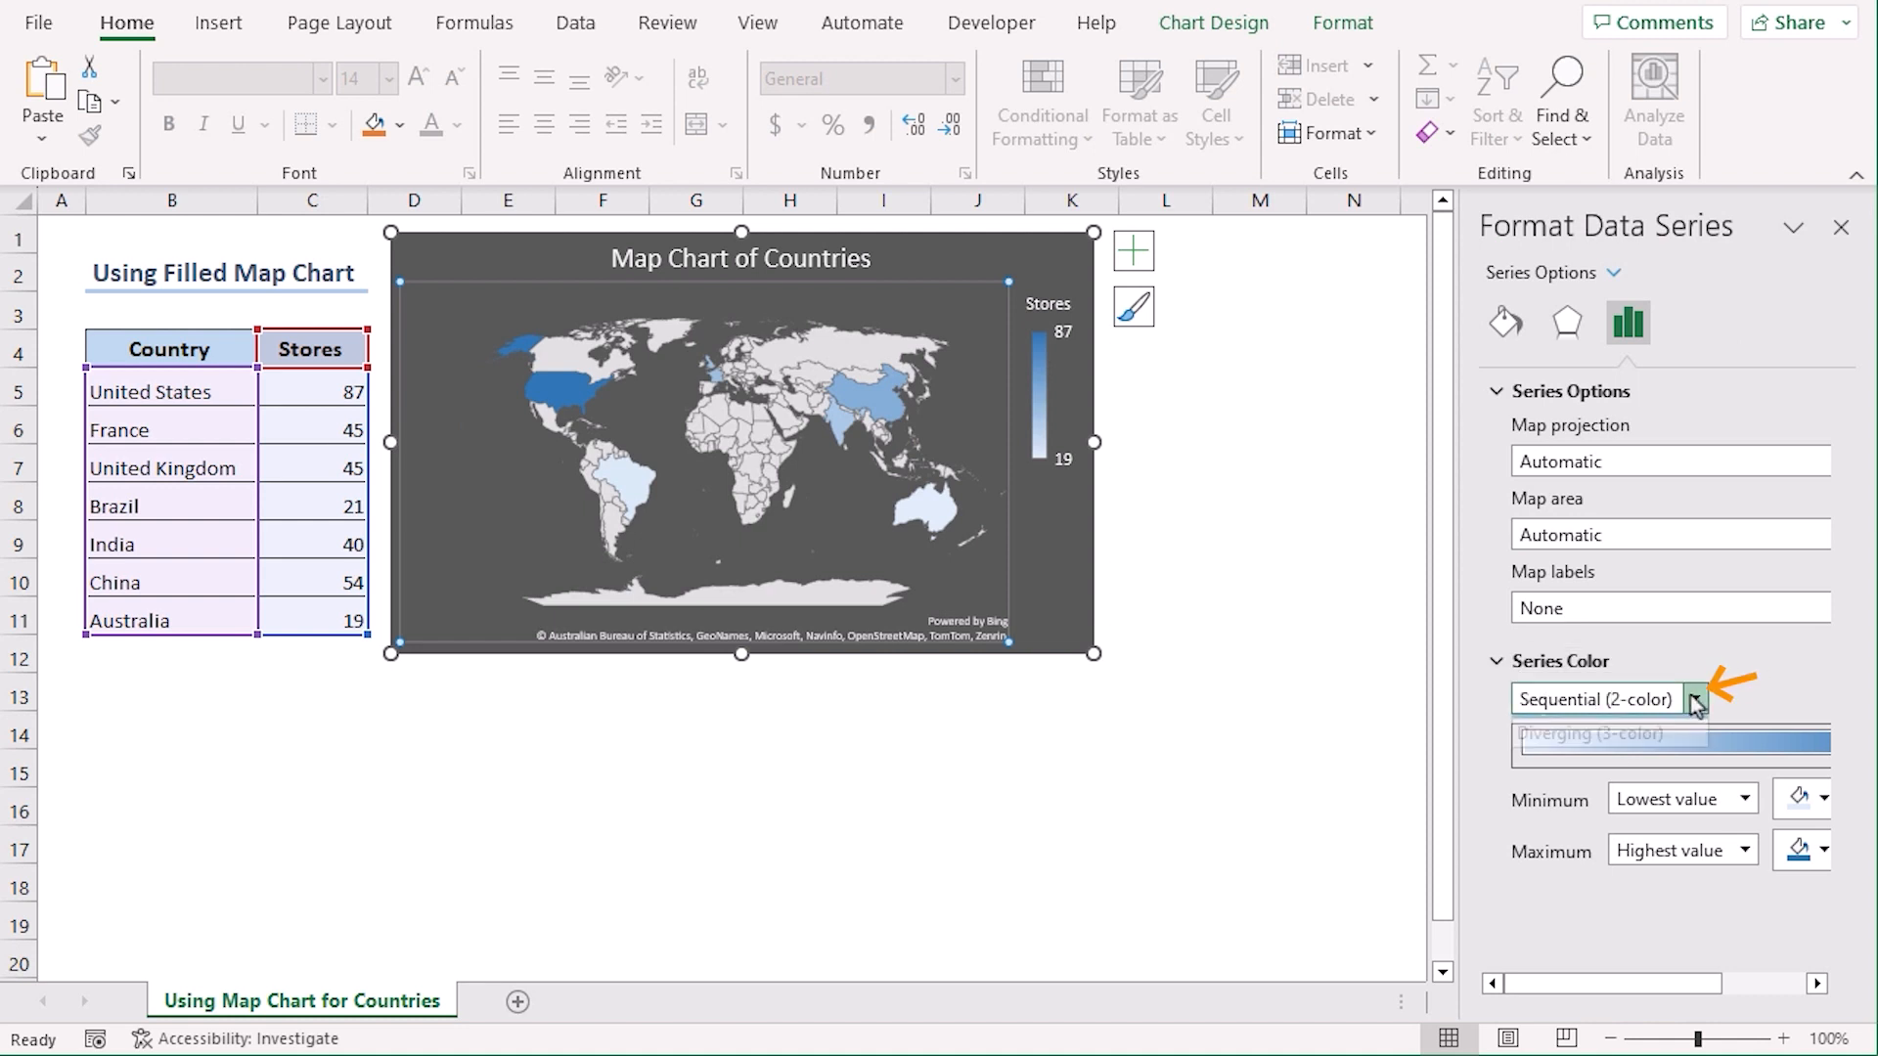
pyautogui.click(1604, 734)
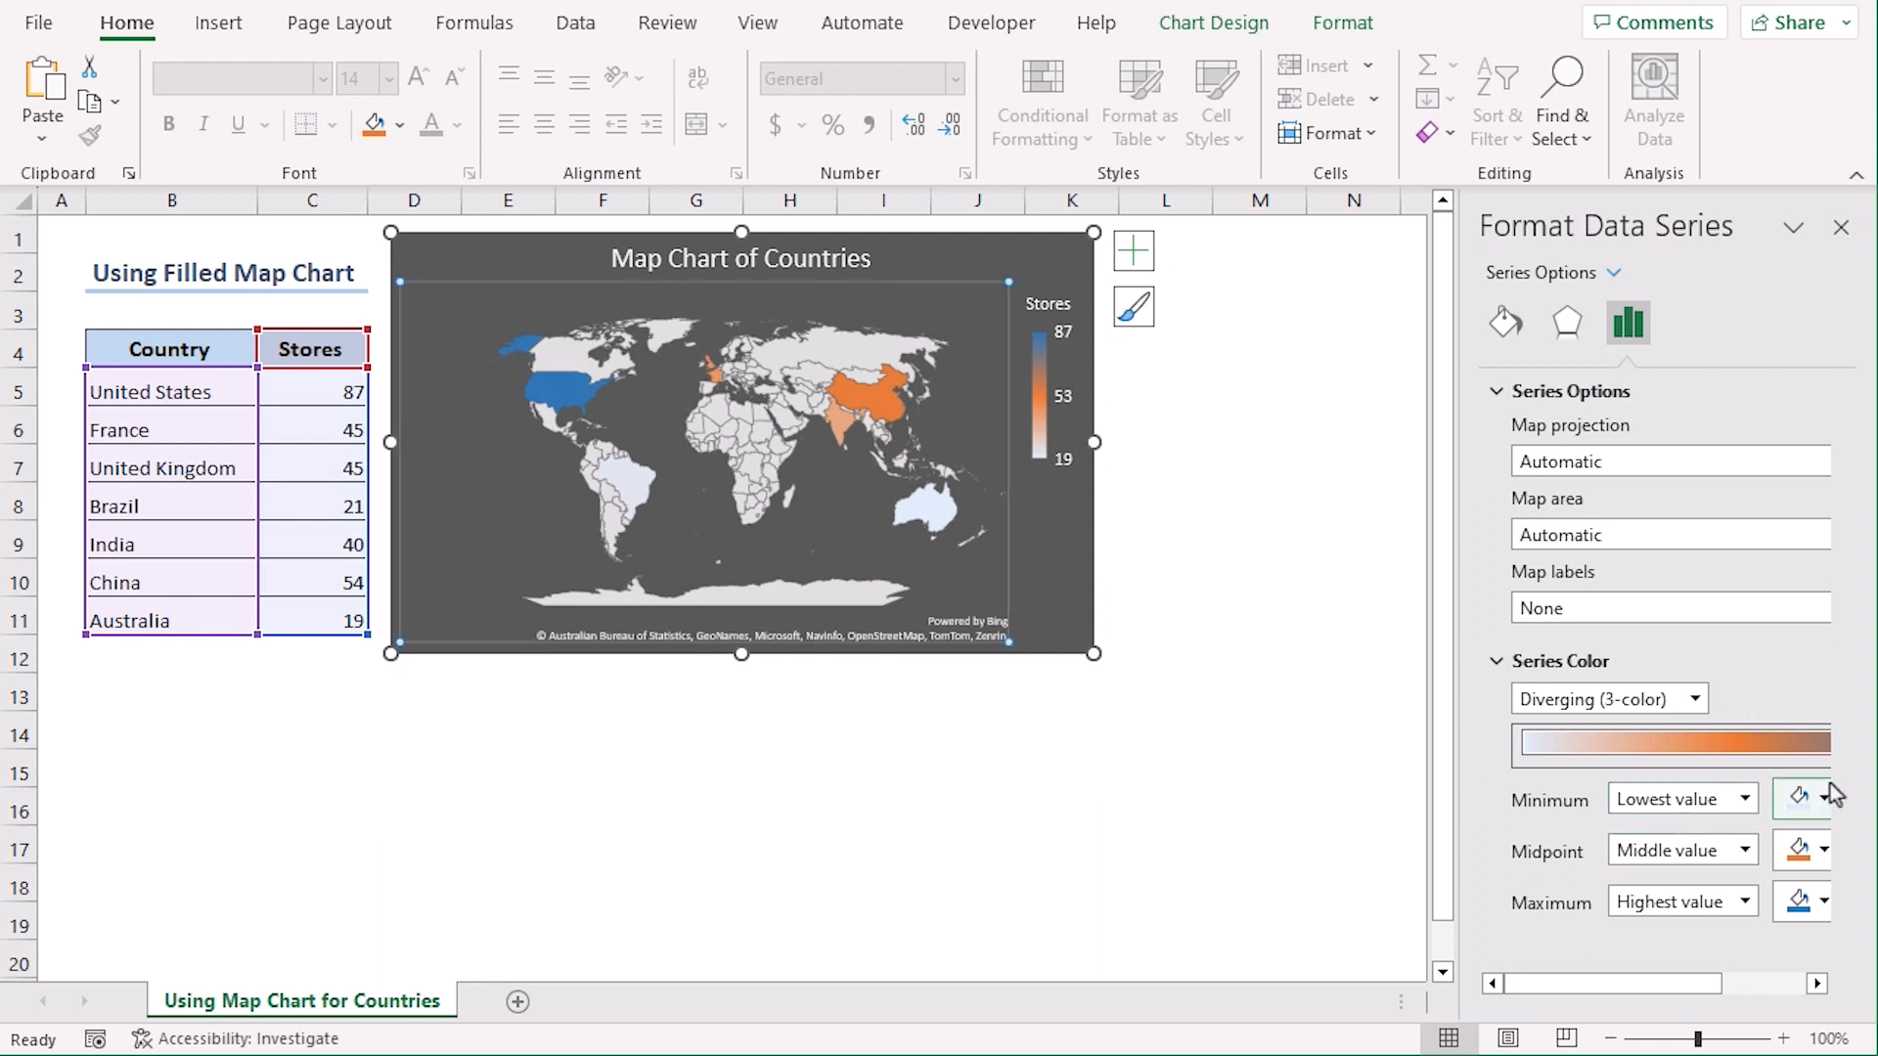
pyautogui.click(1821, 798)
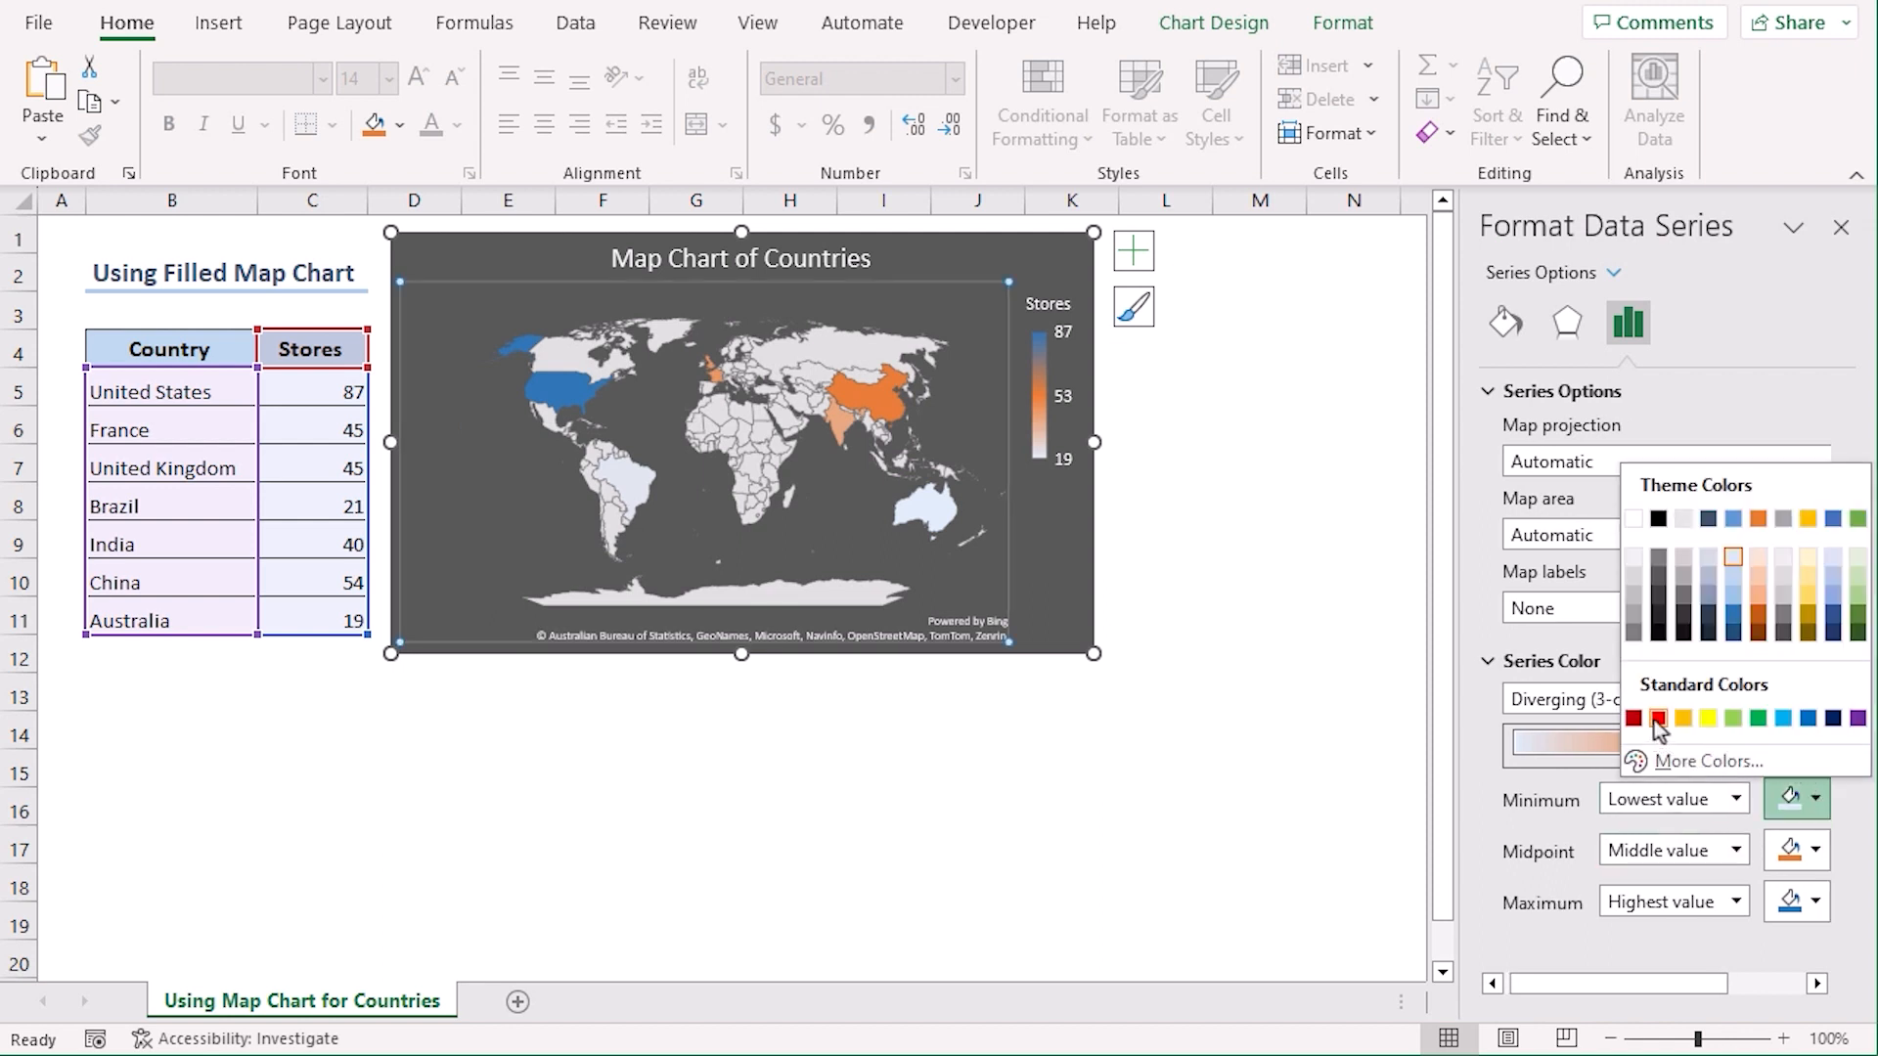
pyautogui.click(1657, 718)
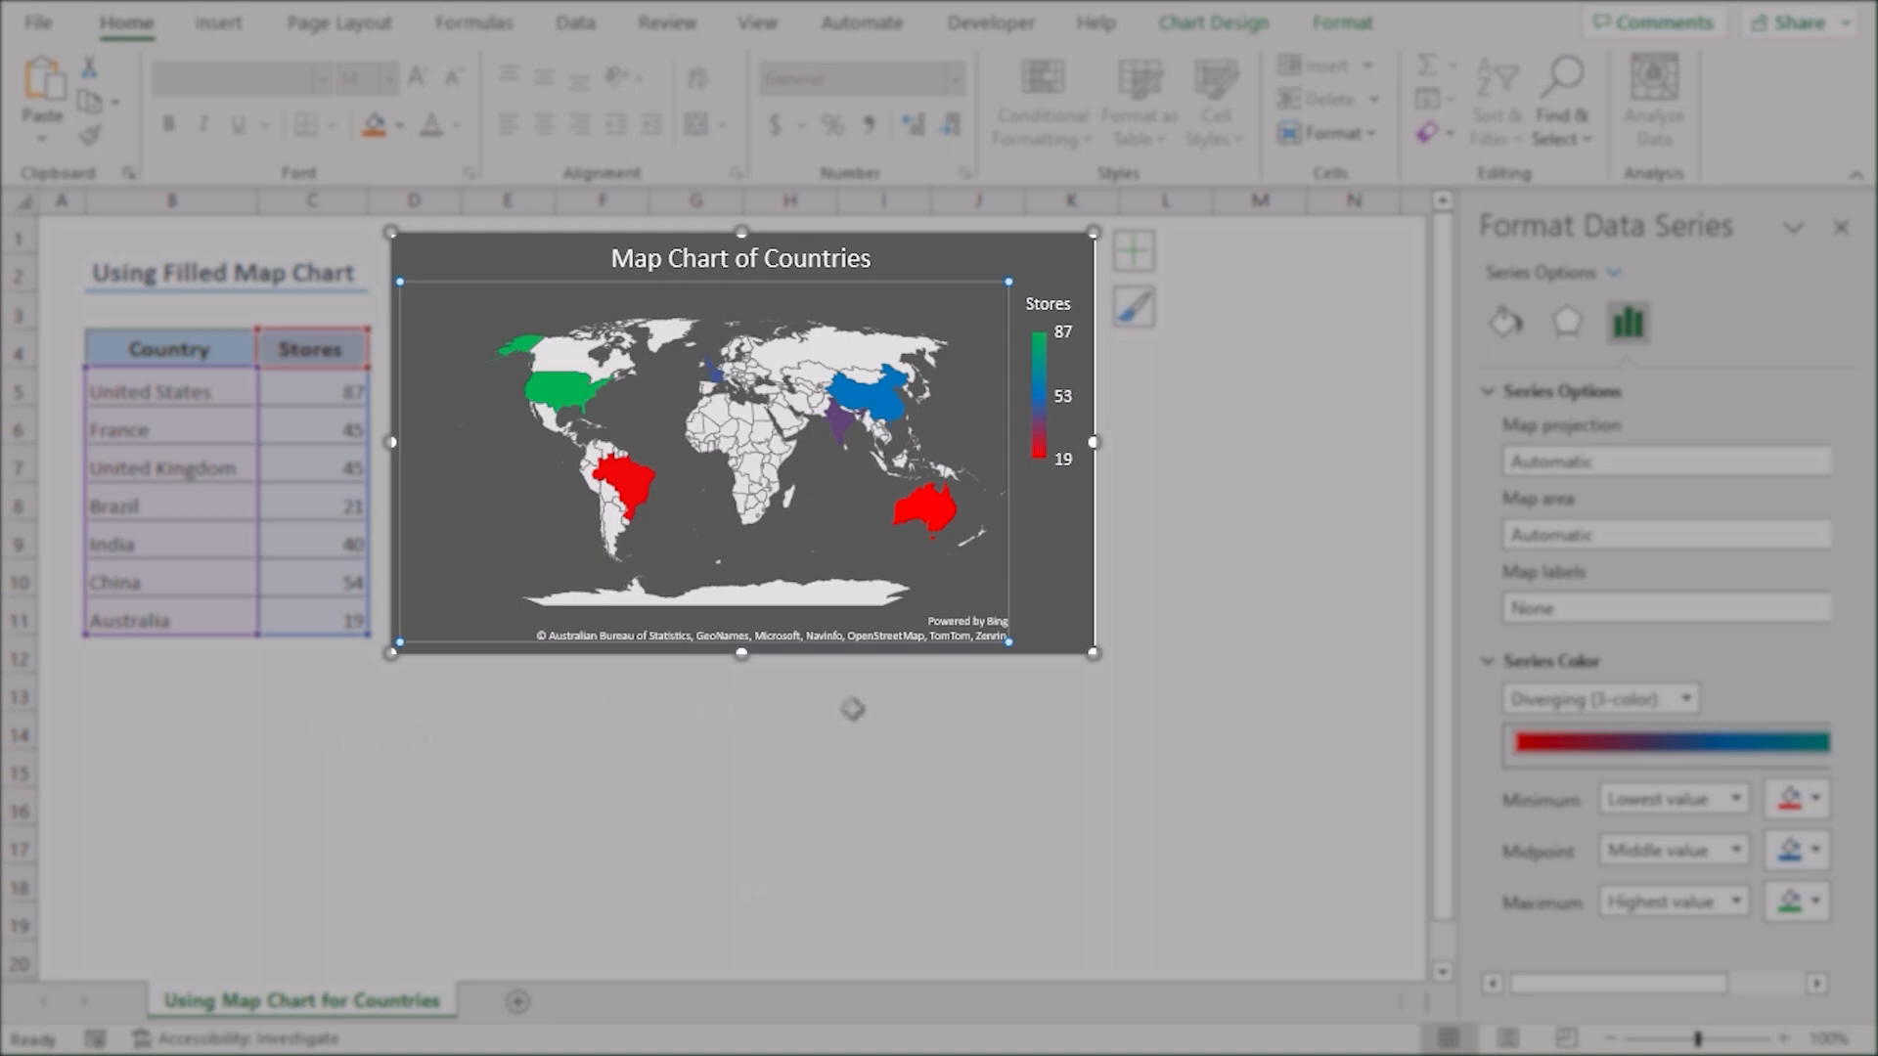
pyautogui.click(595, 999)
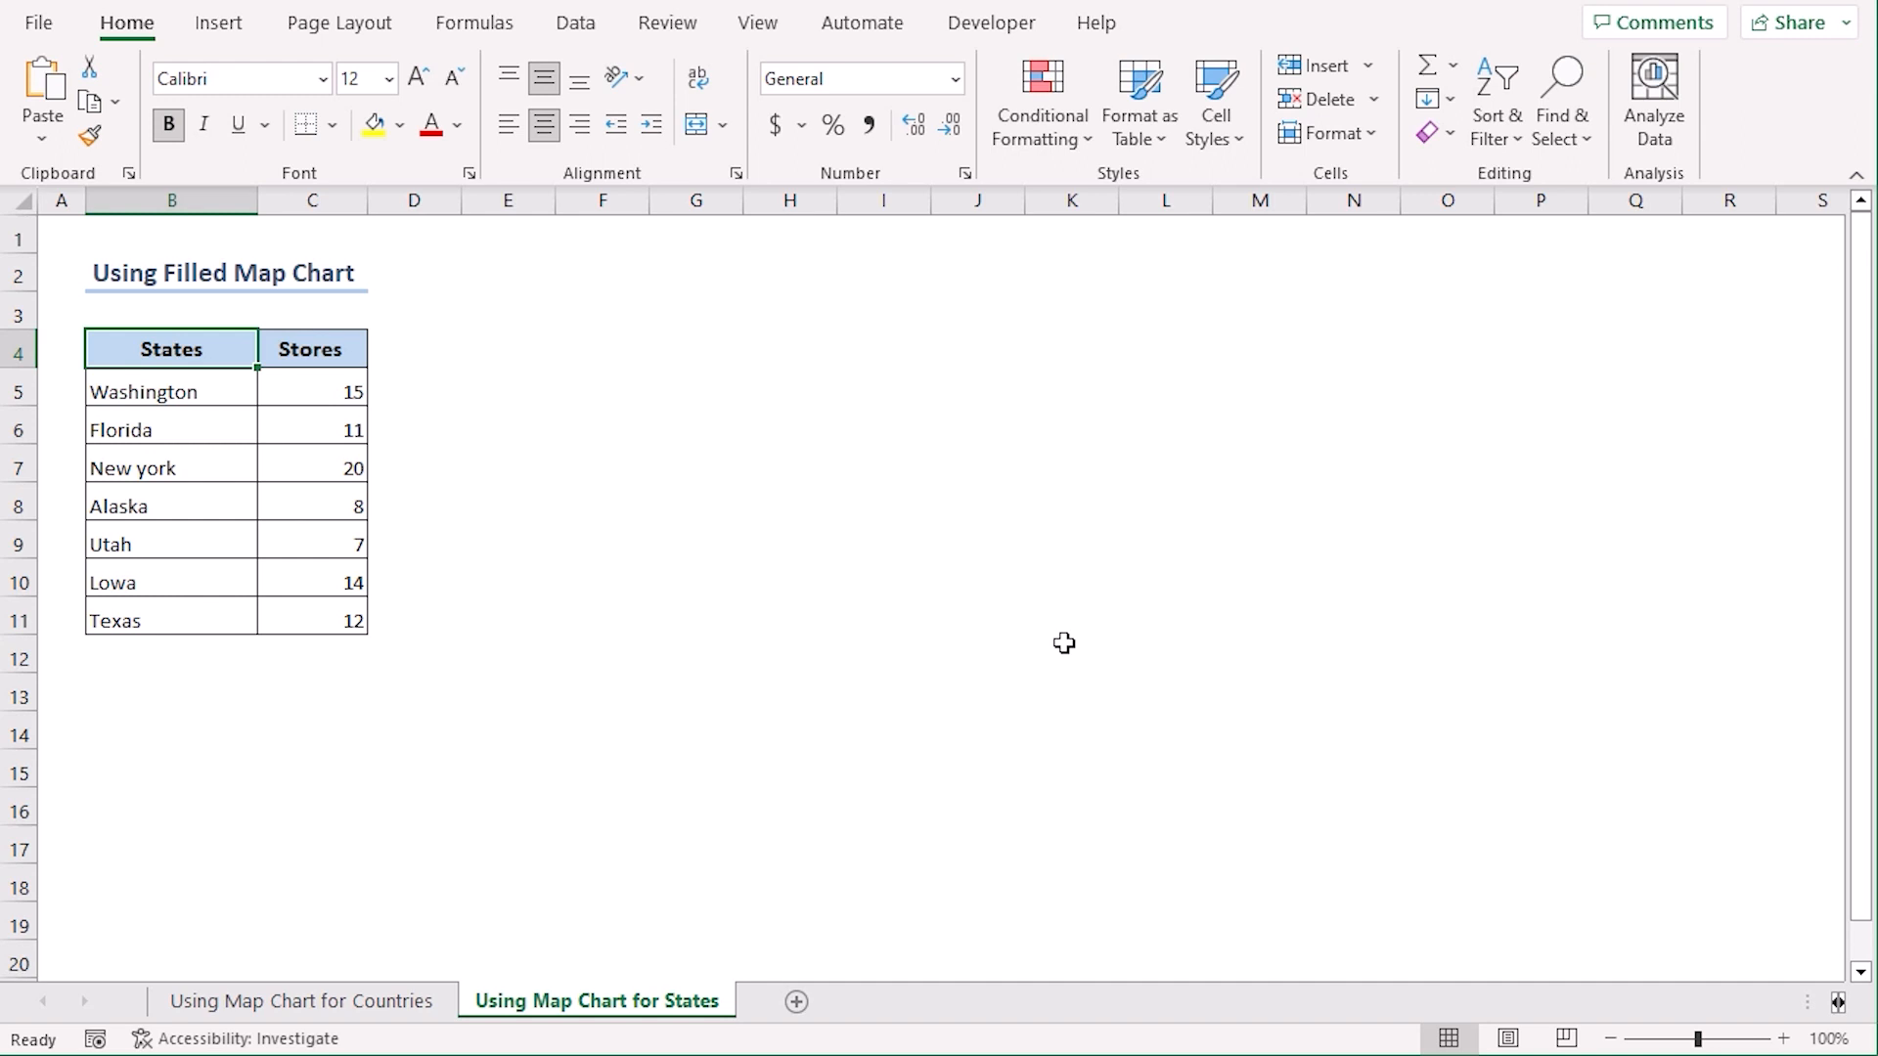
pyautogui.moveTo(176, 375)
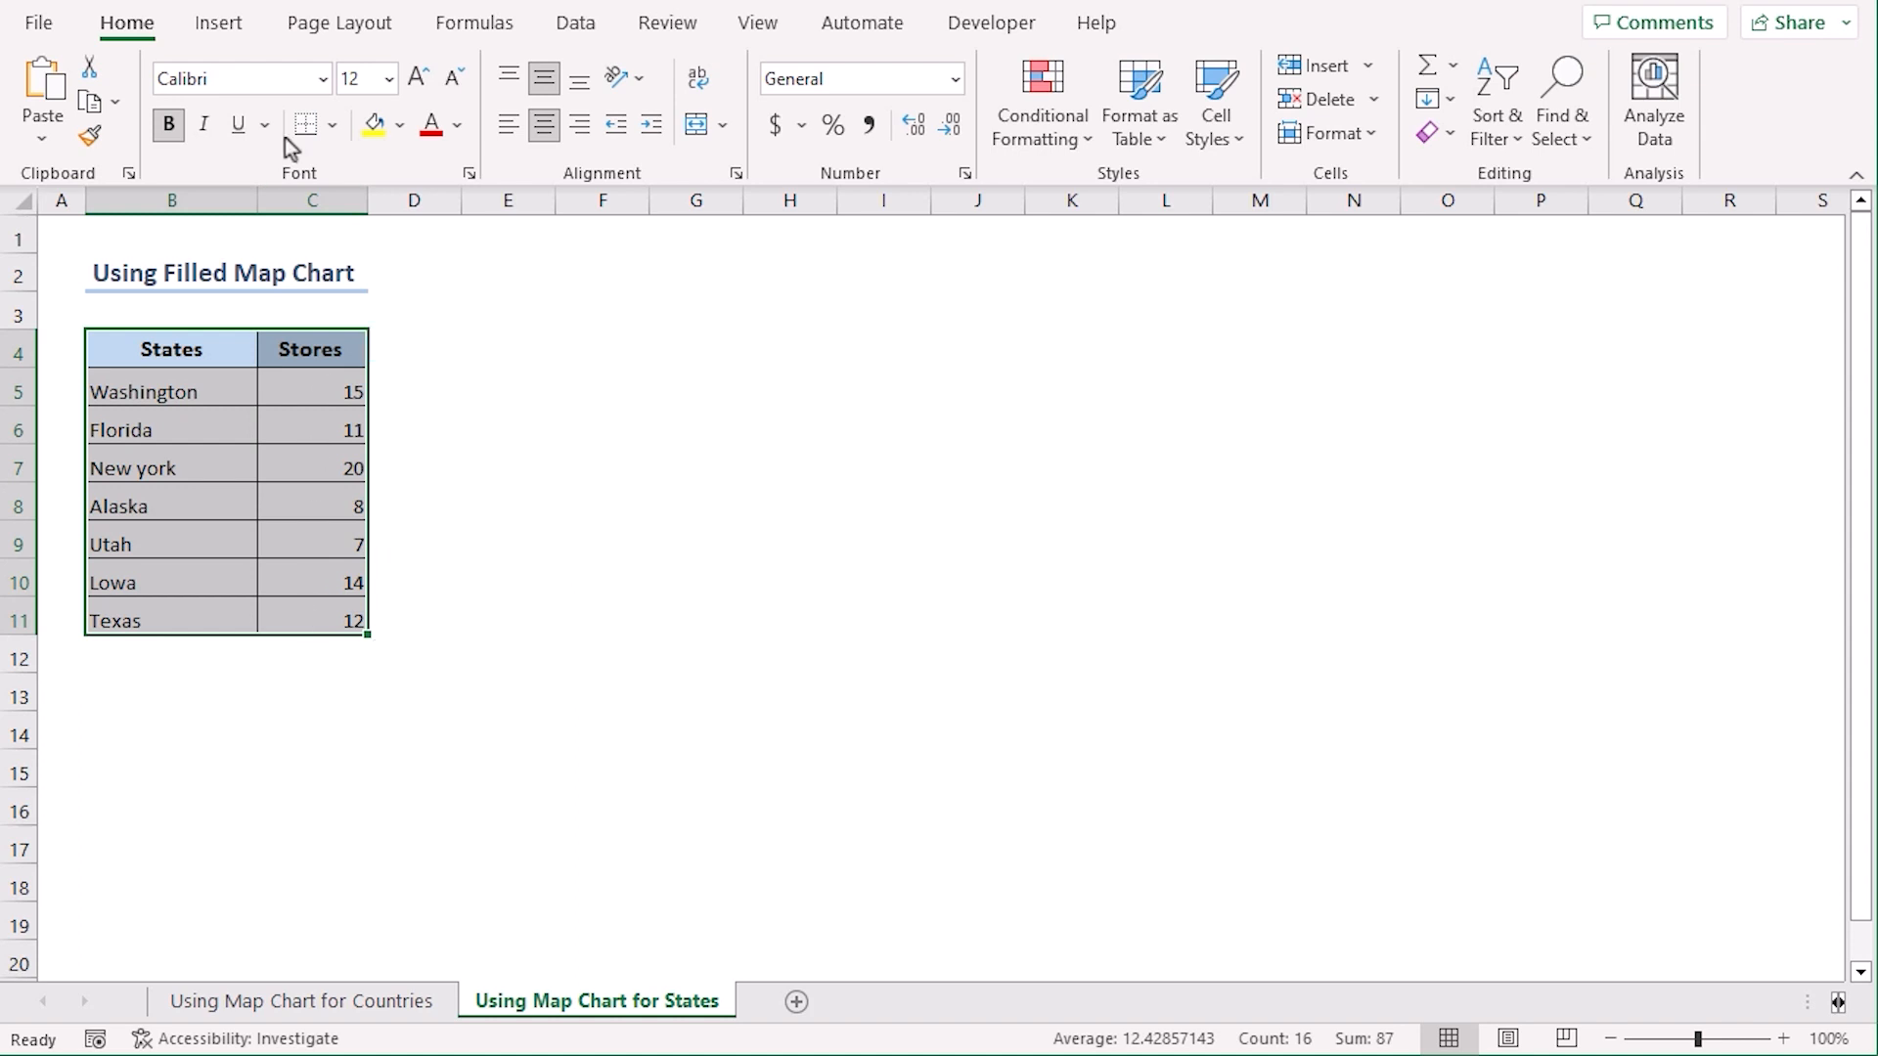
# Step: Insert a Filled Map chart from the States store-count table B4:C11
pyautogui.click(217, 22)
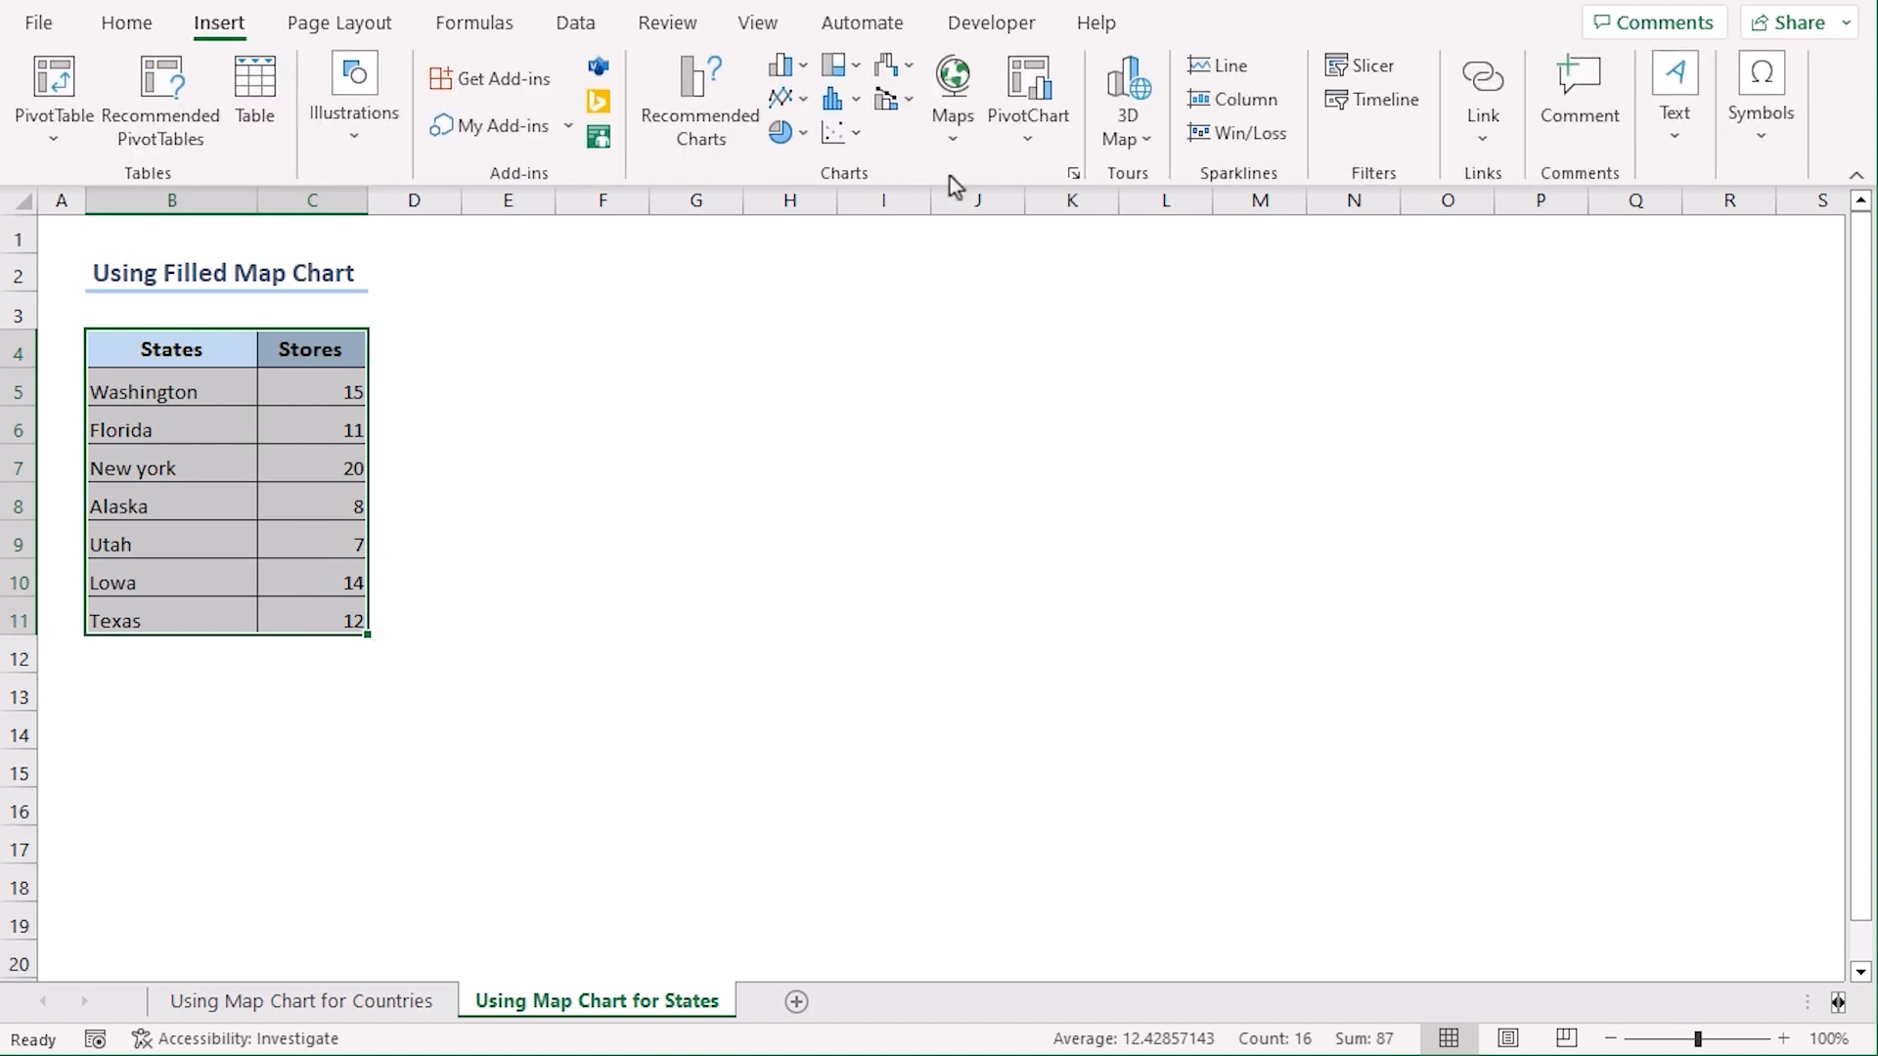
pyautogui.click(953, 90)
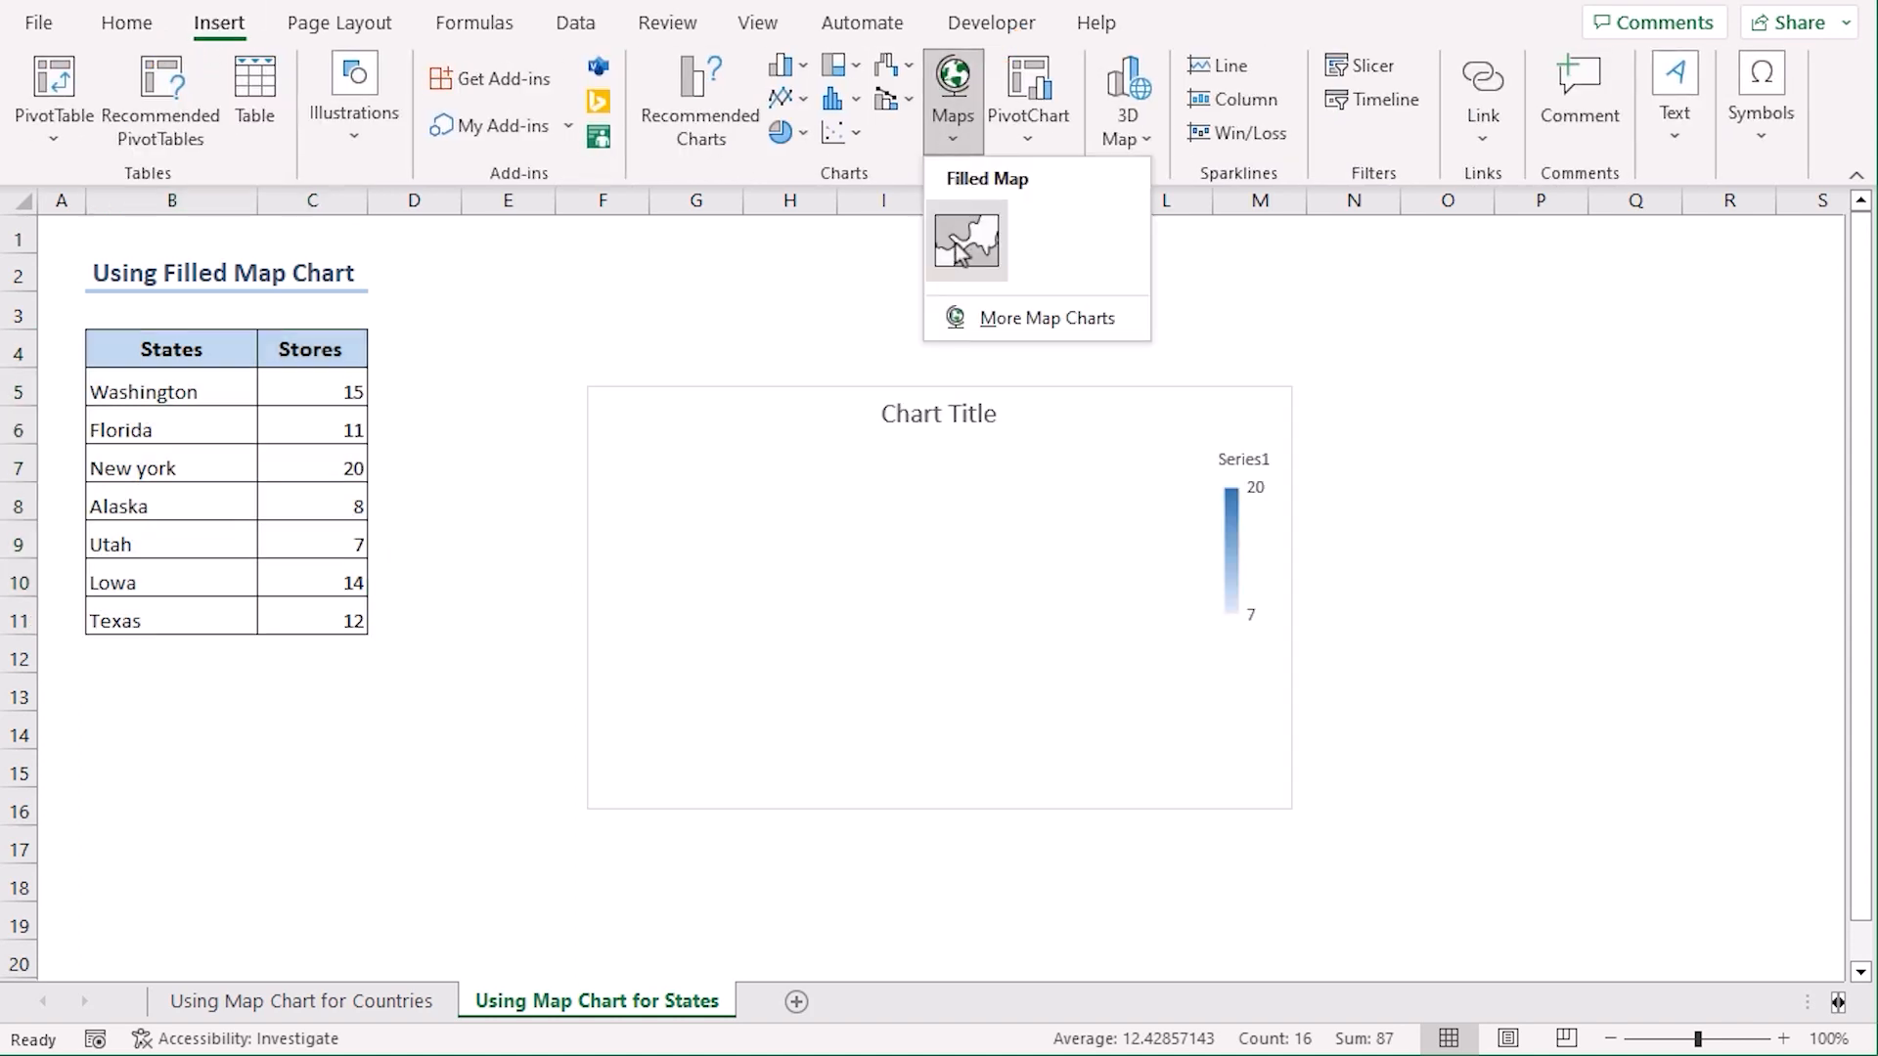
pyautogui.click(965, 243)
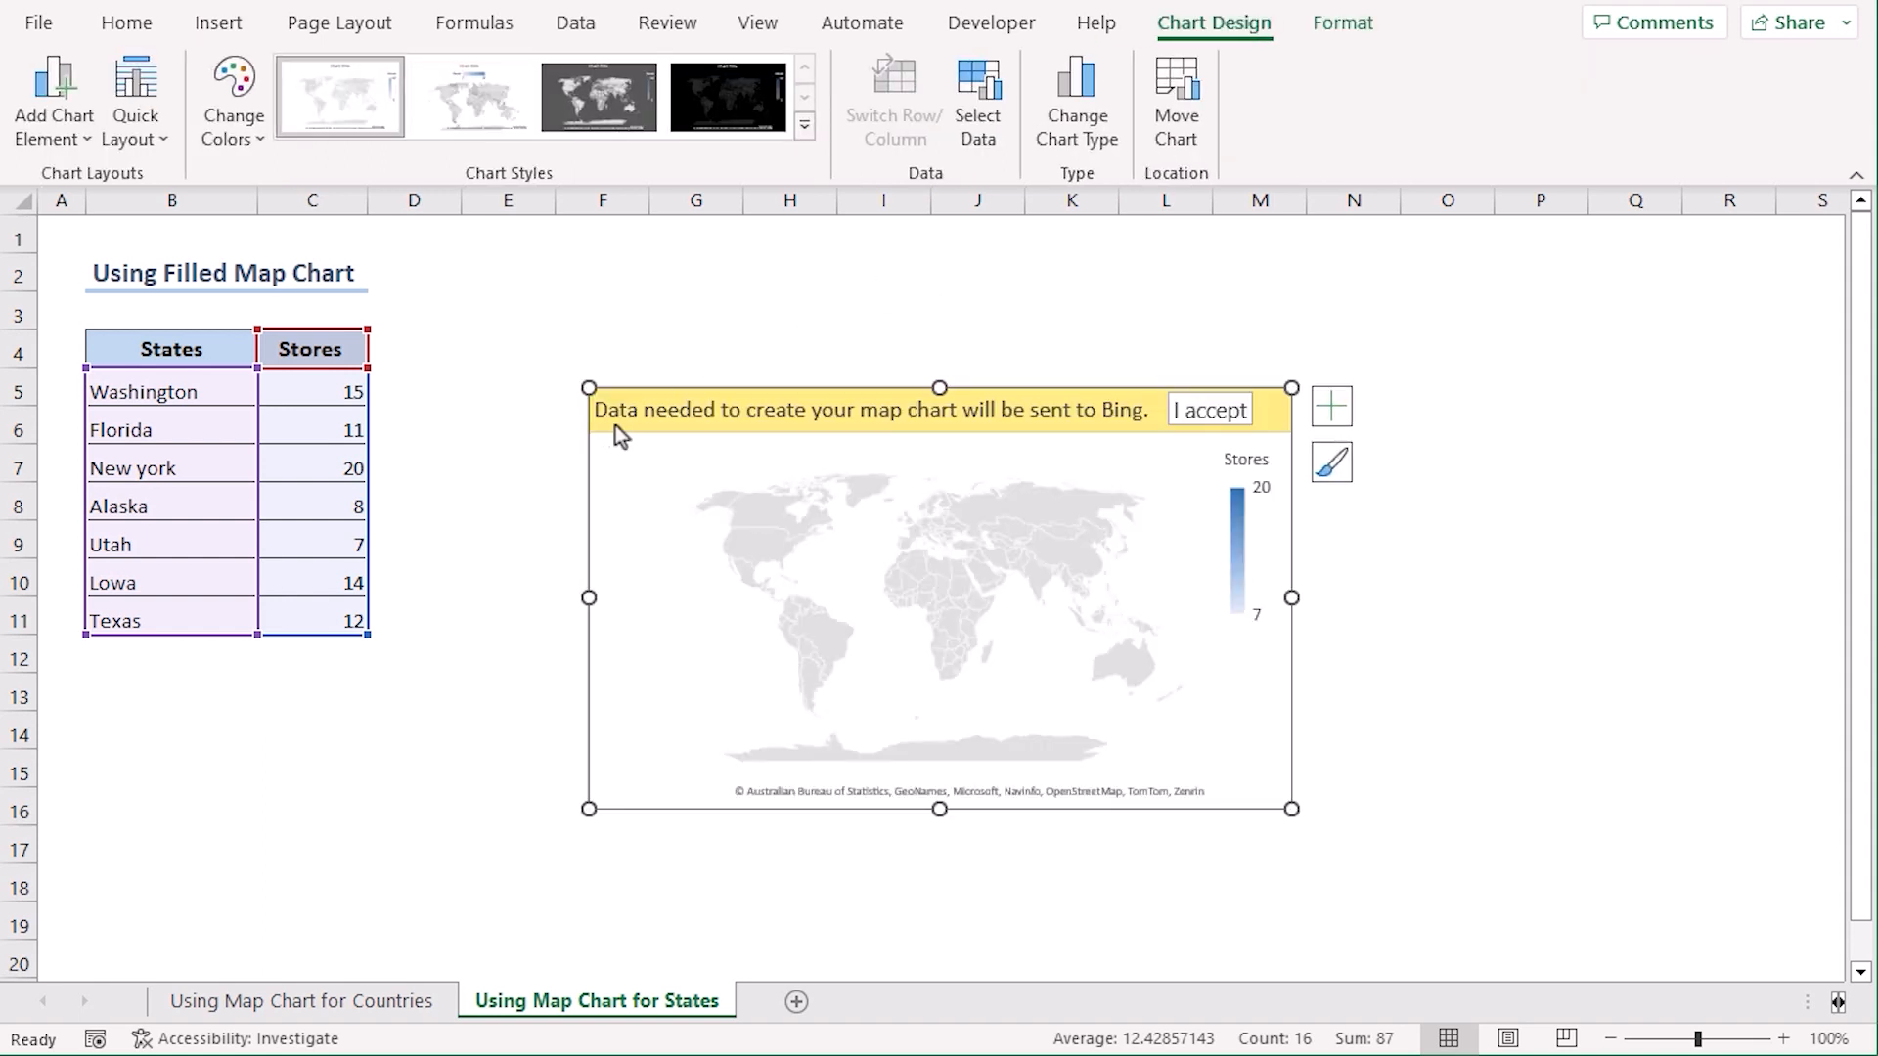
pyautogui.moveTo(1158, 460)
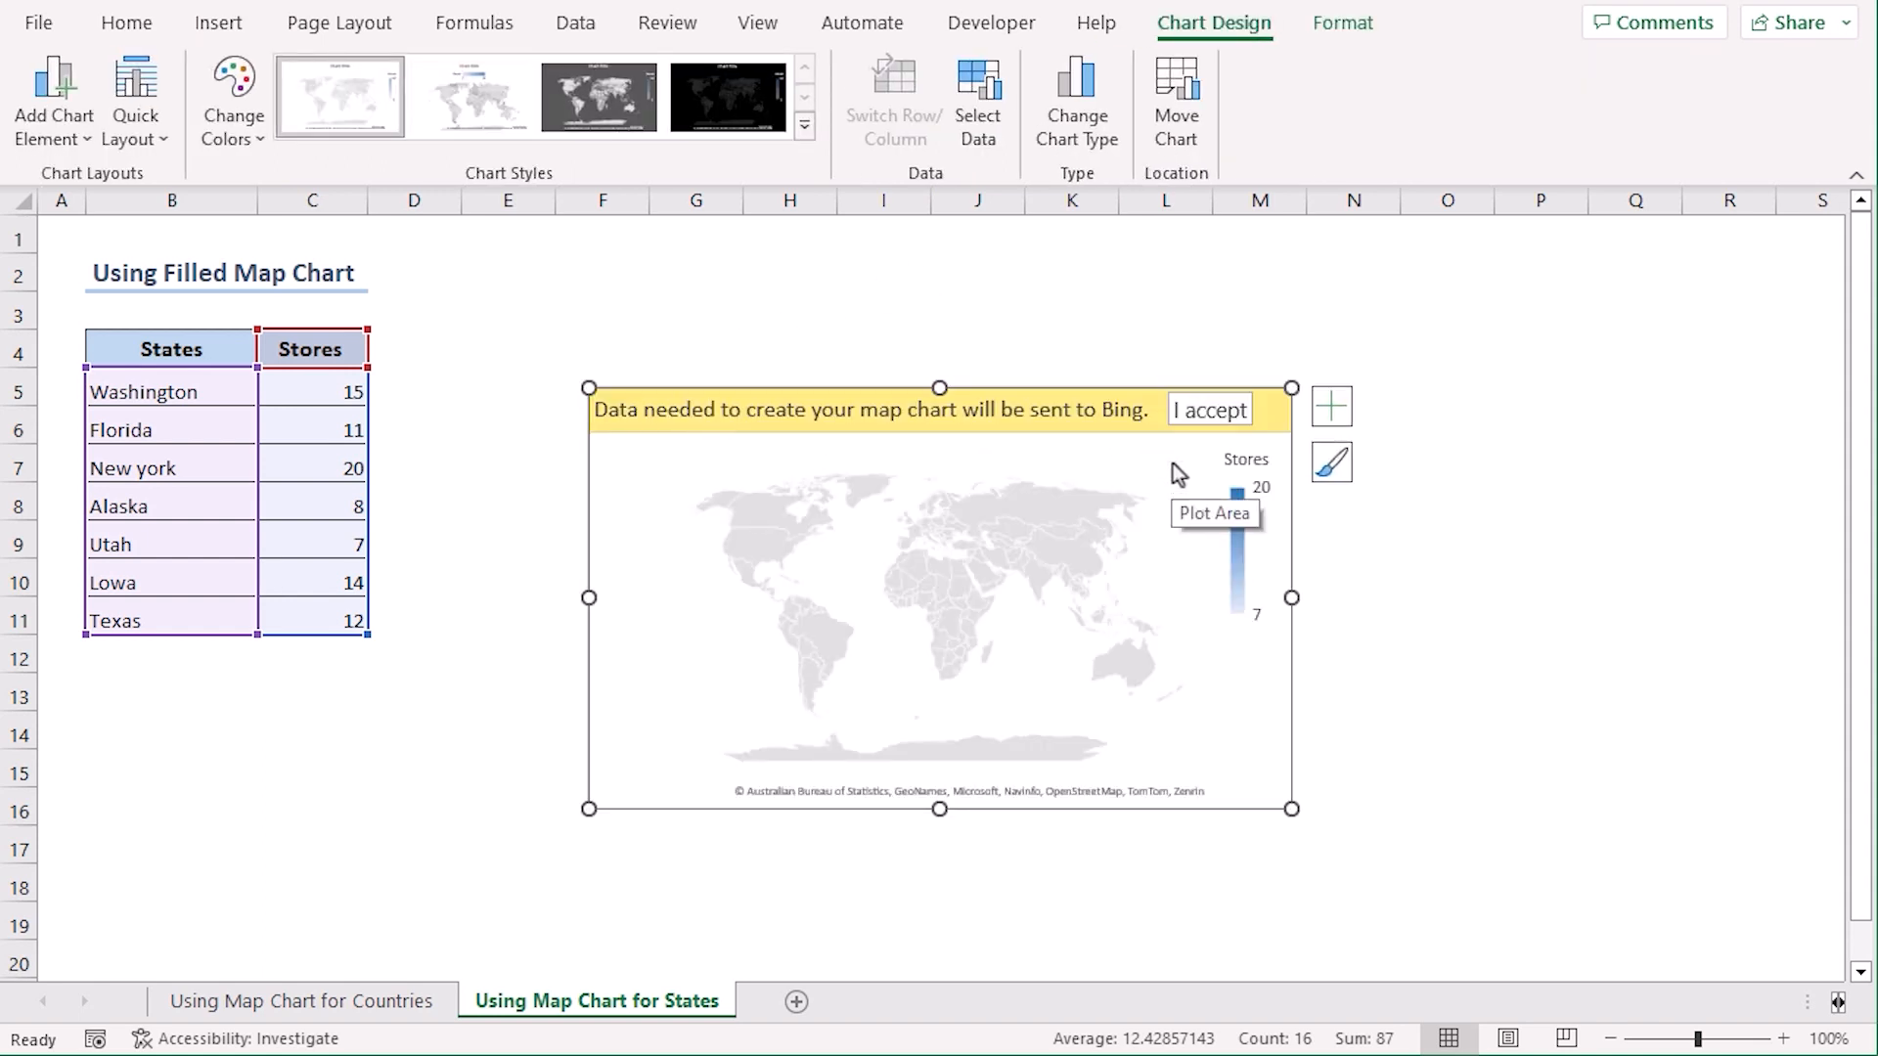
# Step: Accept the Bing data banner, add store-count labels and apply the dark grey style to the states map
pyautogui.click(1209, 409)
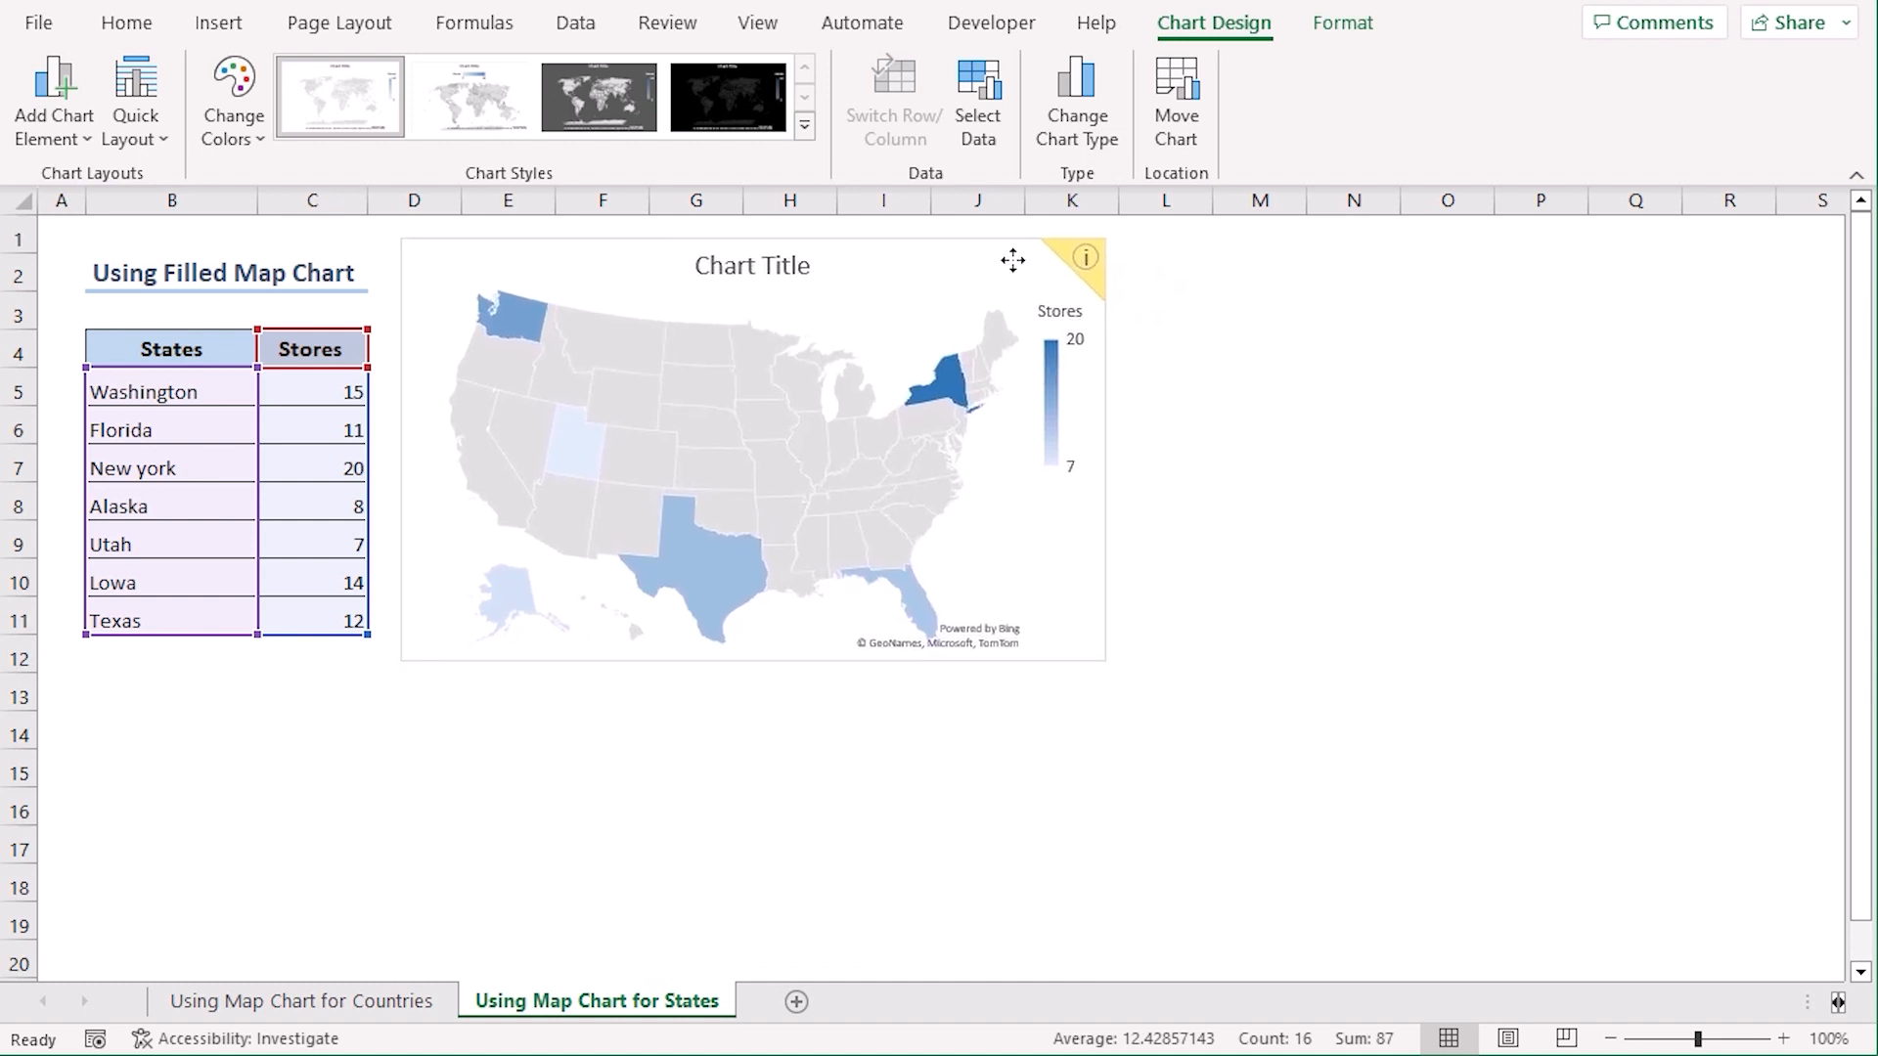
pyautogui.click(751, 450)
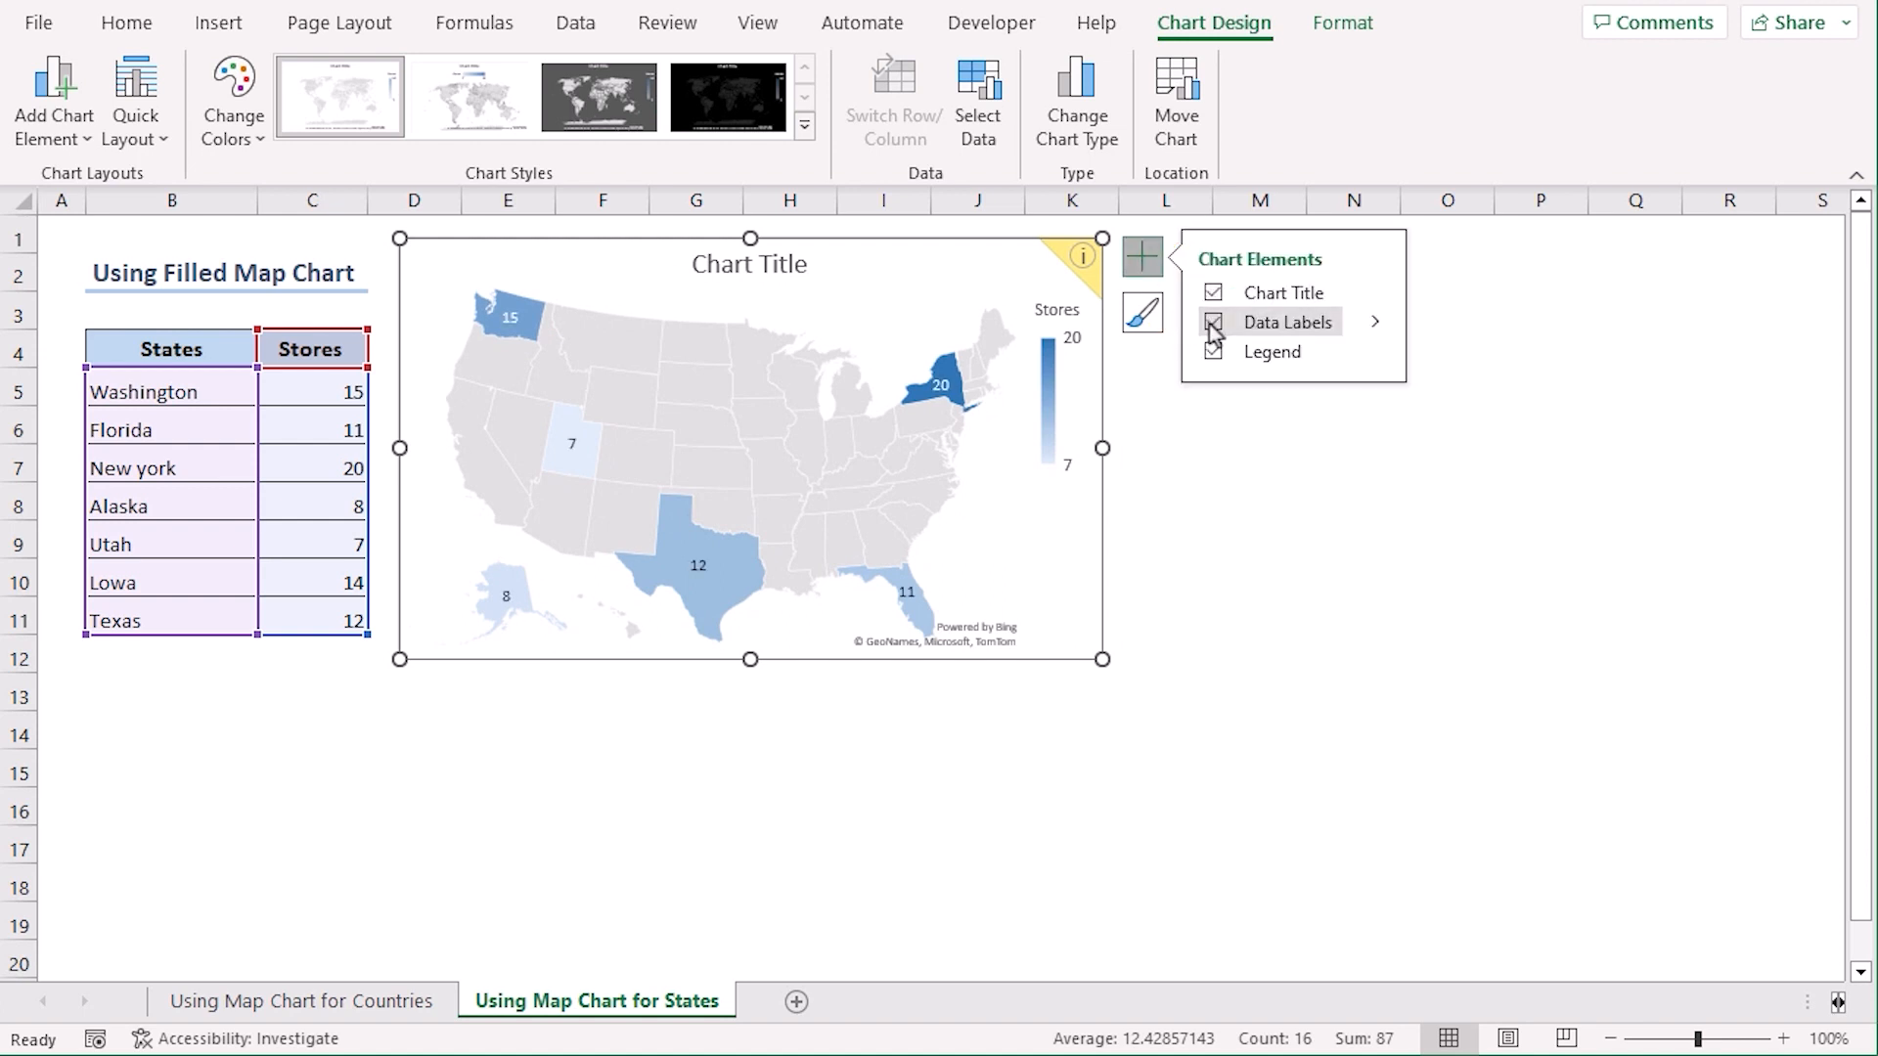
pyautogui.click(1141, 313)
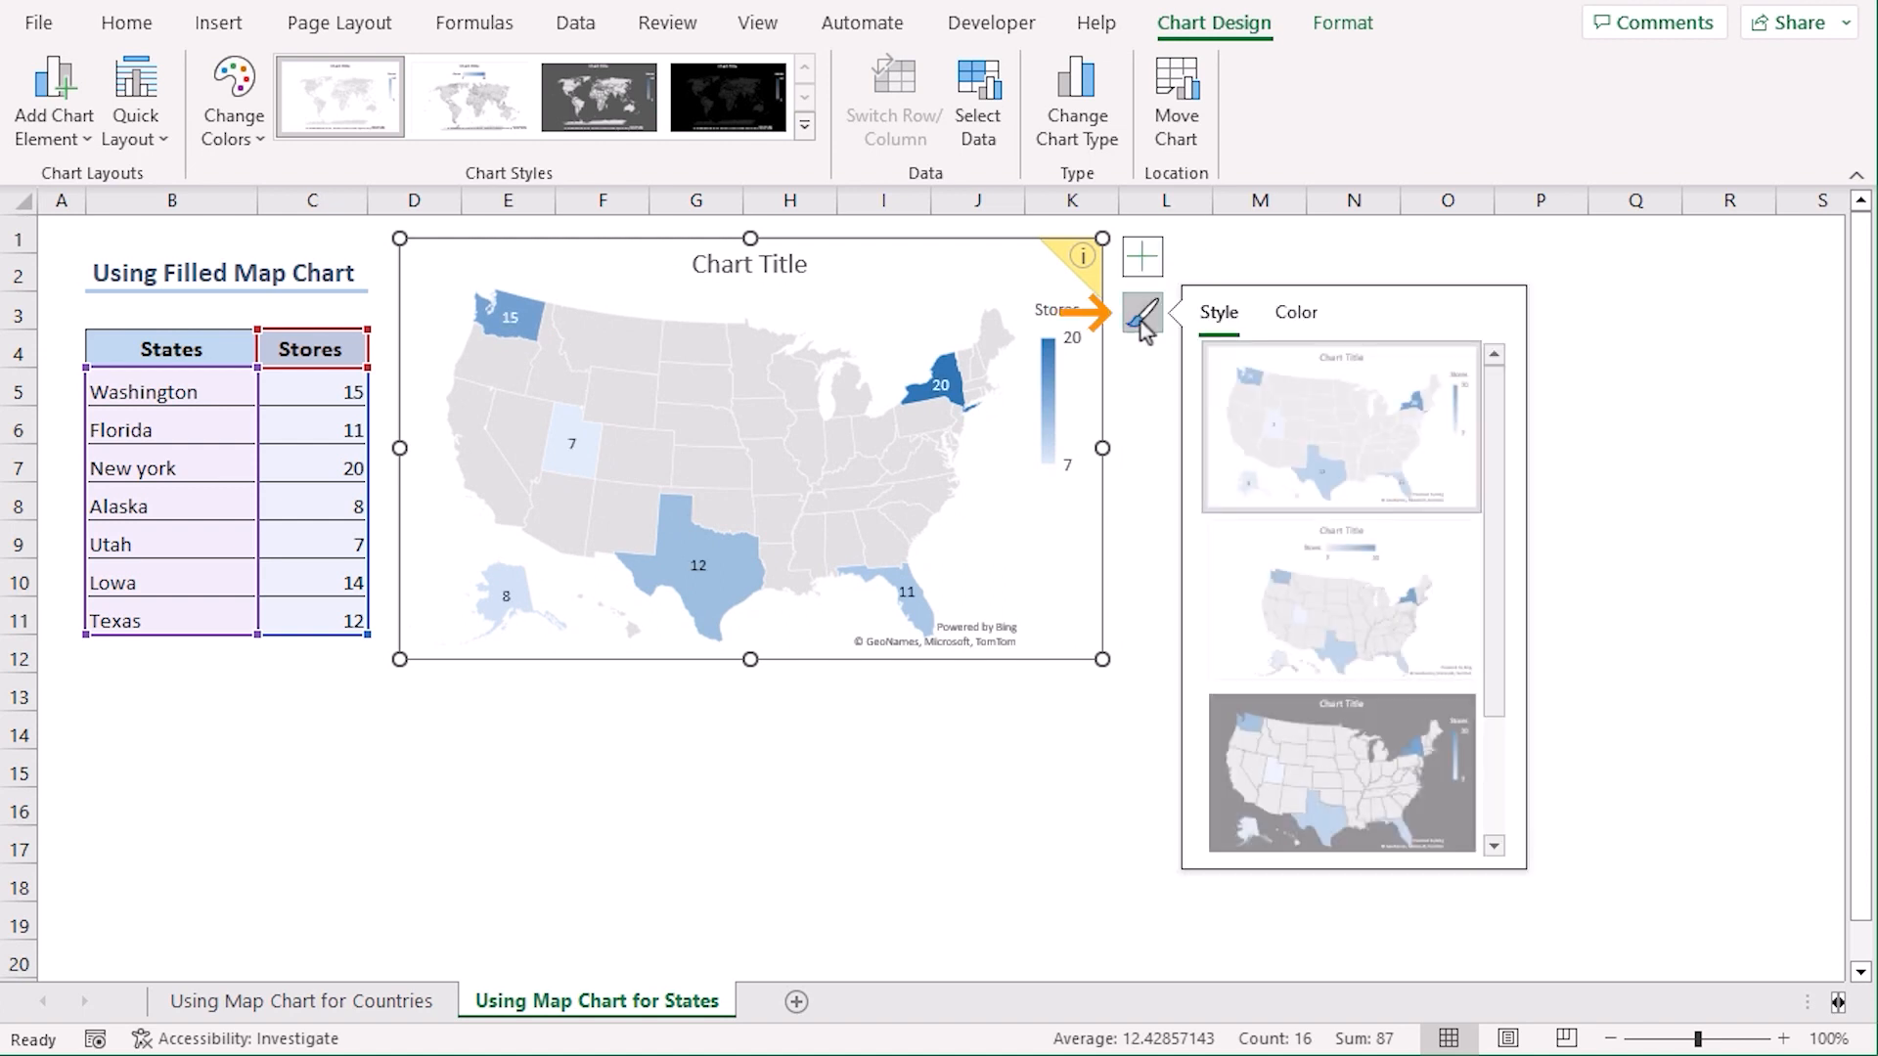
pyautogui.click(1340, 770)
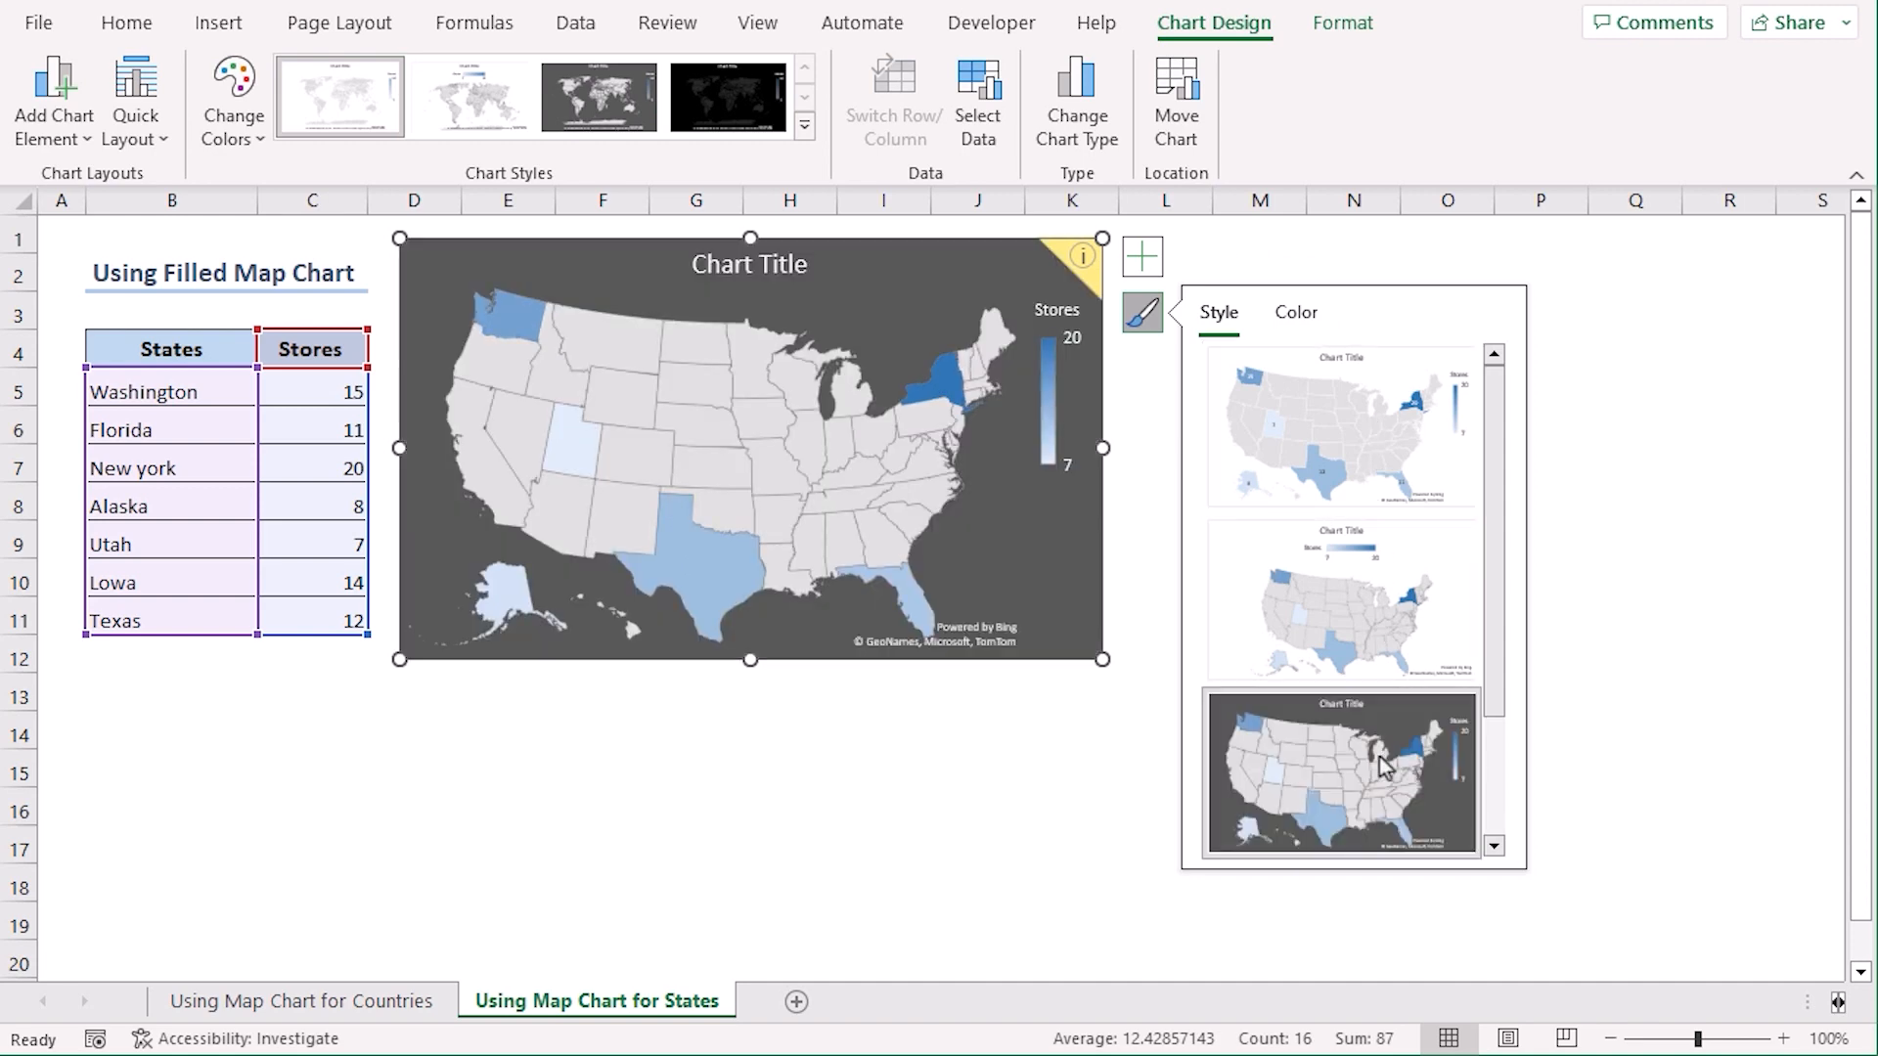
pyautogui.click(1340, 770)
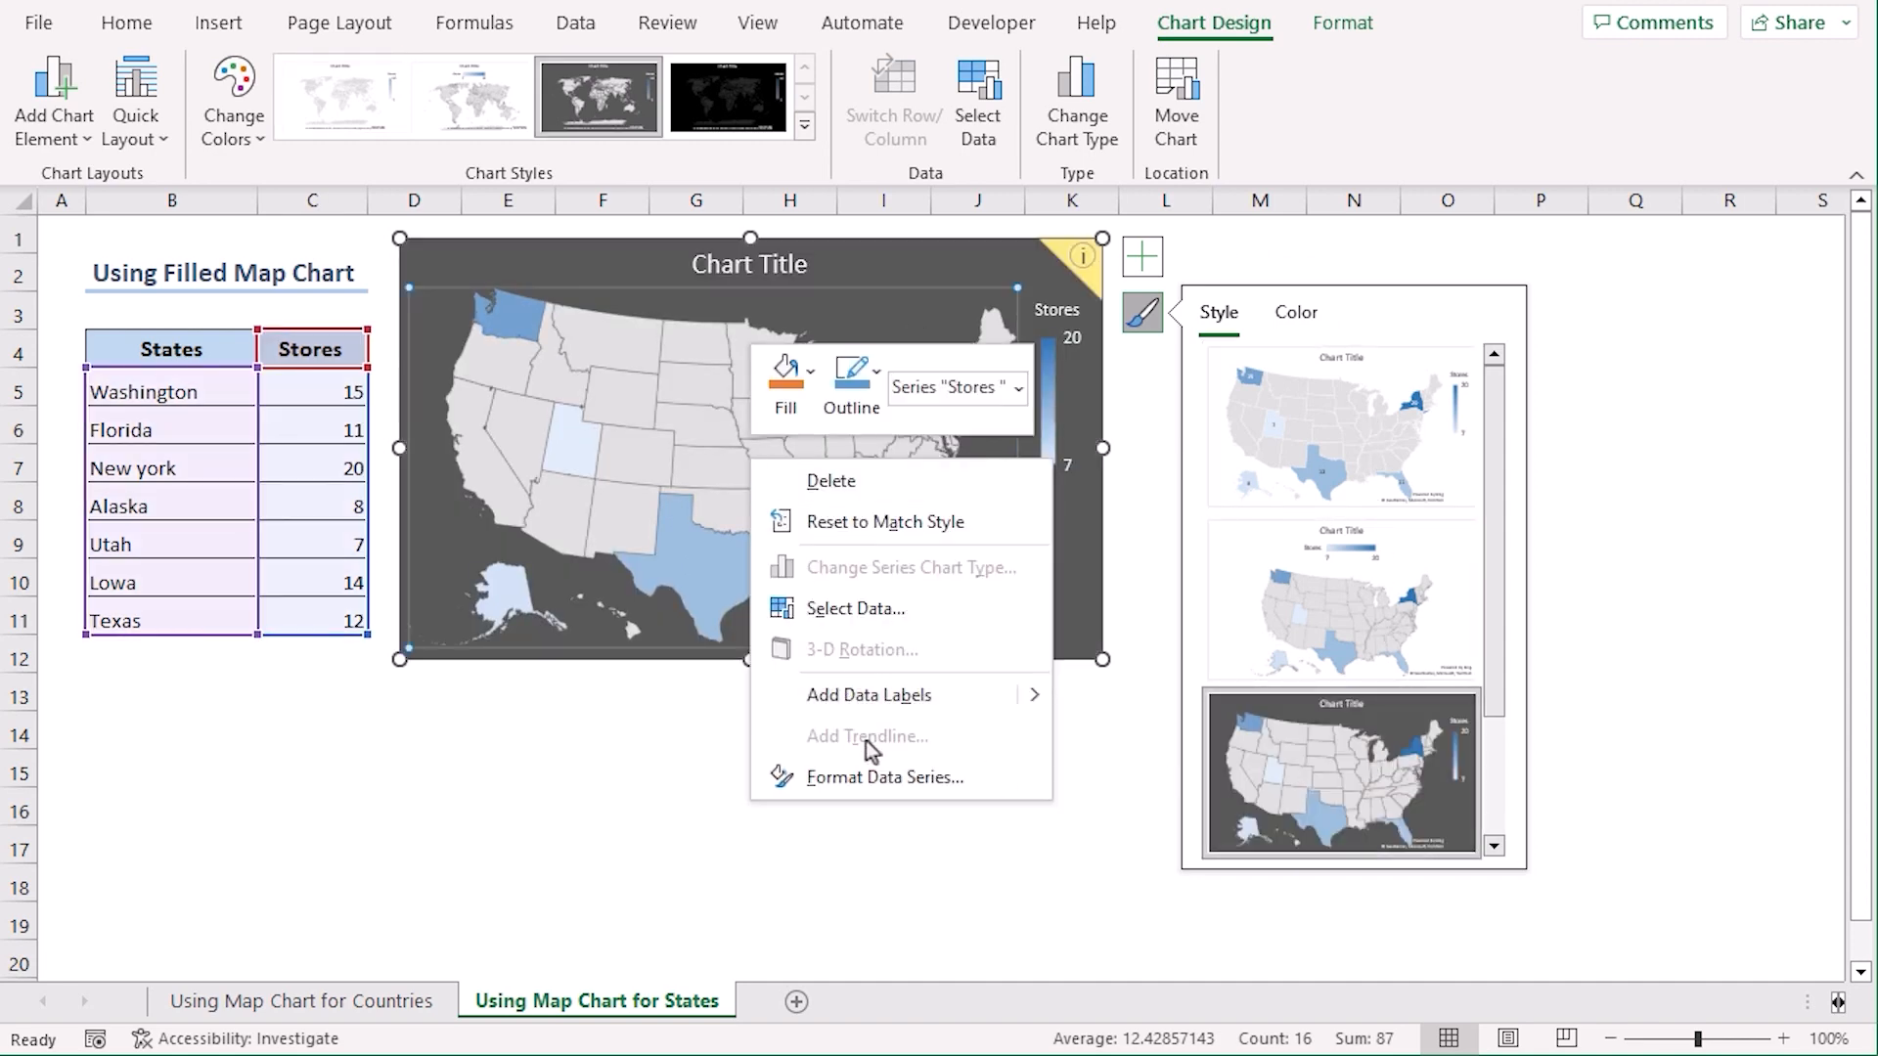
# Step: Set the states map series to a Diverging (3-color) scale running red, blue, green
pyautogui.click(884, 777)
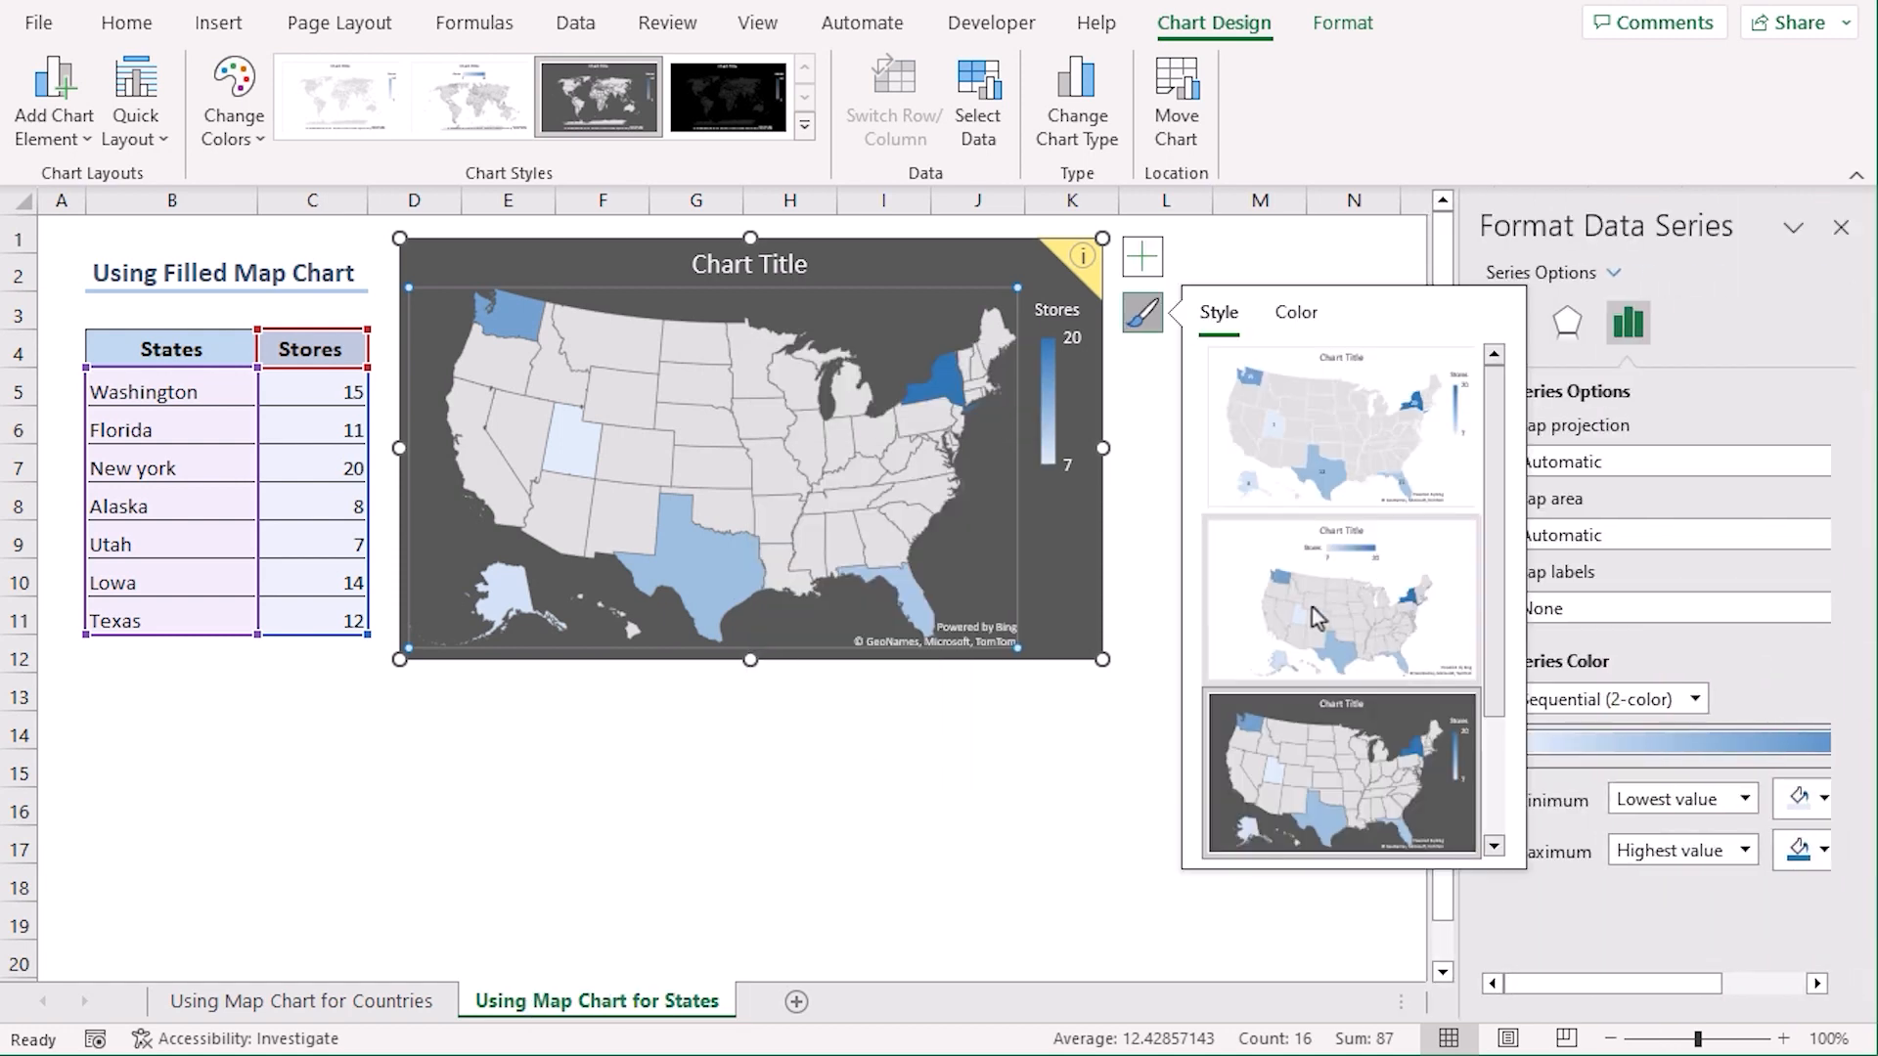
pyautogui.click(1140, 313)
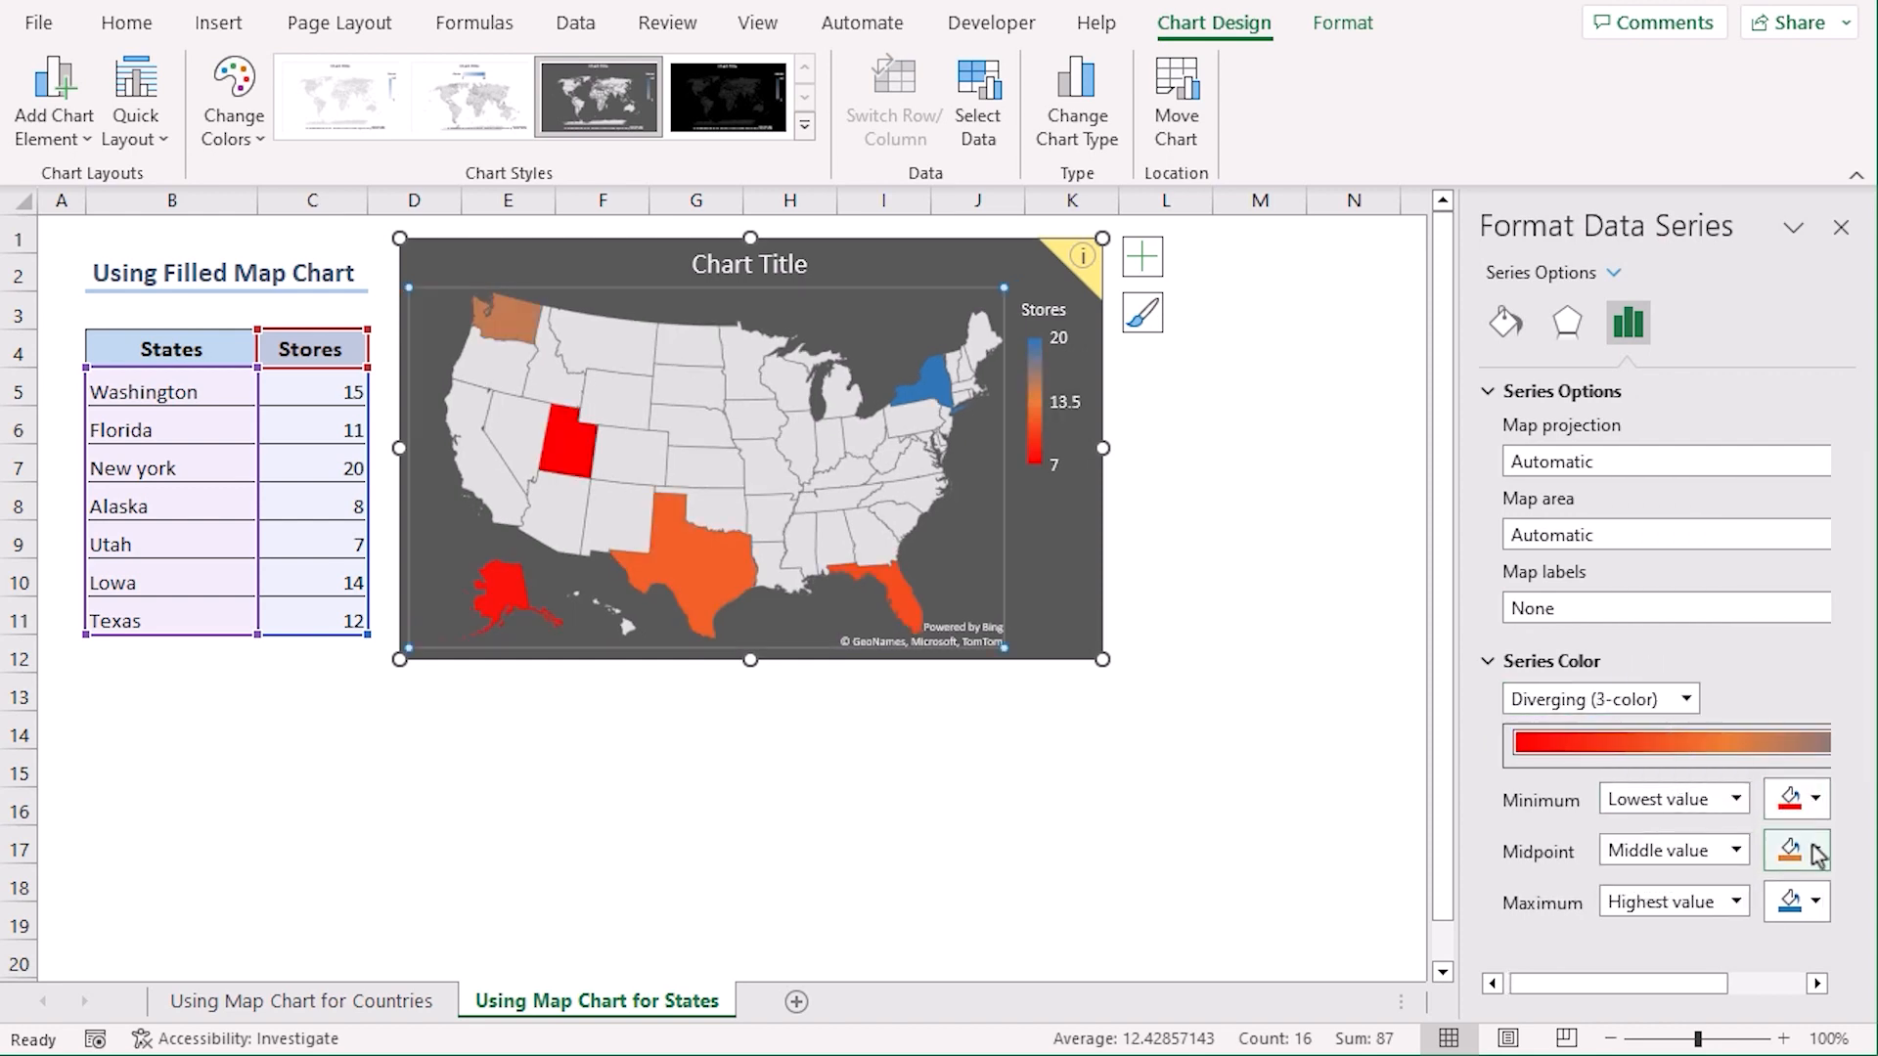
pyautogui.click(1789, 851)
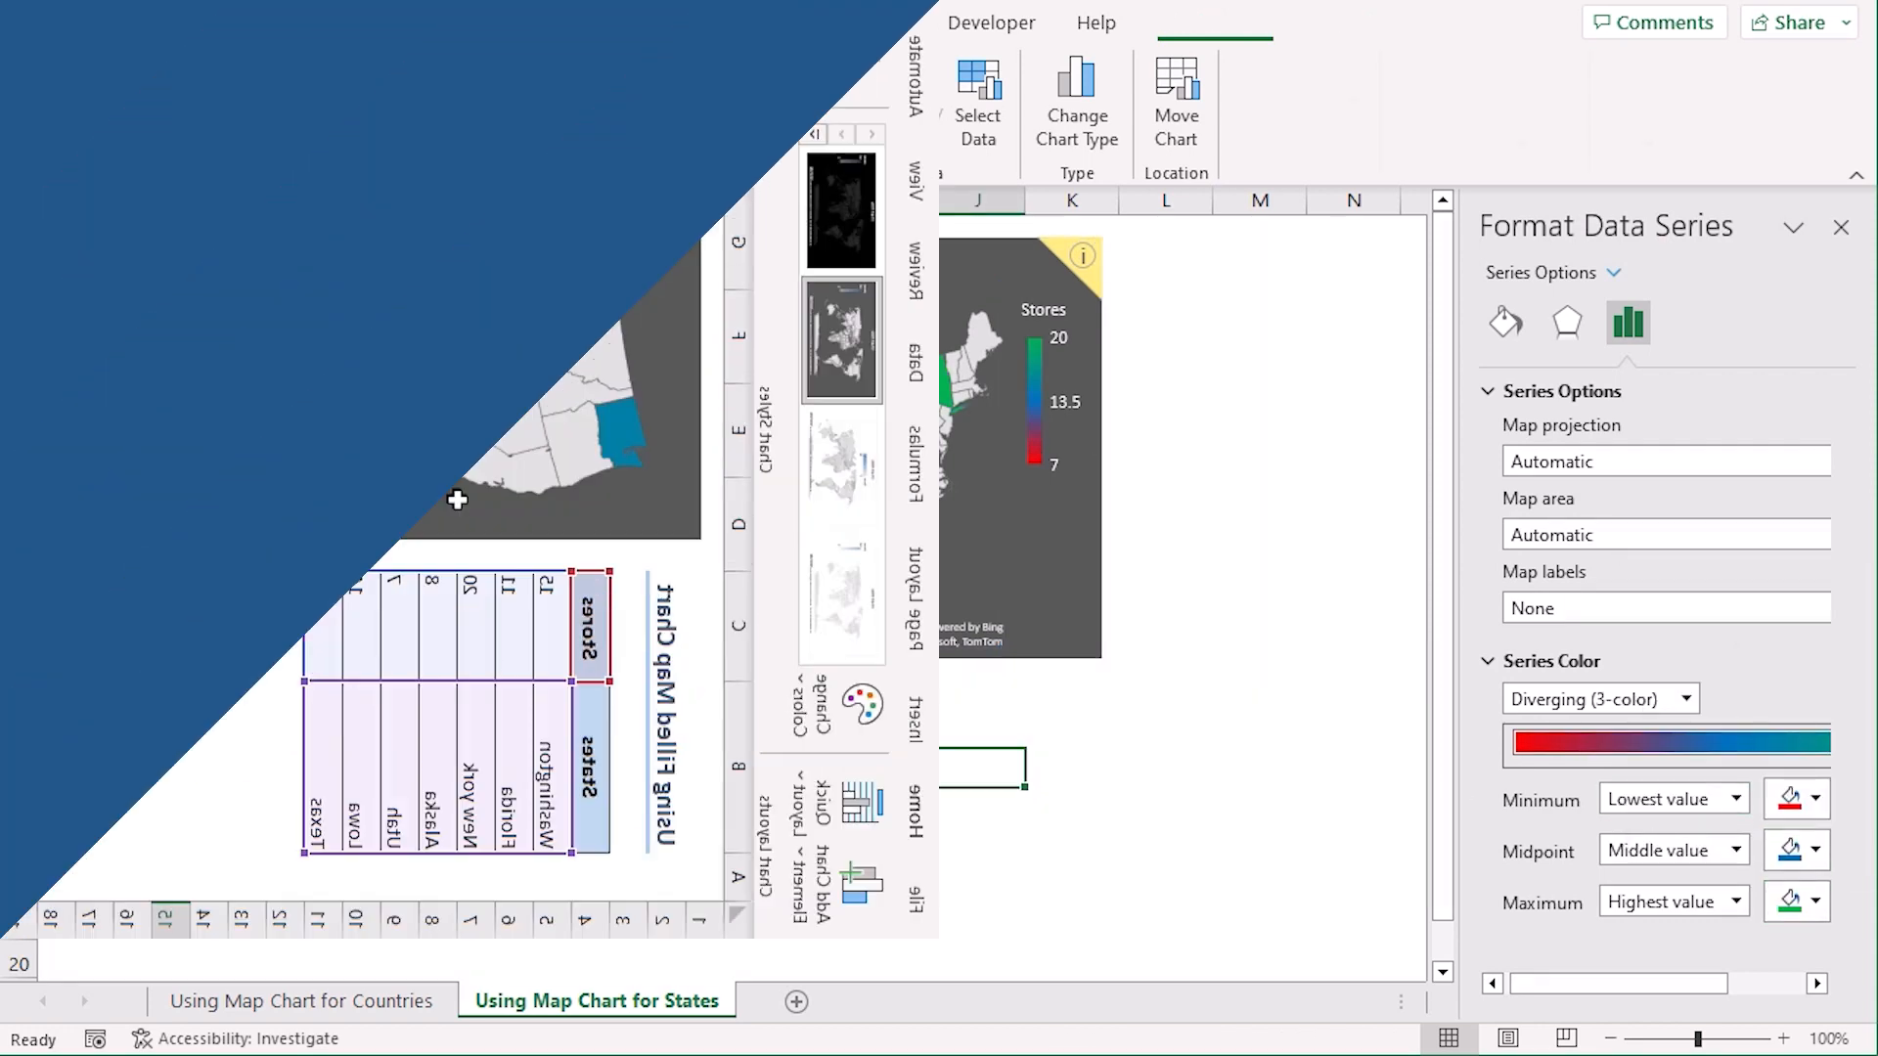
# Step: On the Using 3D Map sheet, launch 3D Maps from the selected Country/Stores table
pyautogui.click(820, 1000)
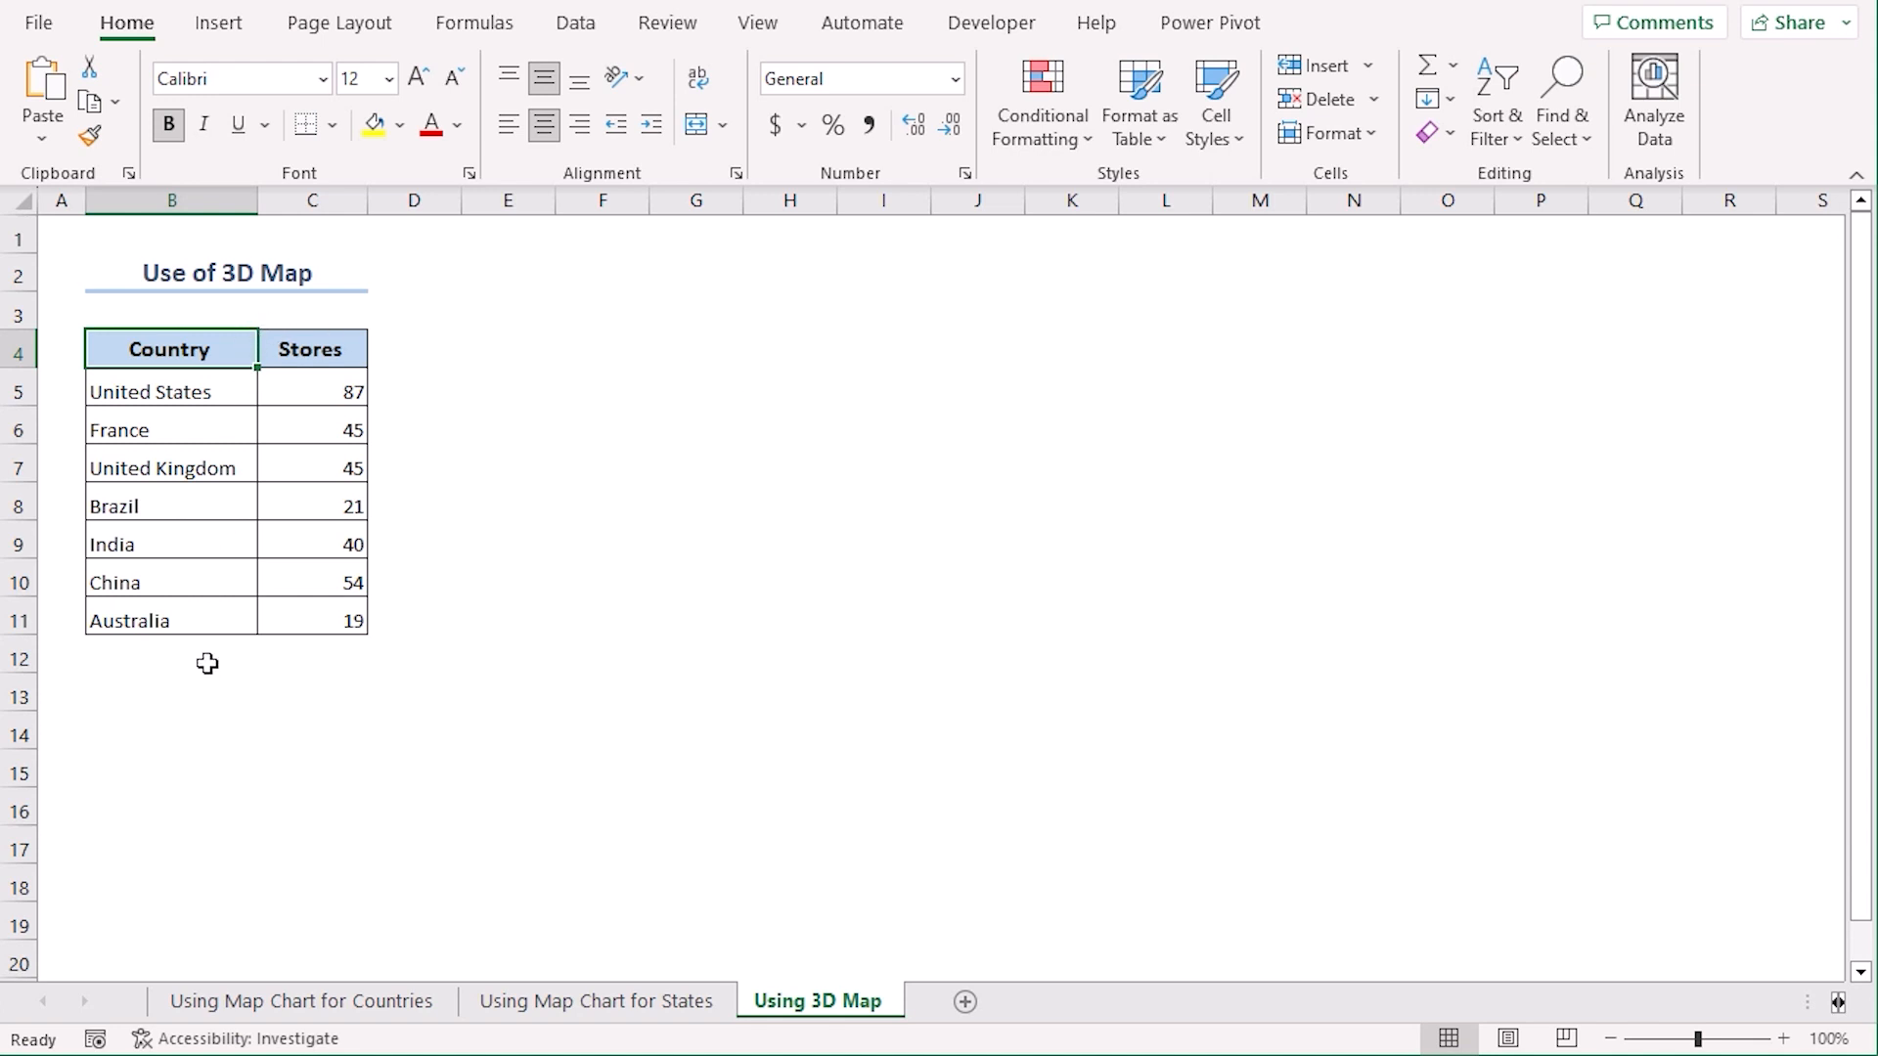
pyautogui.moveTo(305, 696)
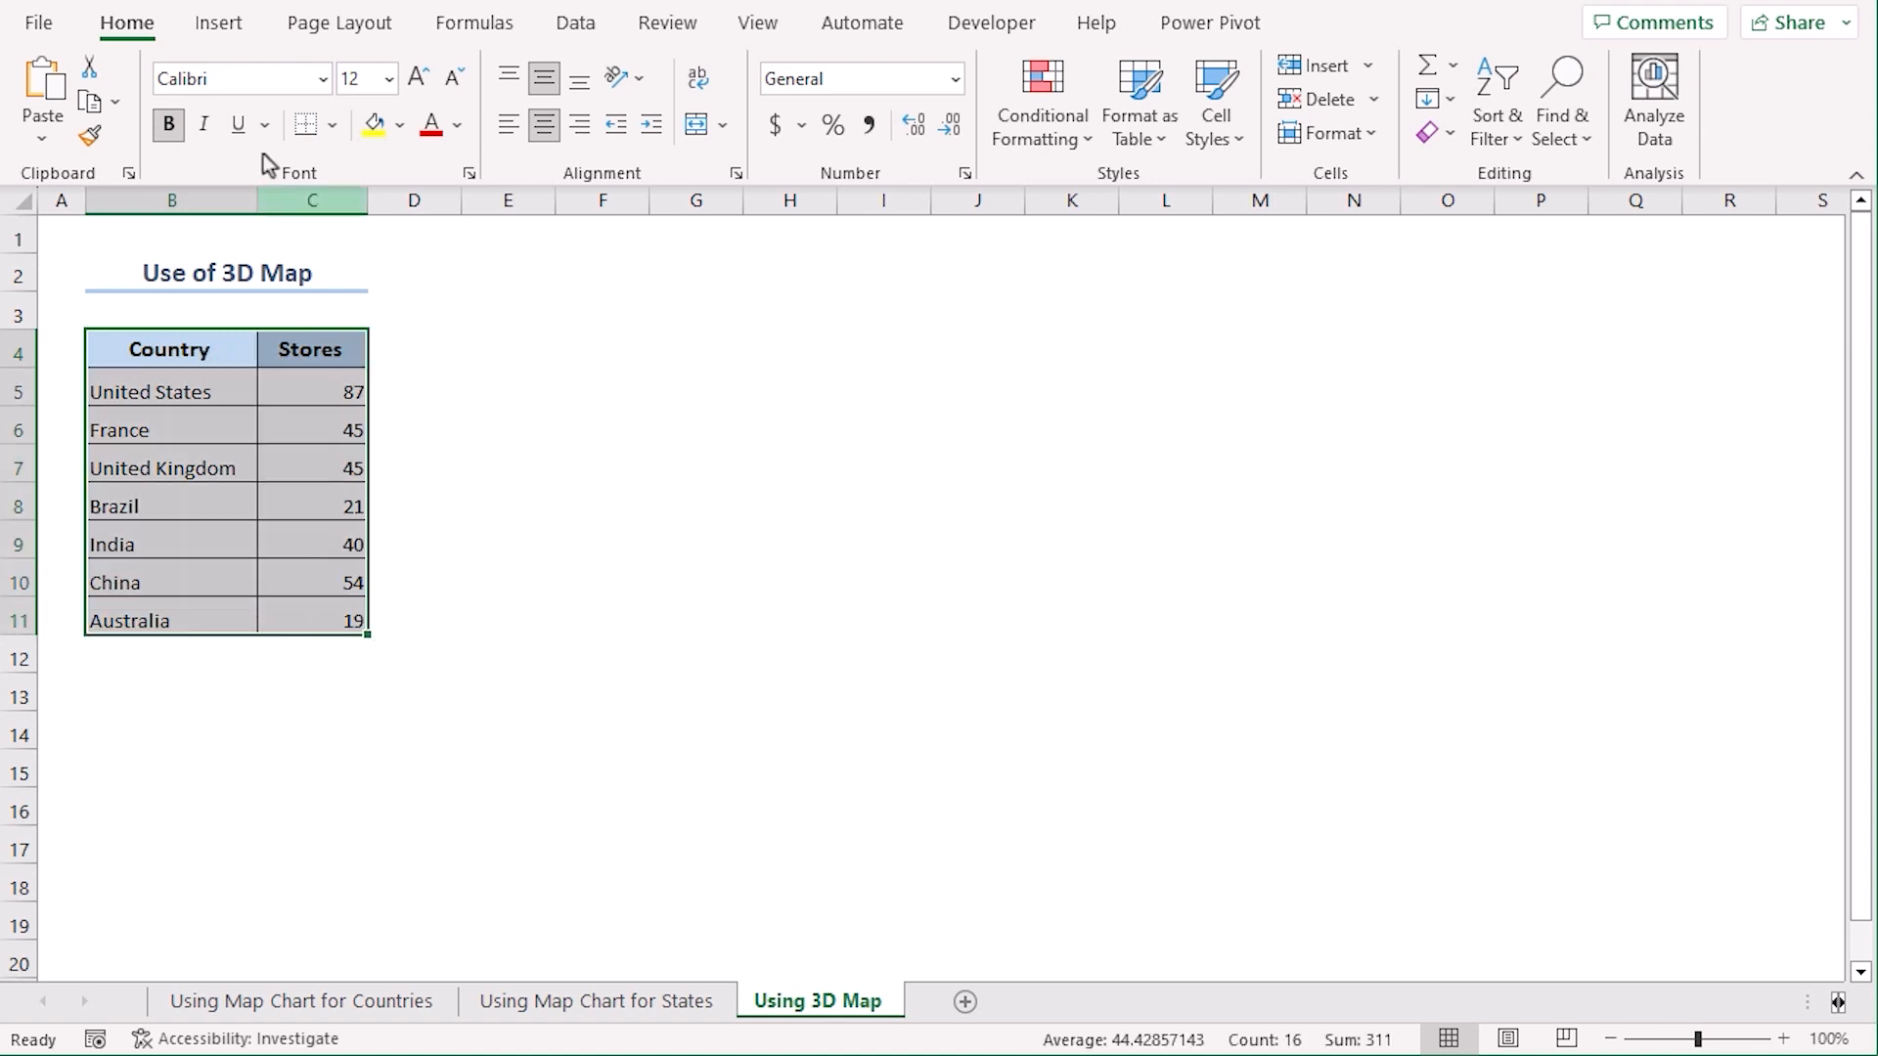
pyautogui.click(217, 22)
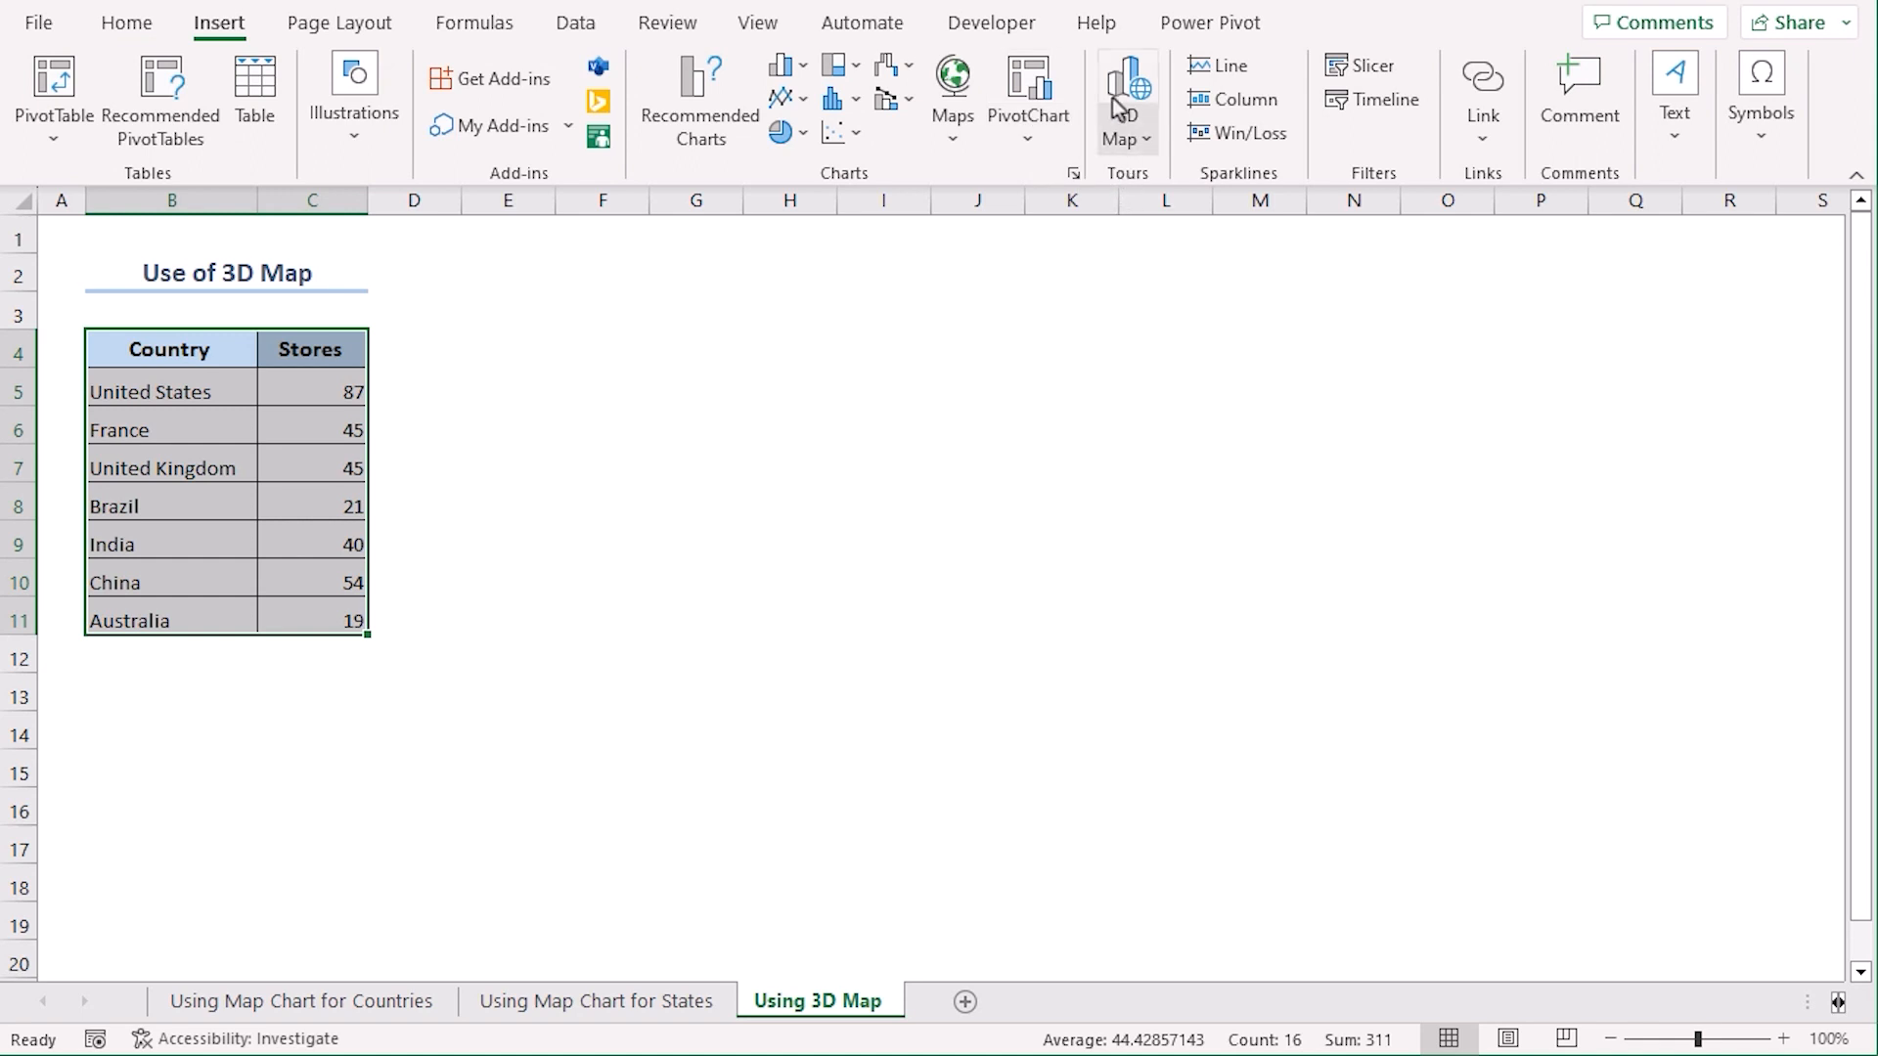
pyautogui.click(1117, 98)
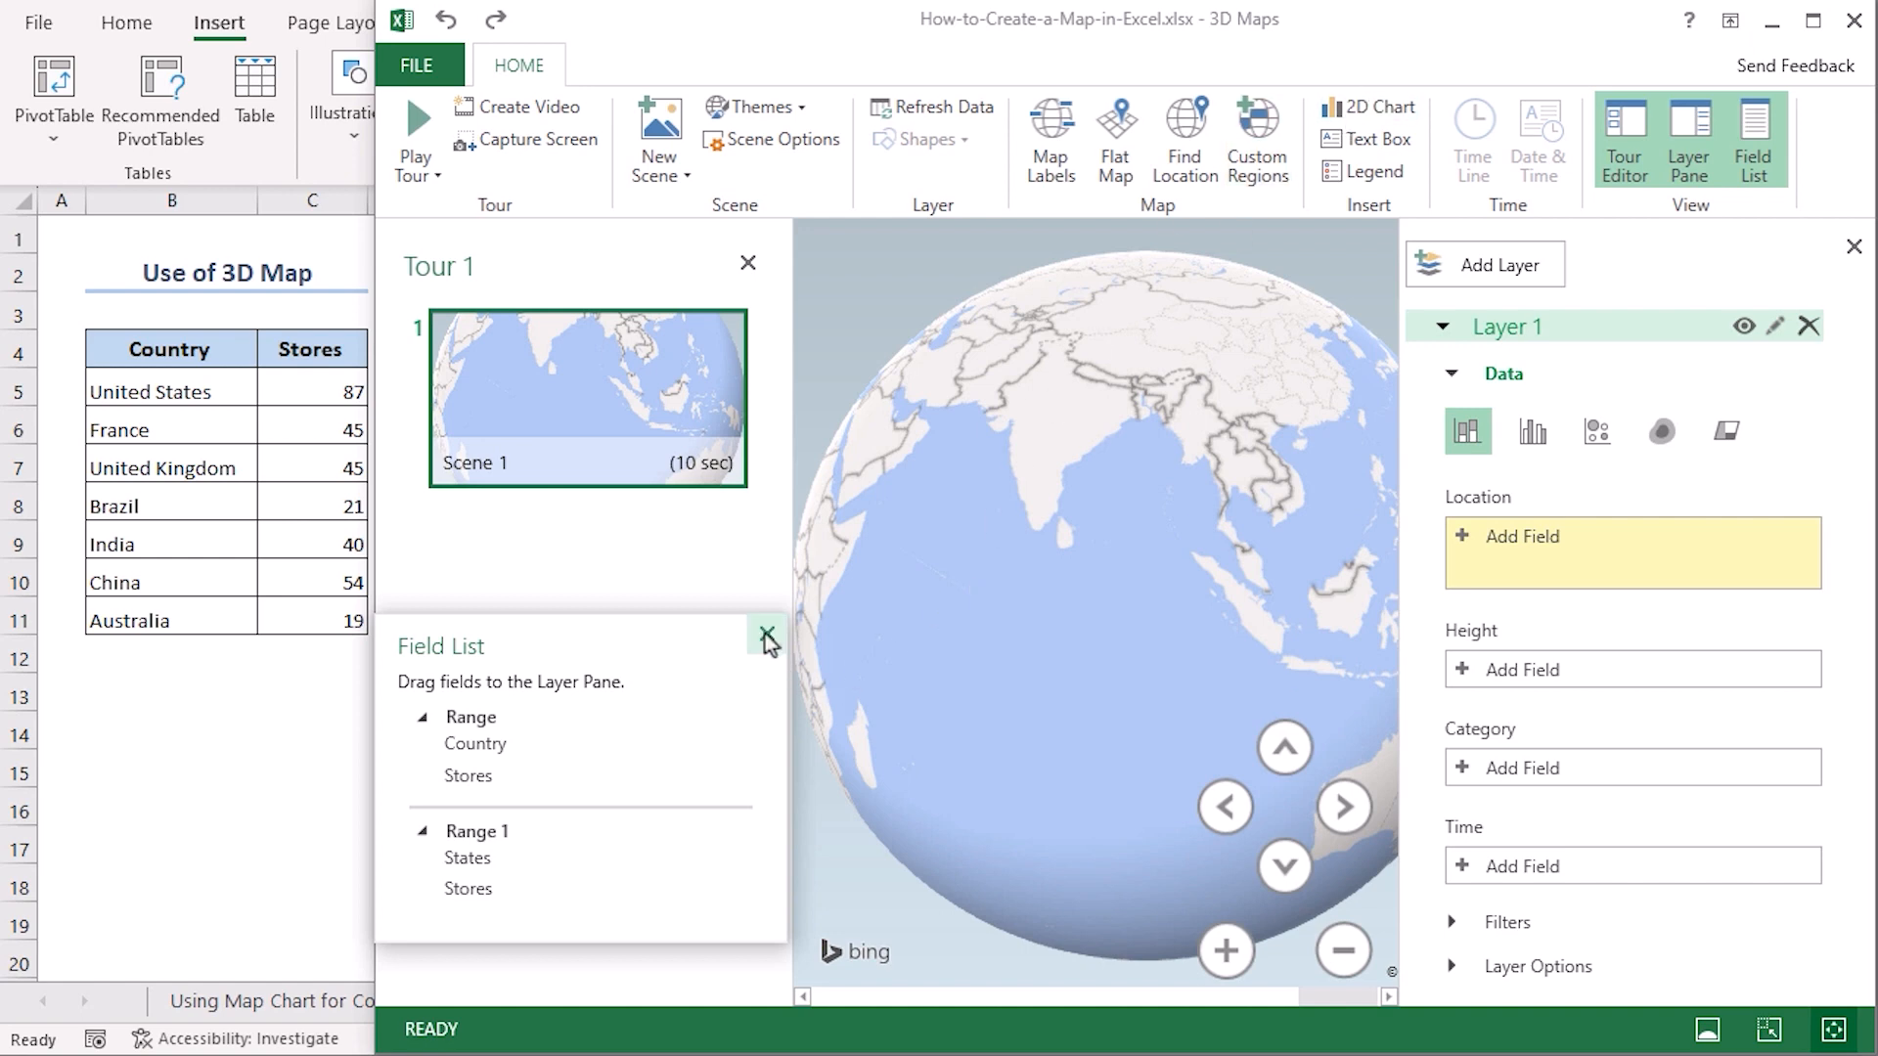
# Step: Close the side panes, turn on Map Labels and switch the globe to a Flat Map
pyautogui.click(767, 632)
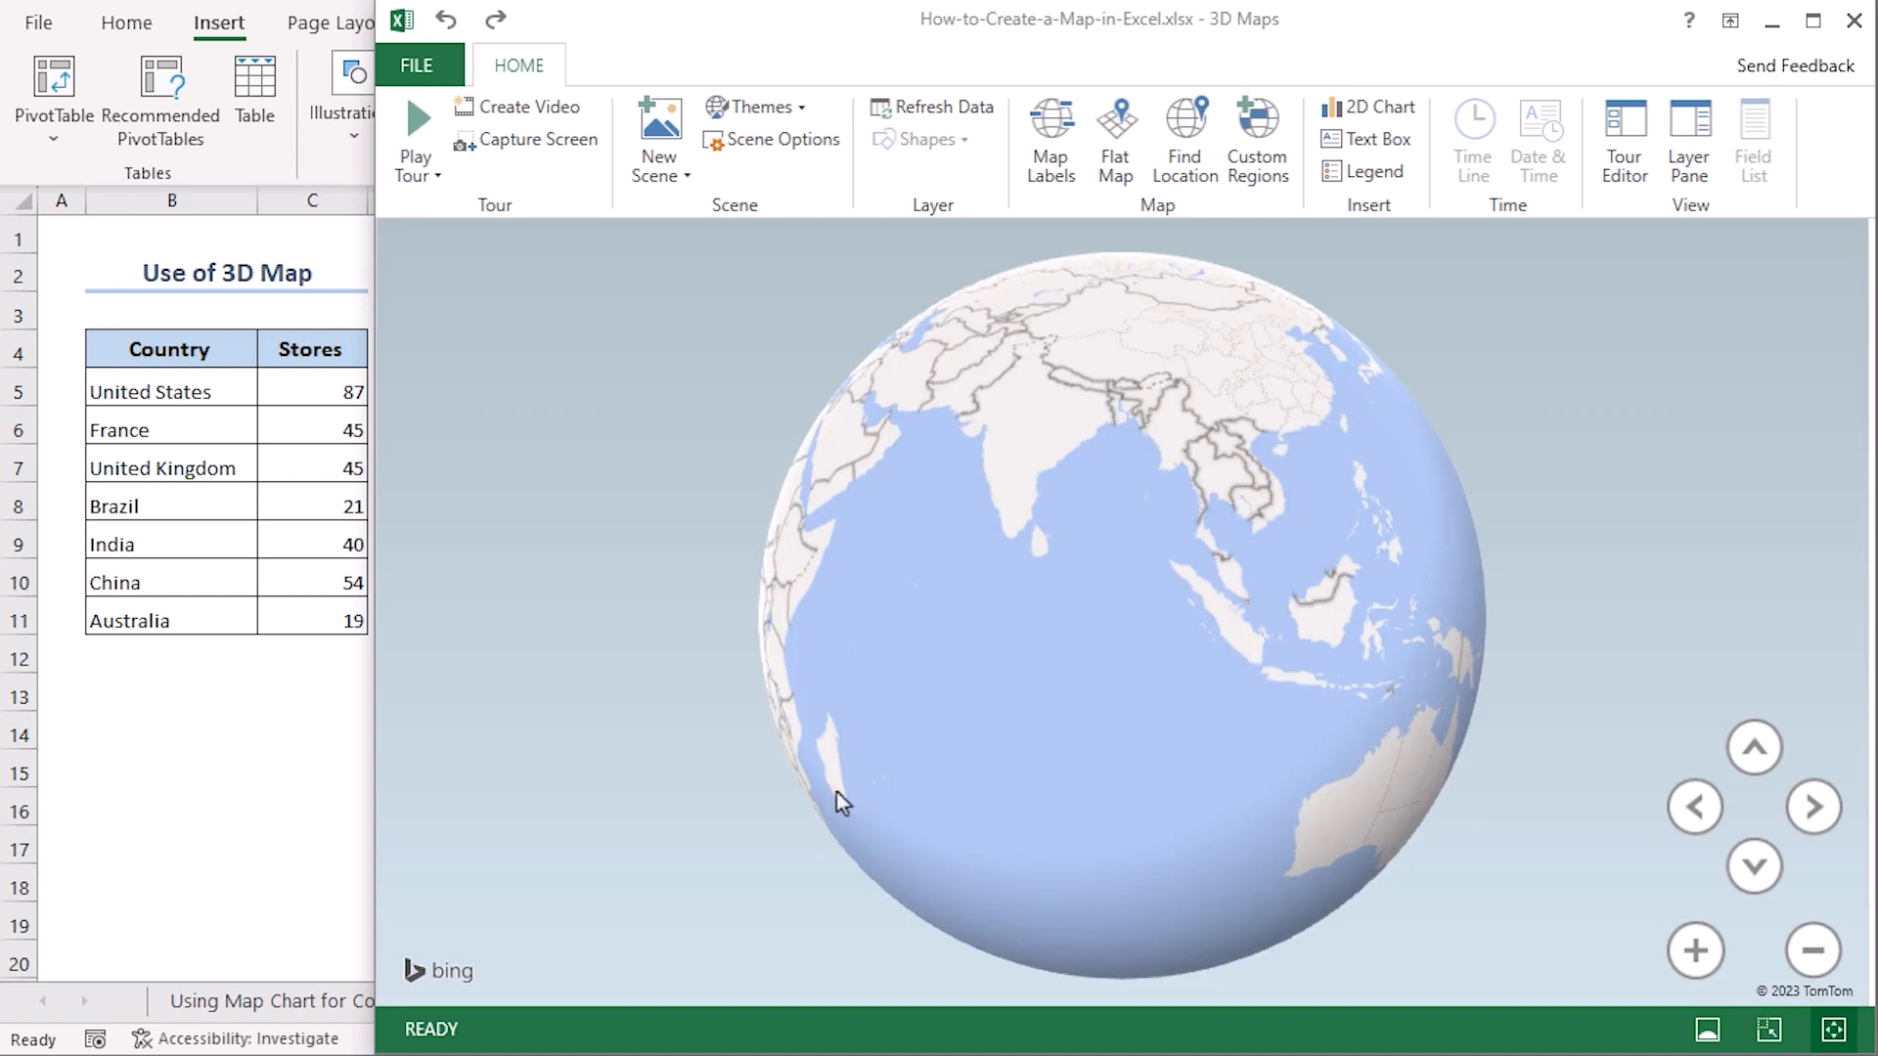
pyautogui.moveTo(841, 802); pyautogui.dragTo(857, 677)
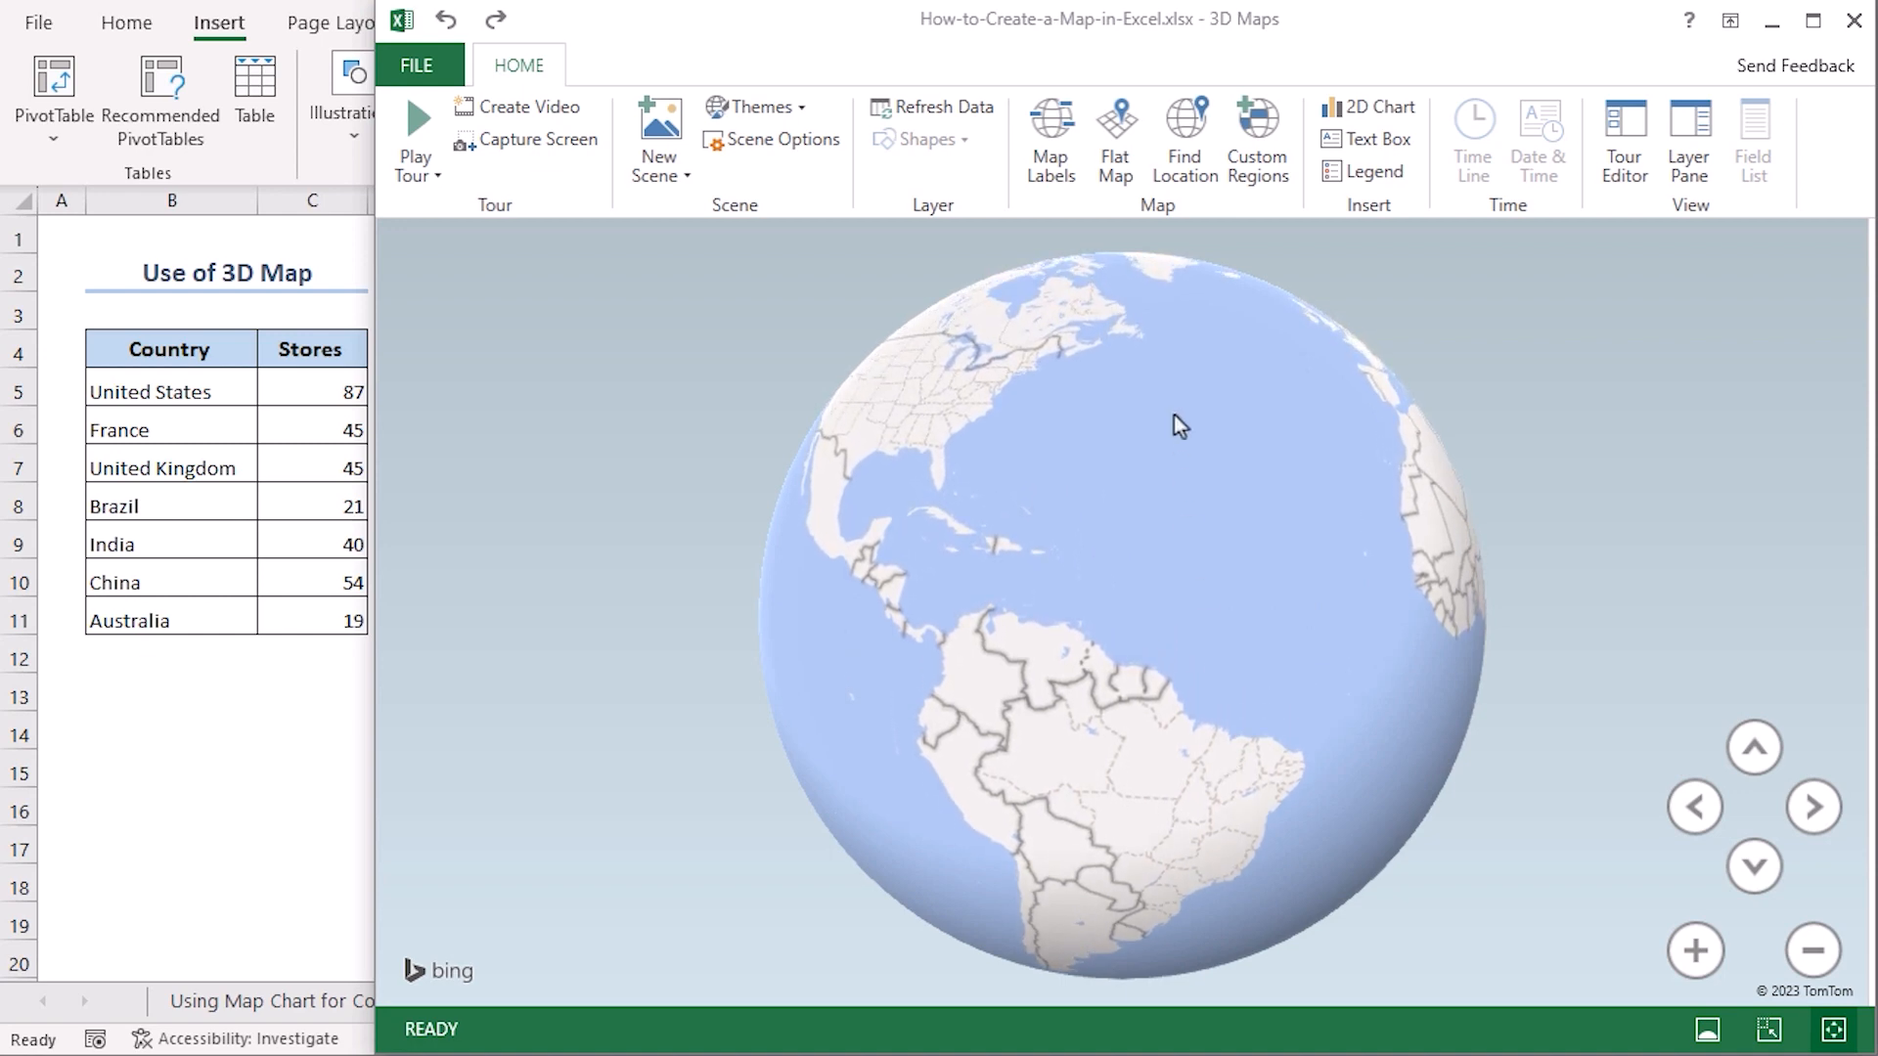
pyautogui.click(1050, 137)
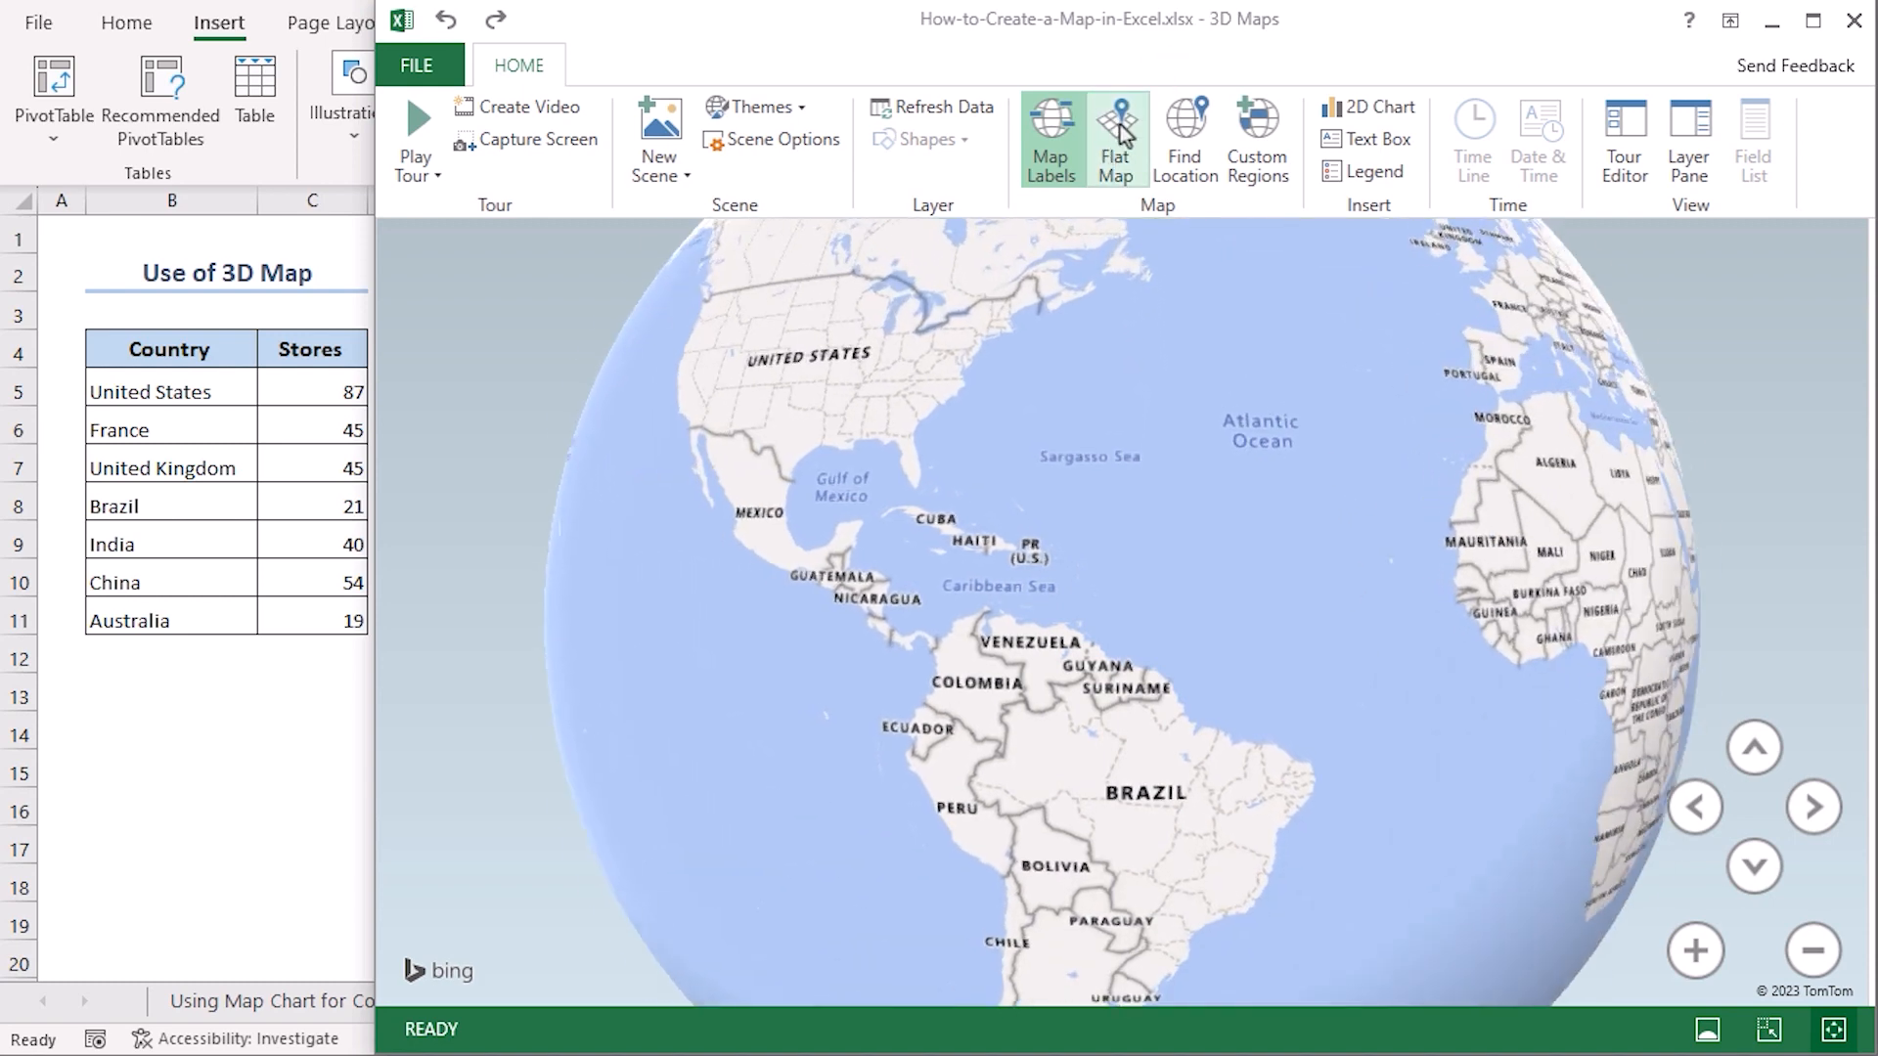
pyautogui.click(1113, 136)
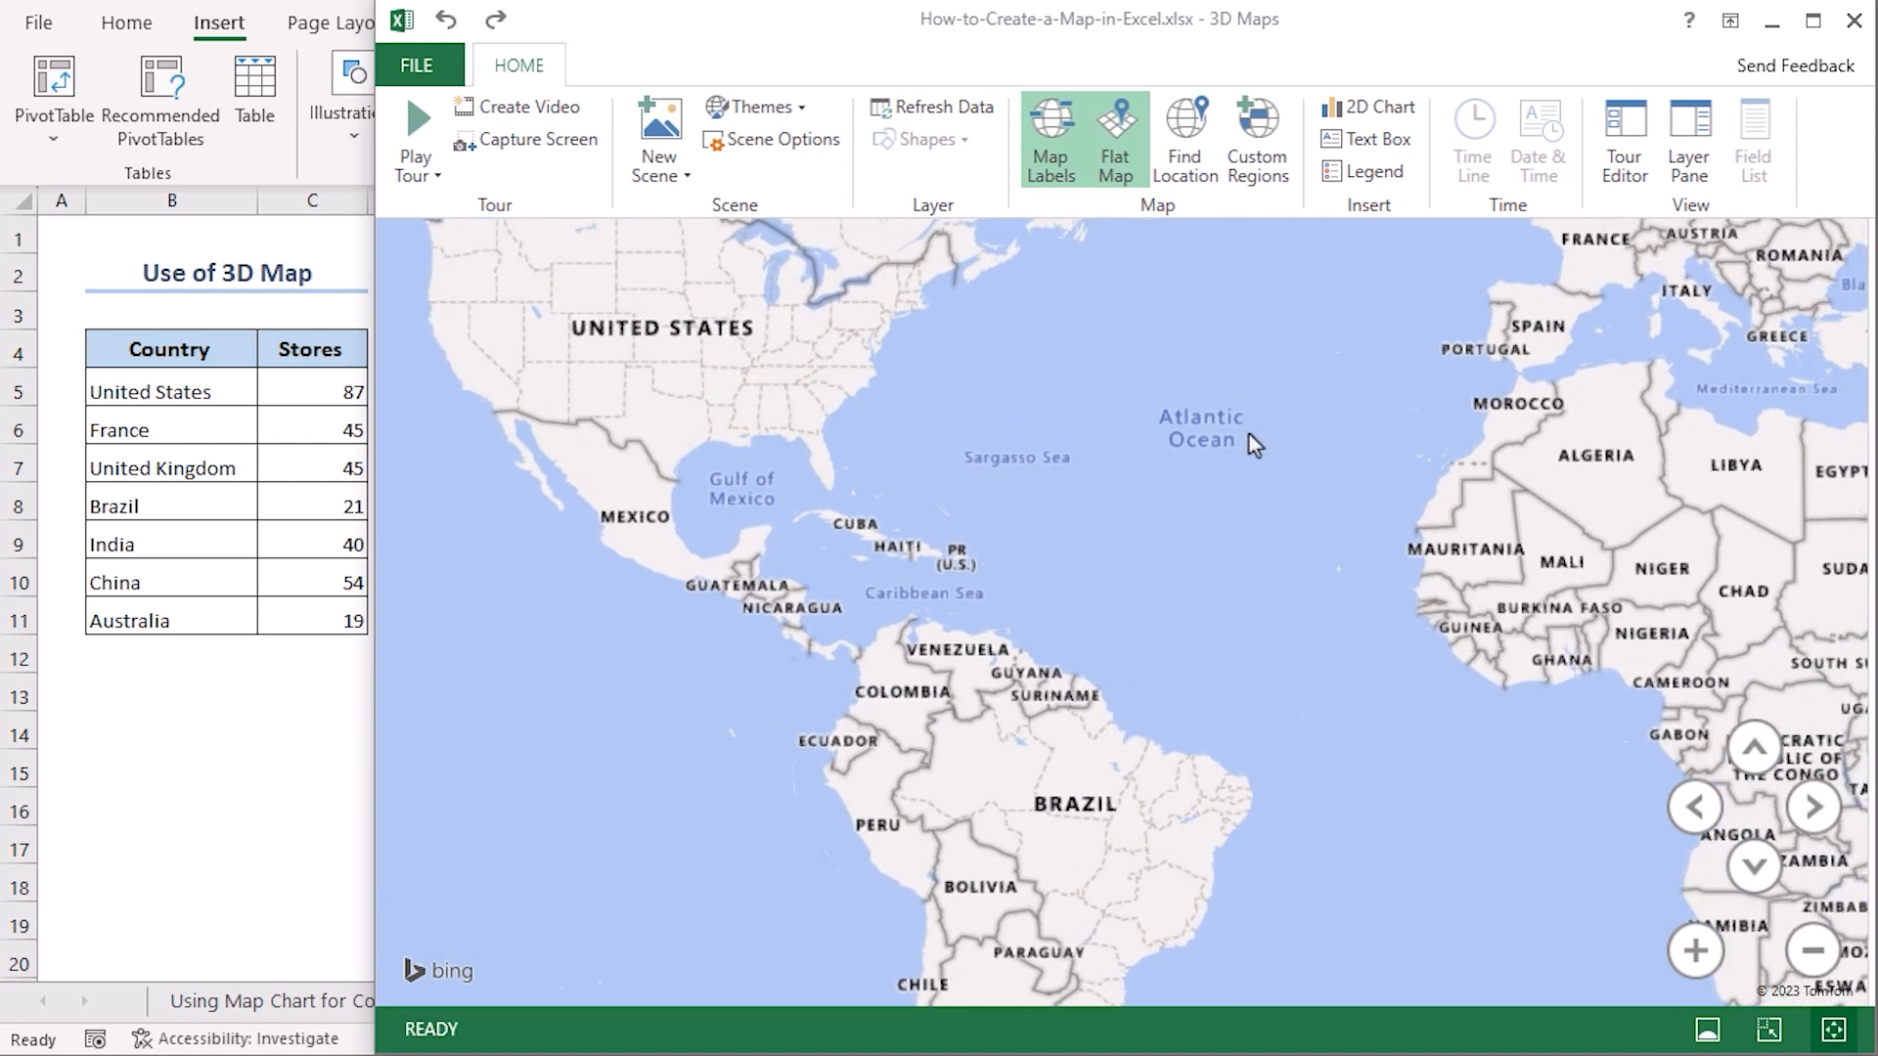
# Step: Zoom out until all continents fit, then reopen the Layer Pane
pyautogui.click(1695, 950)
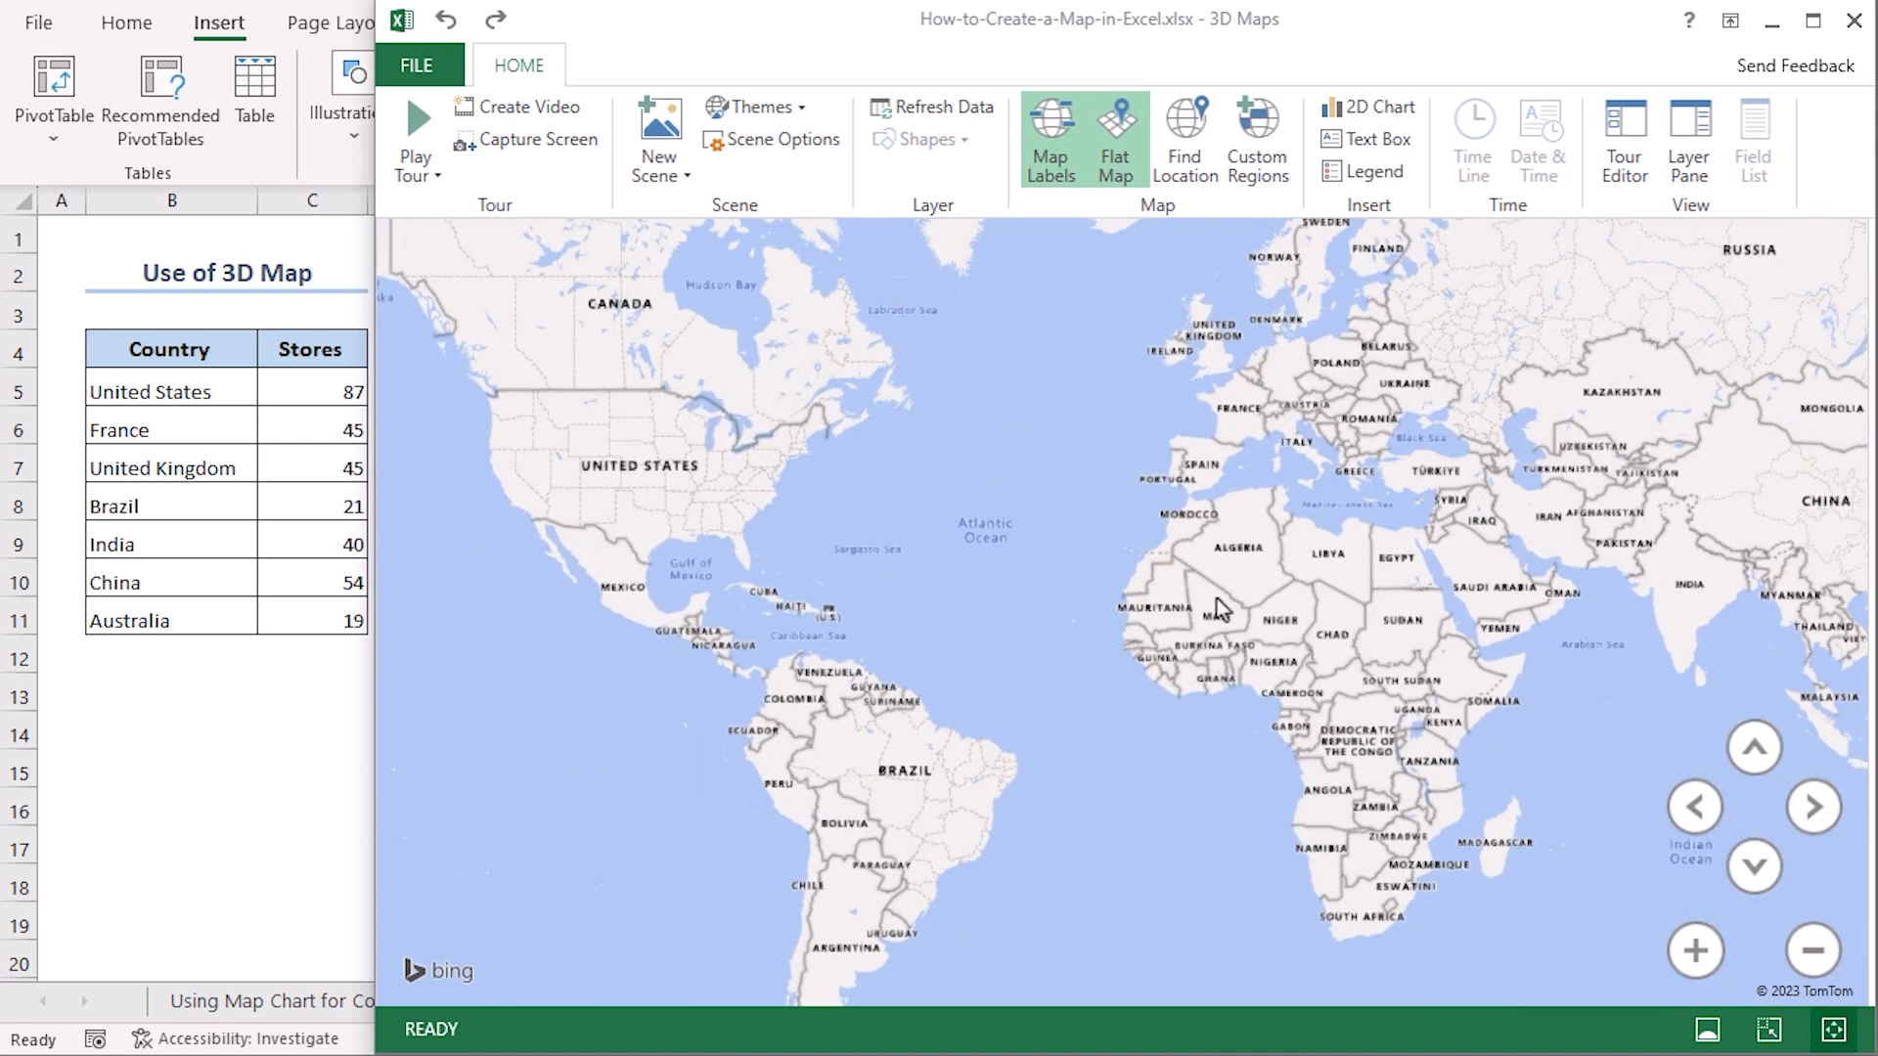
pyautogui.click(1811, 951)
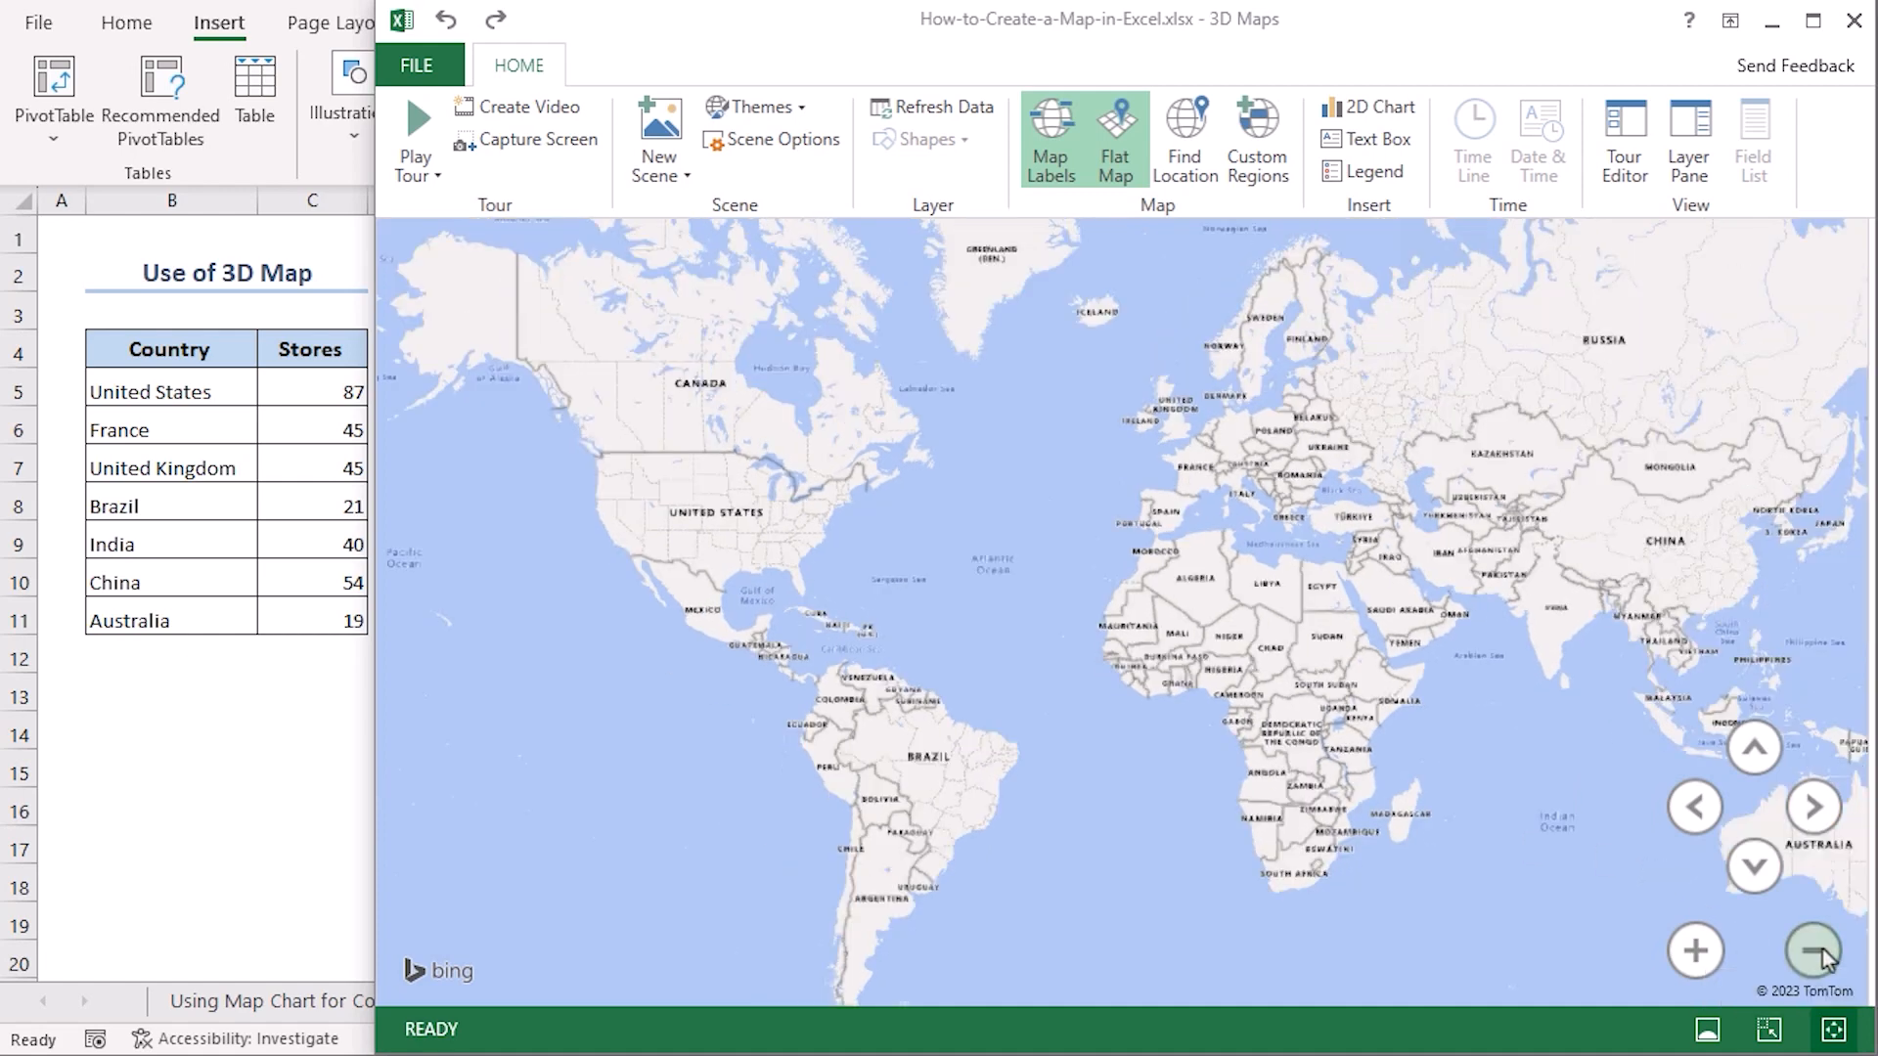
pyautogui.click(1812, 950)
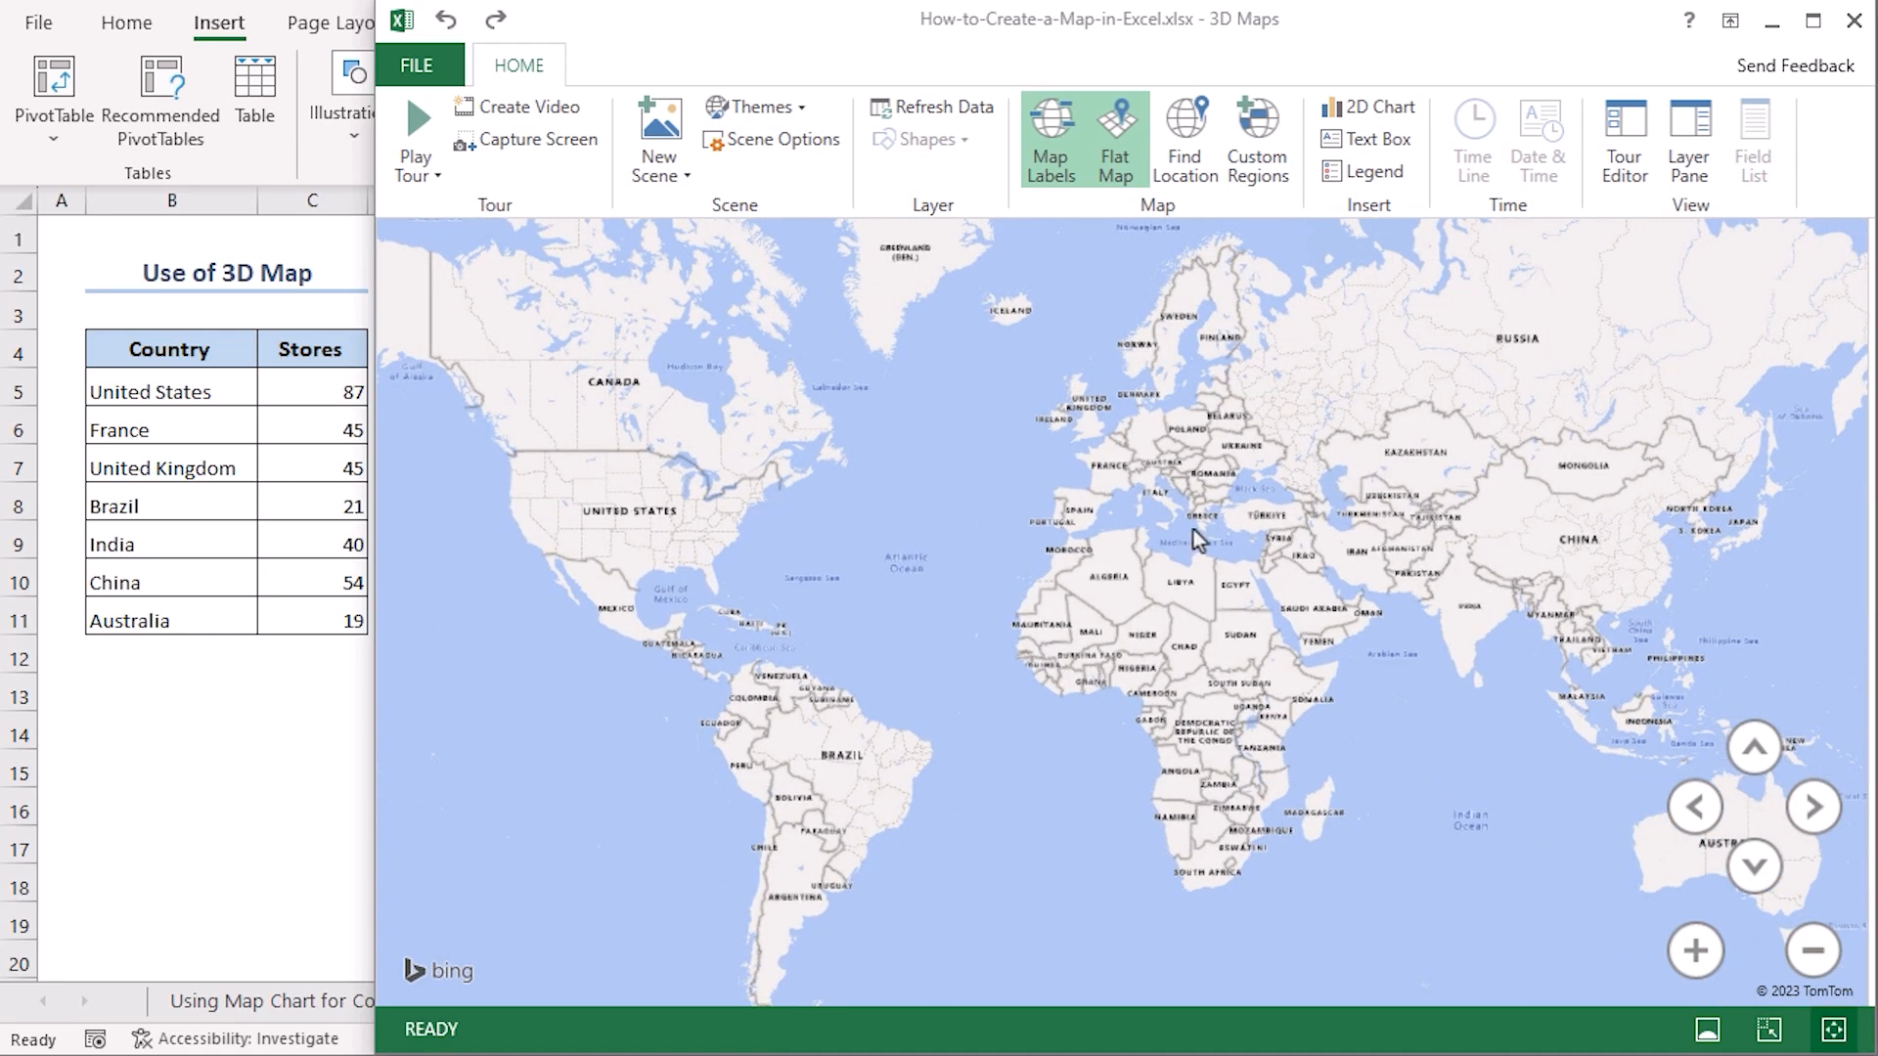
pyautogui.moveTo(1635, 223)
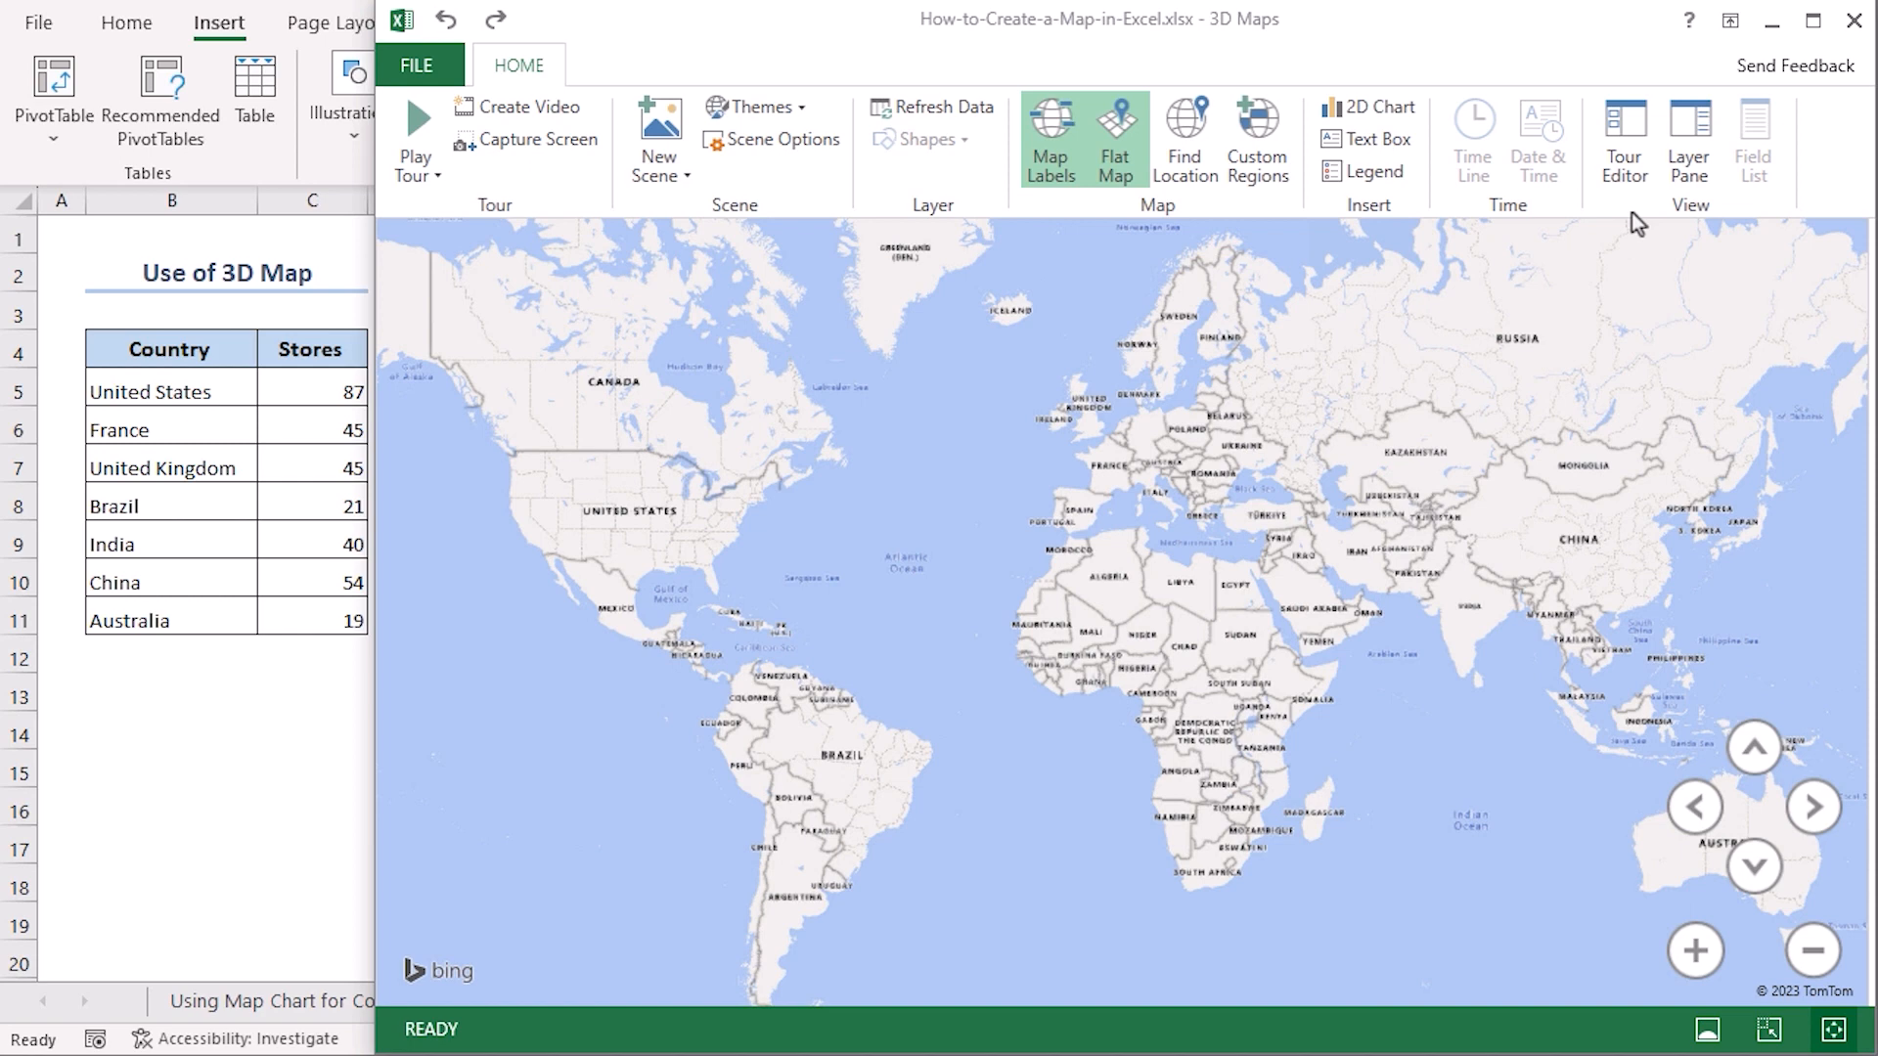
pyautogui.click(1691, 141)
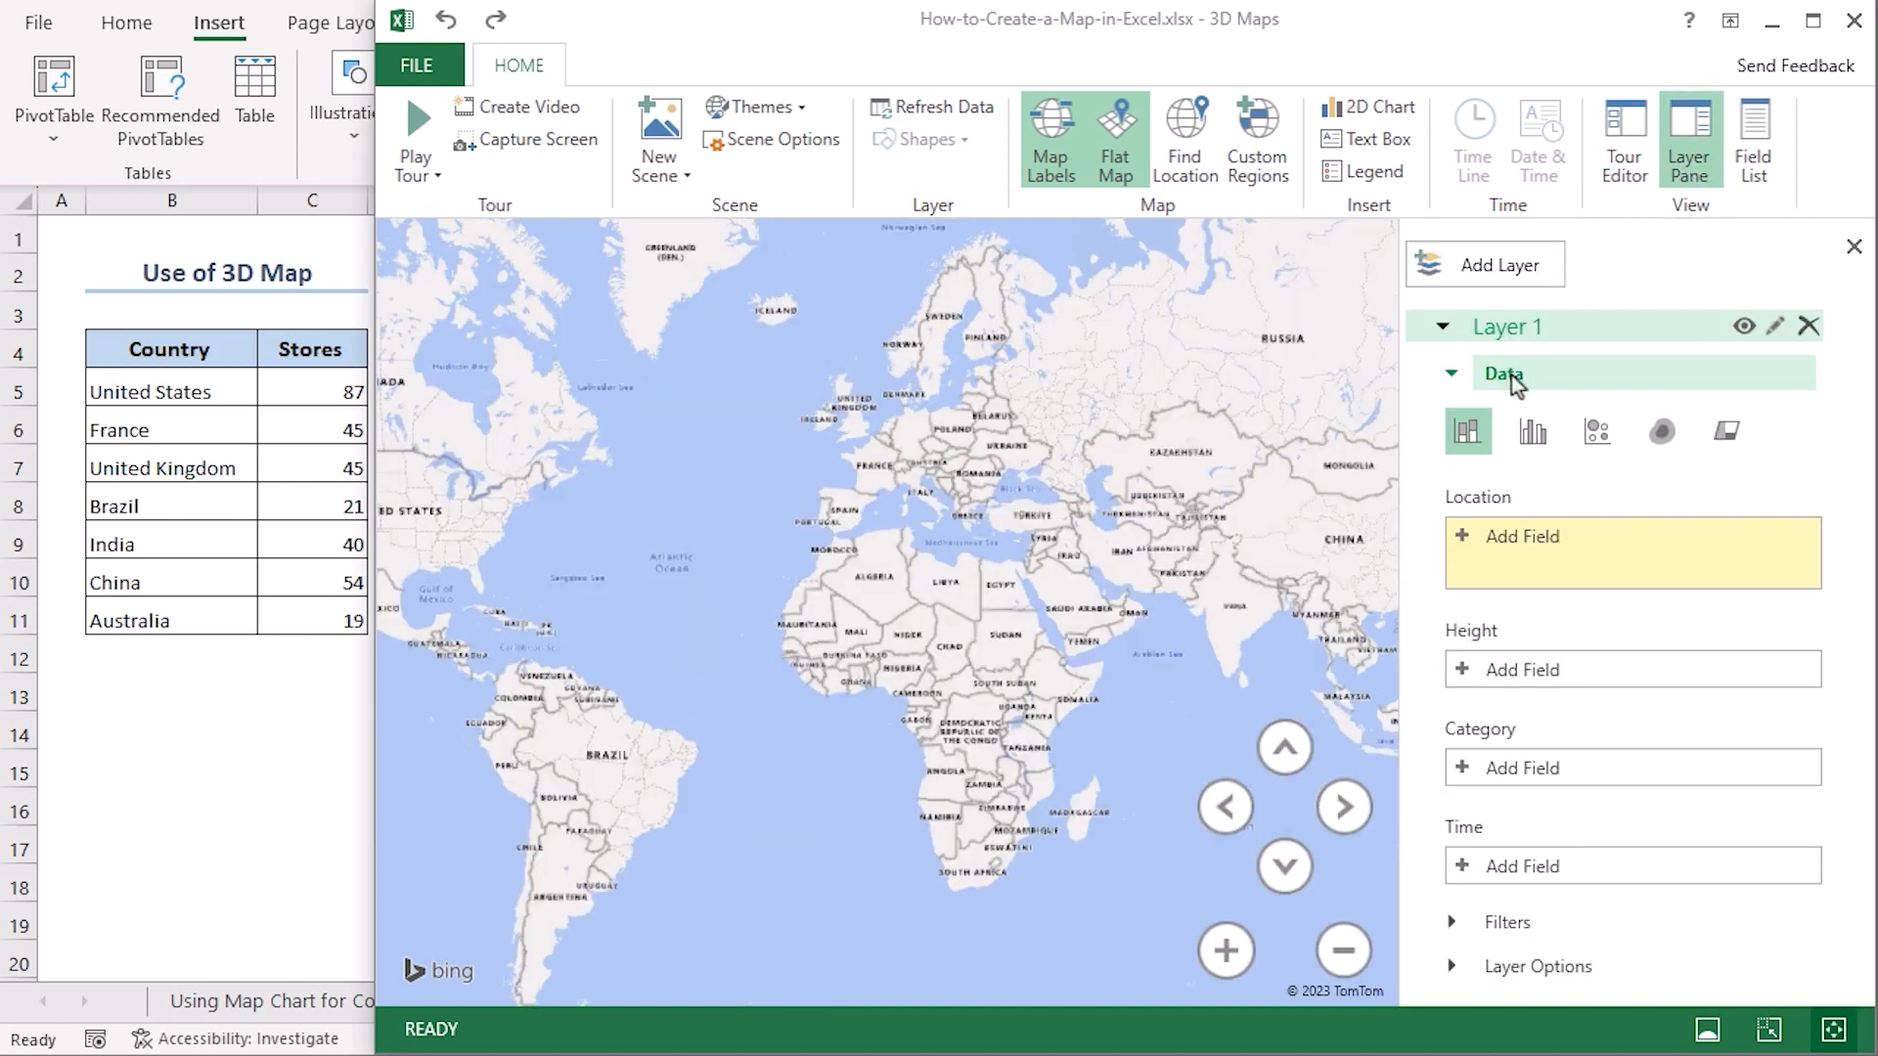
pyautogui.moveTo(1524, 536)
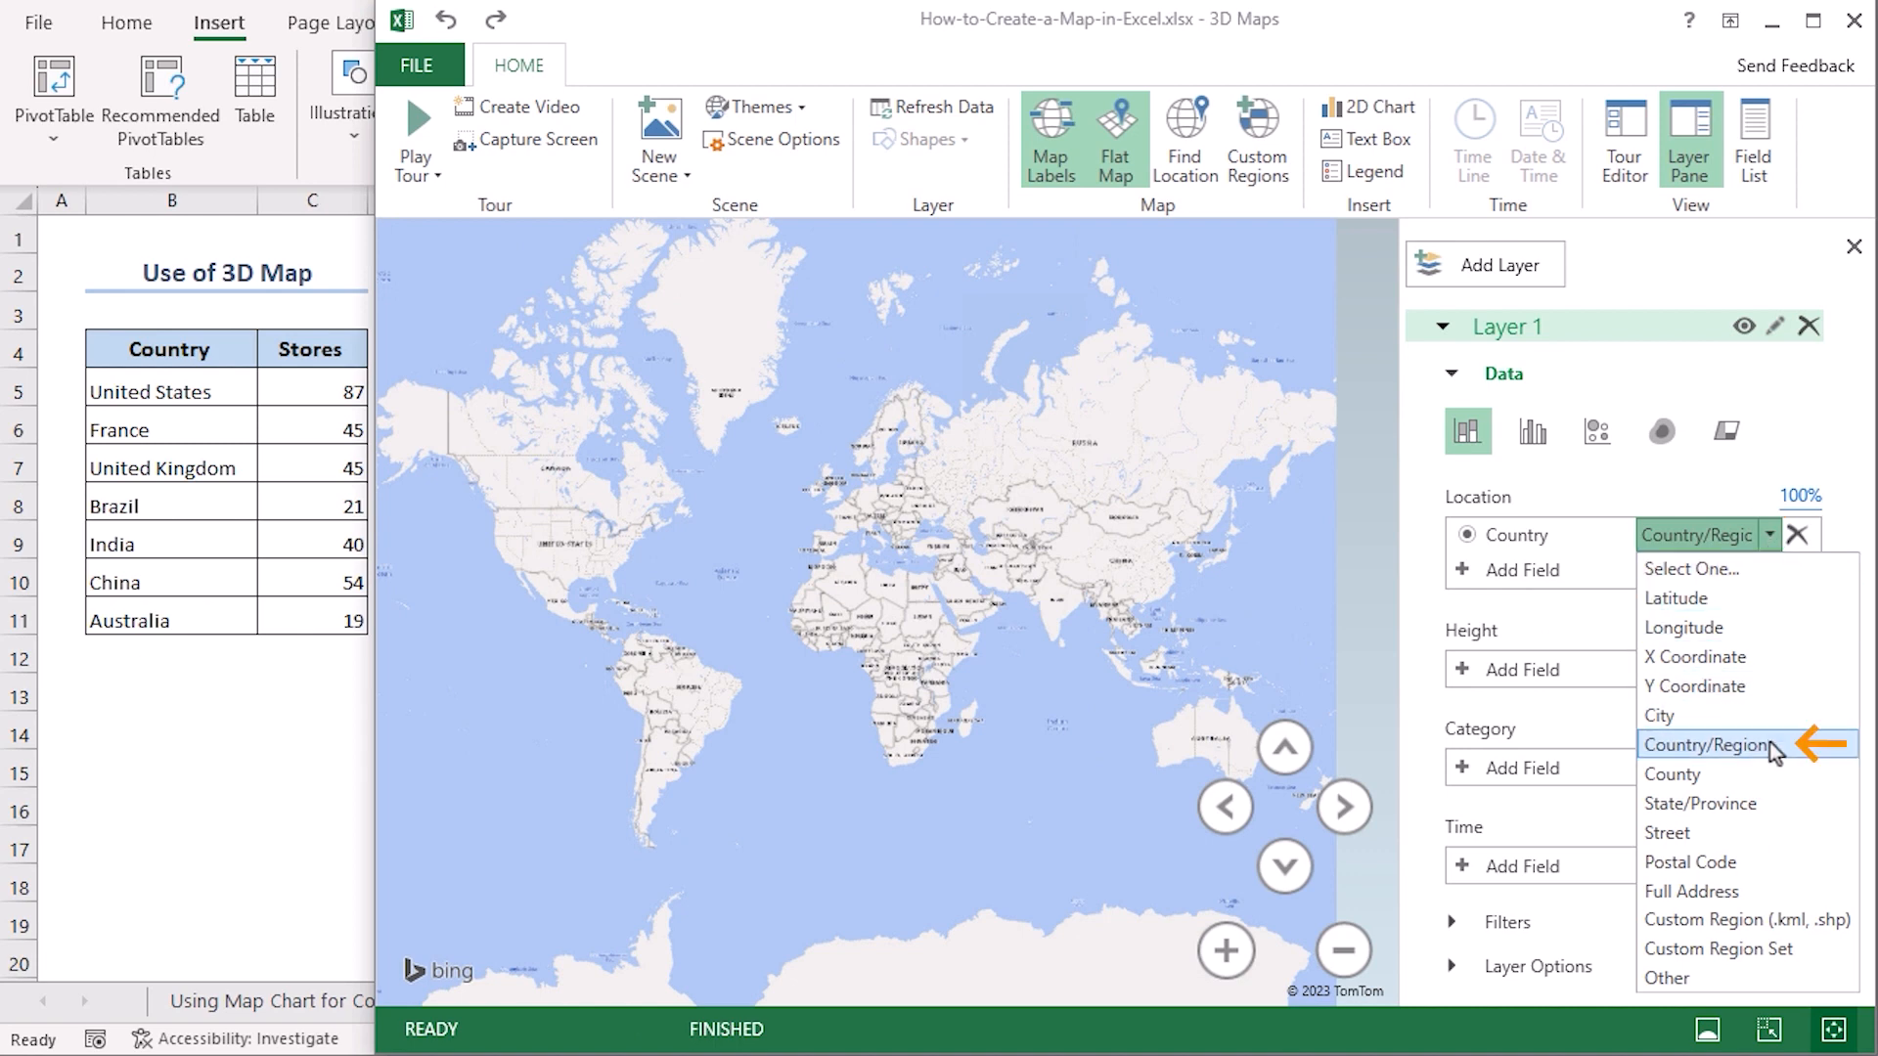
# Step: Map the Country field as Country/Region locations and change the layer to Bubble visualization
pyautogui.click(1706, 743)
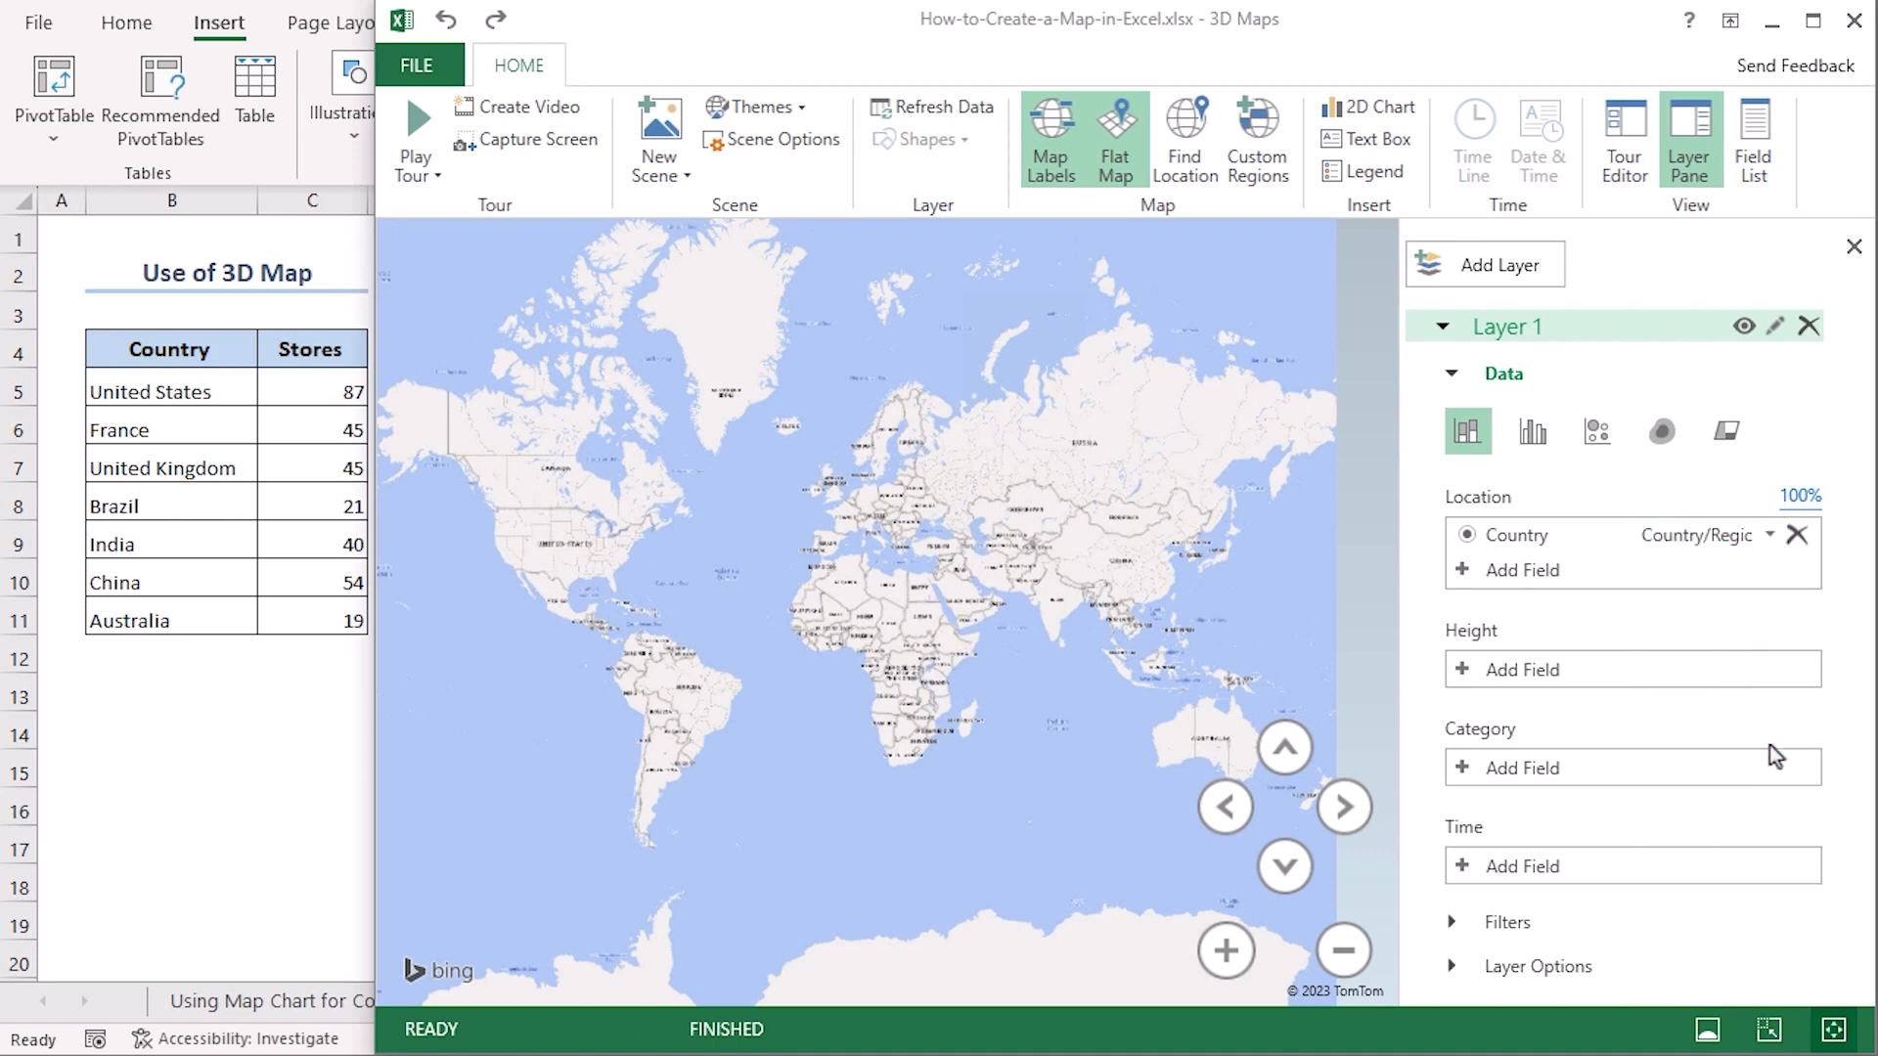
pyautogui.moveTo(1596, 430)
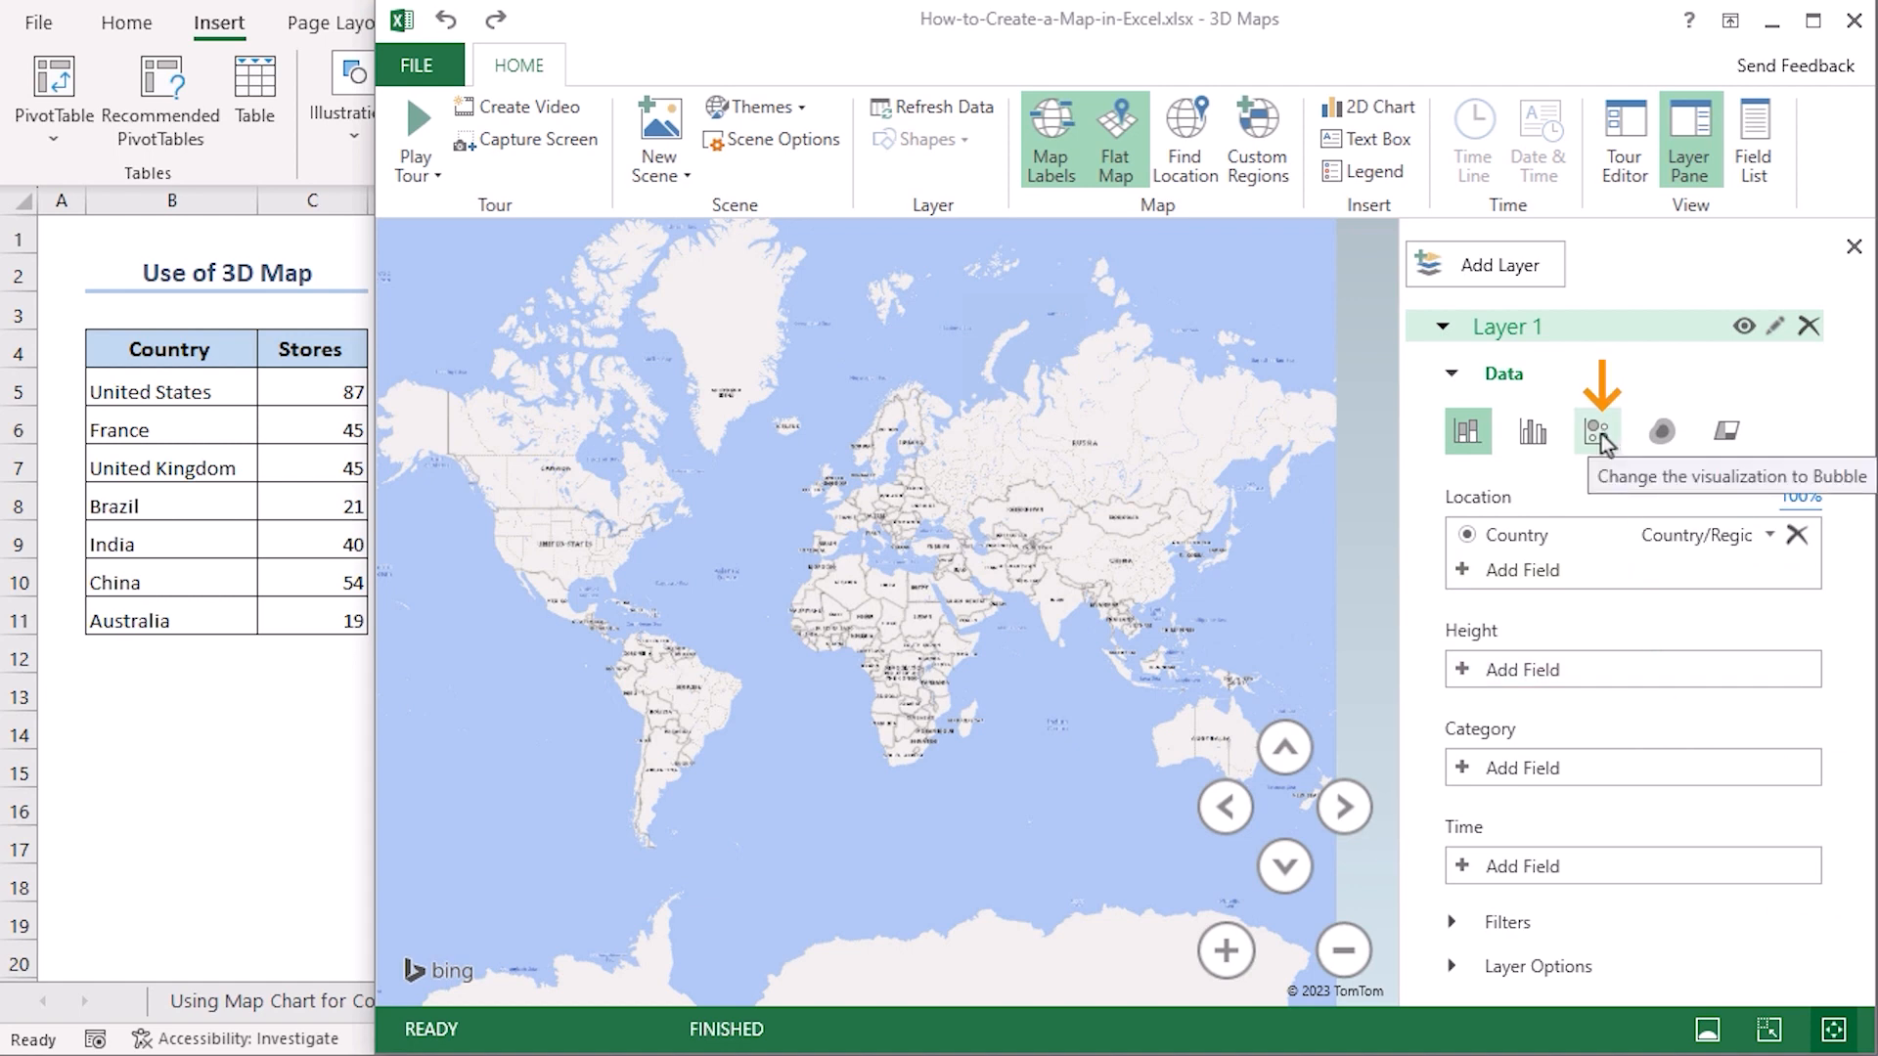
pyautogui.click(1597, 430)
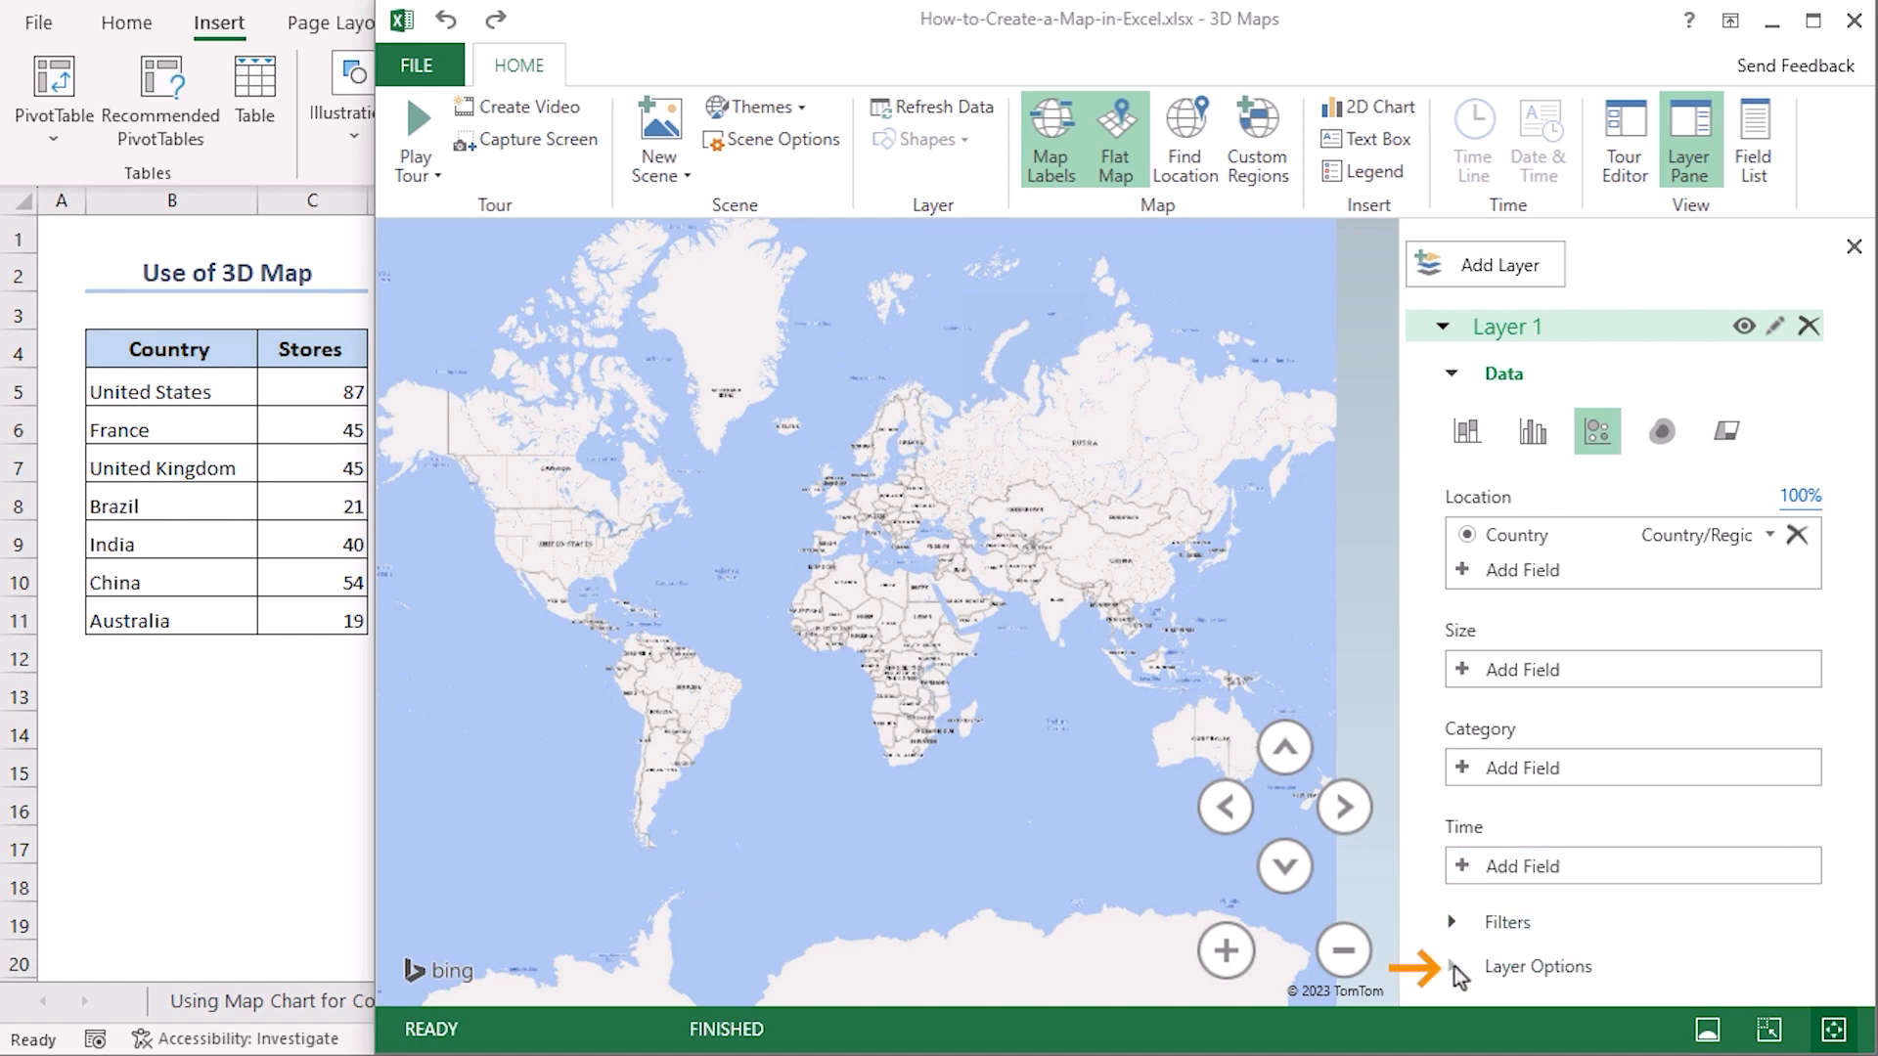
# Step: In Layer Options, set the country bubbles to 500% size and colour them red
pyautogui.click(1538, 966)
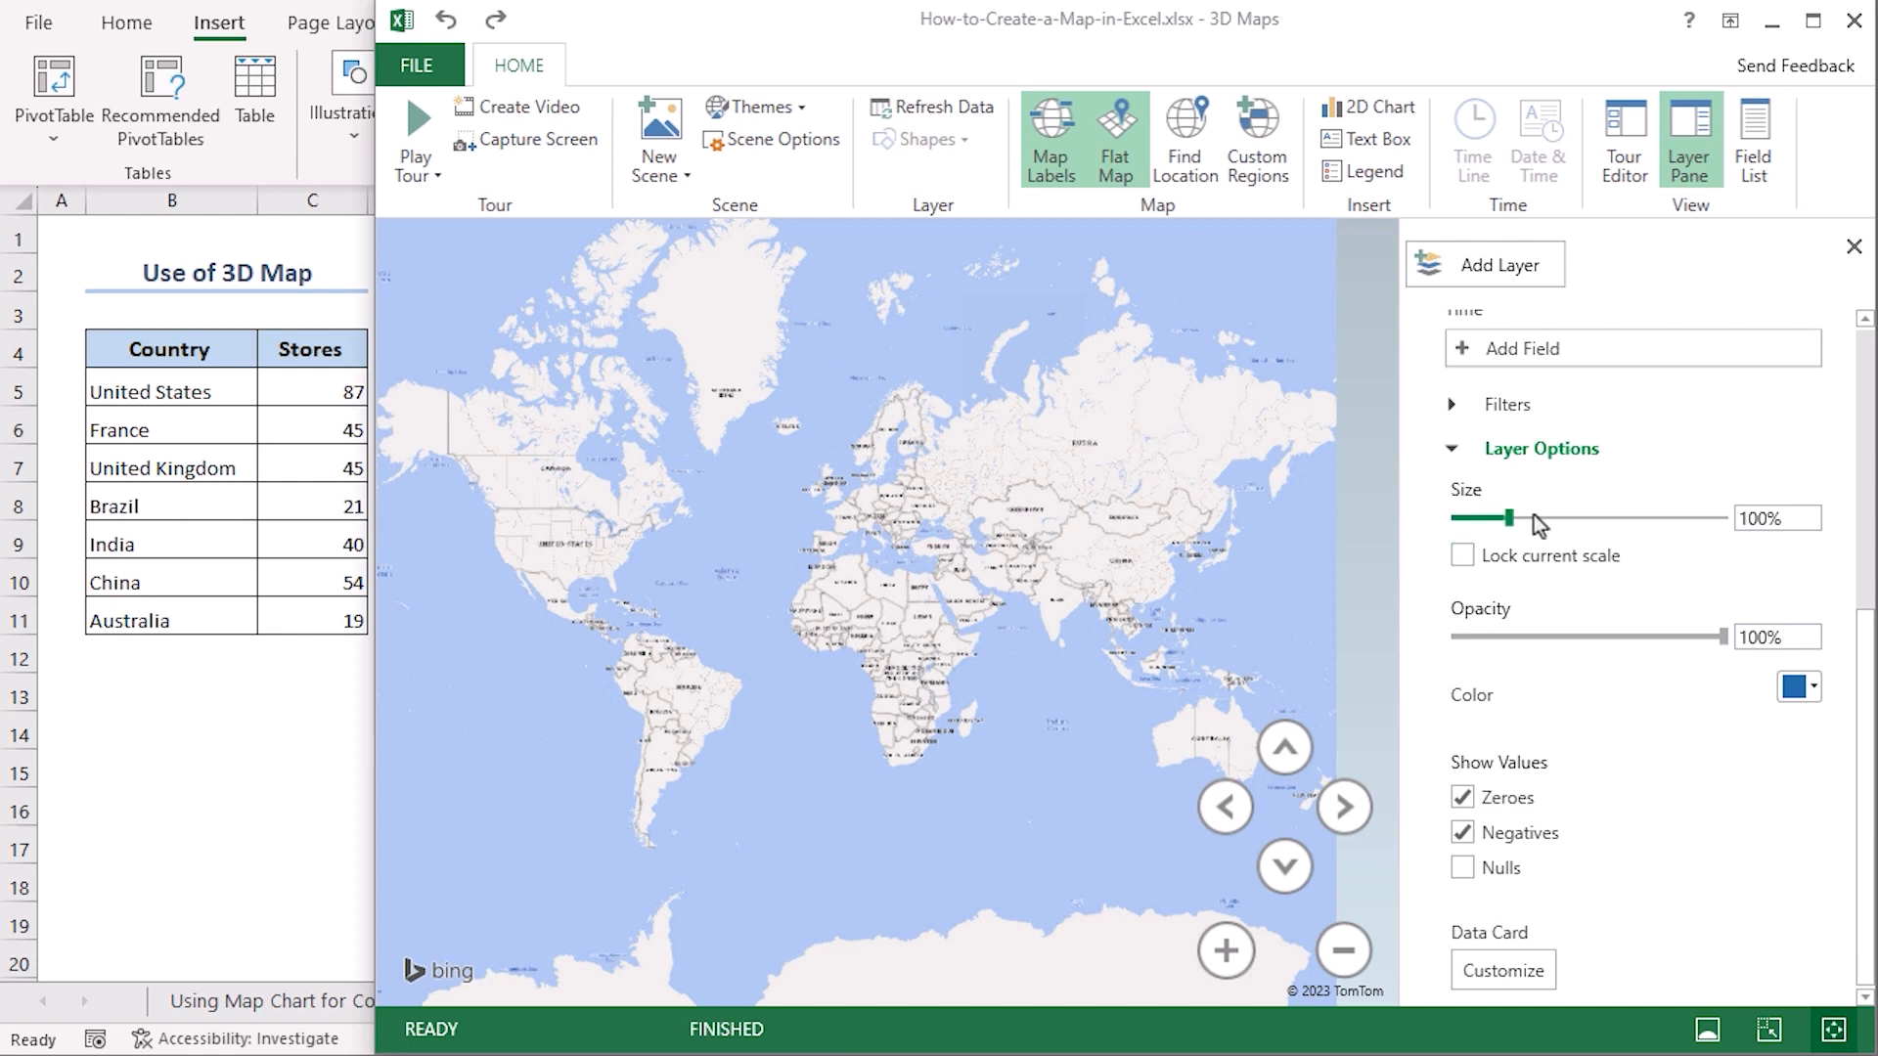
pyautogui.moveTo(1508, 517); pyautogui.dragTo(1726, 517)
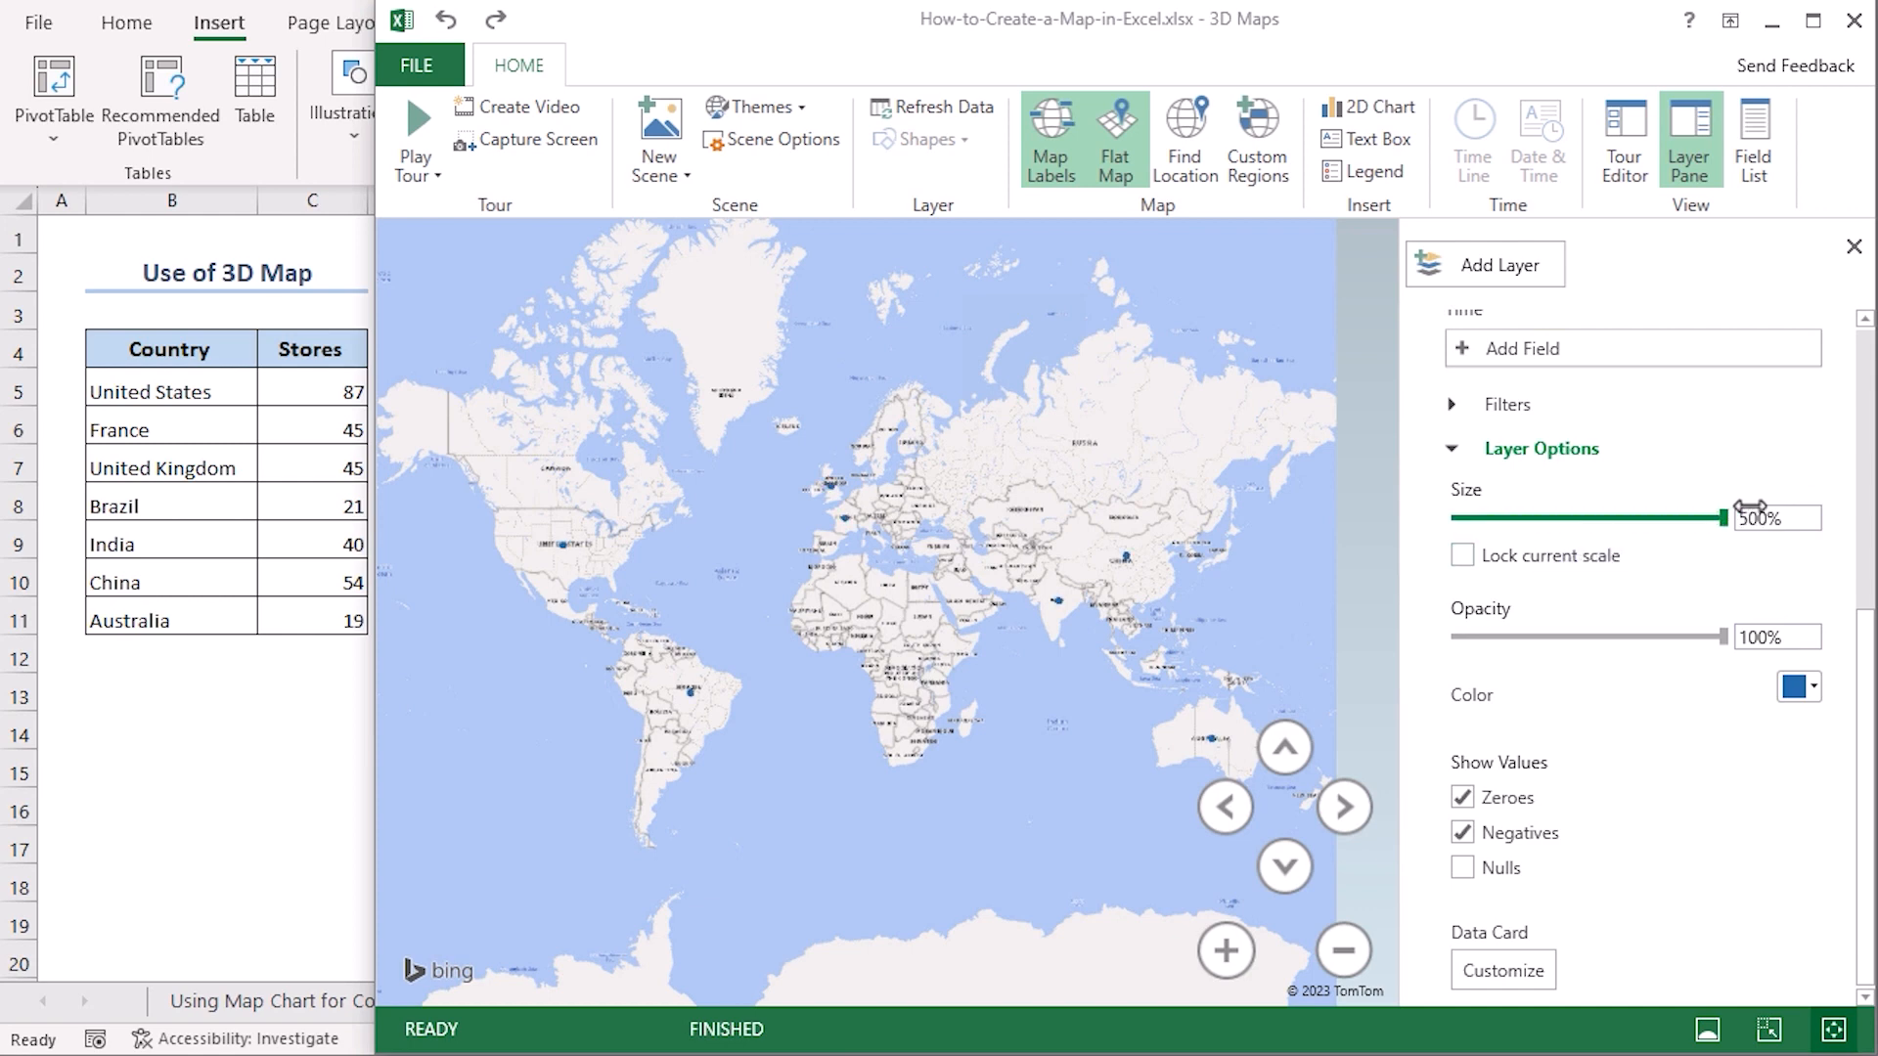
pyautogui.moveTo(673, 466)
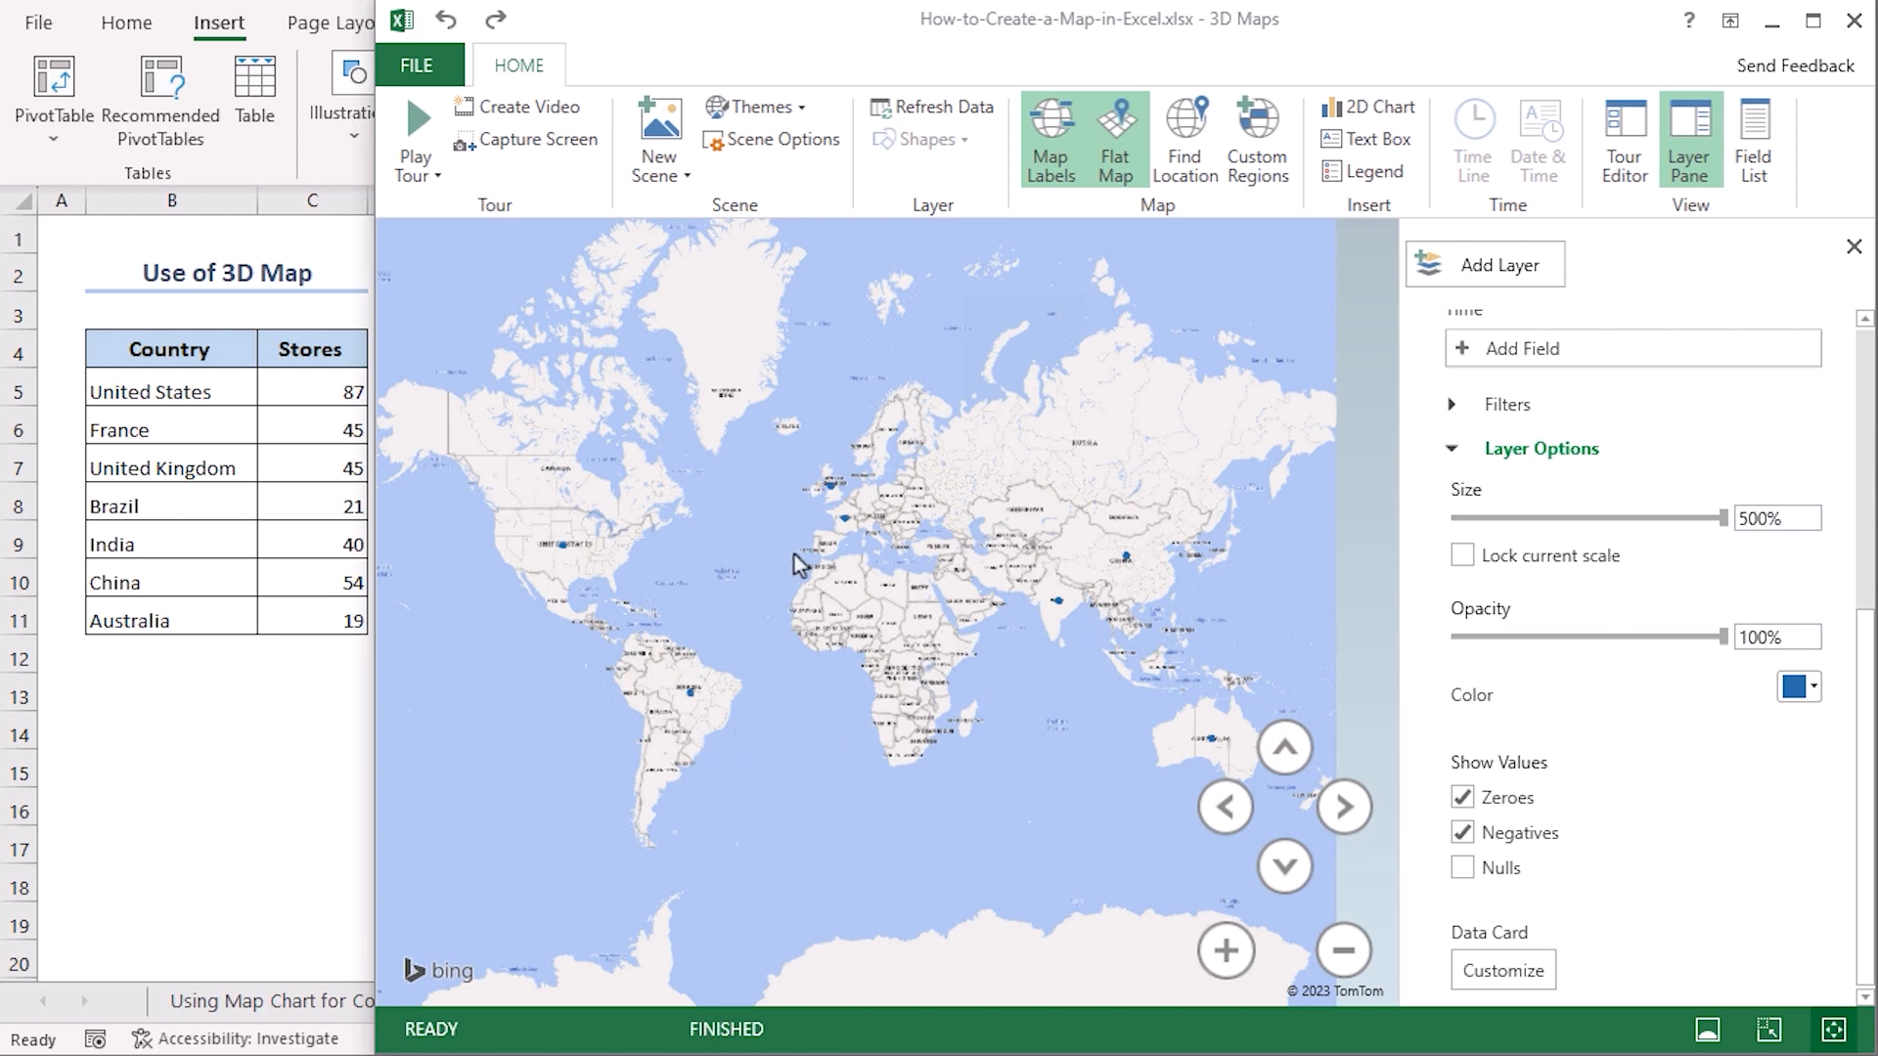
pyautogui.moveTo(1493, 667)
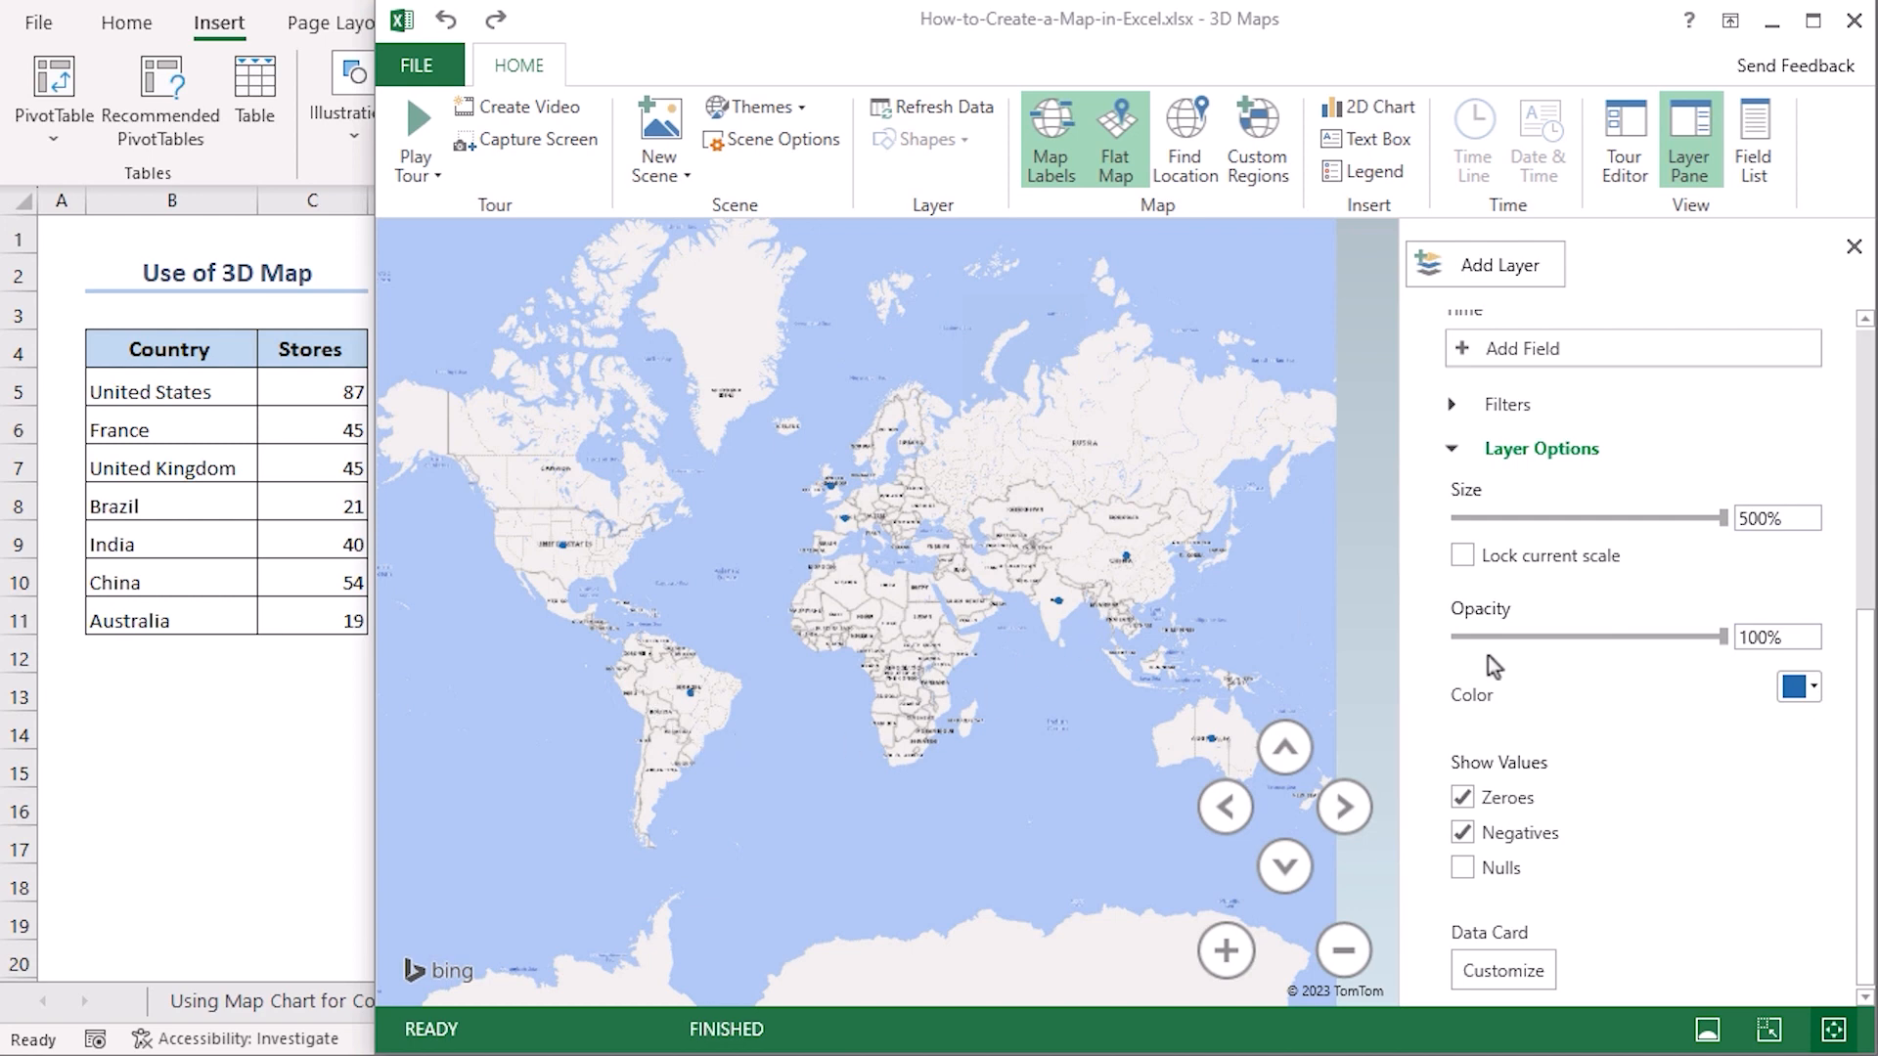
pyautogui.click(1796, 684)
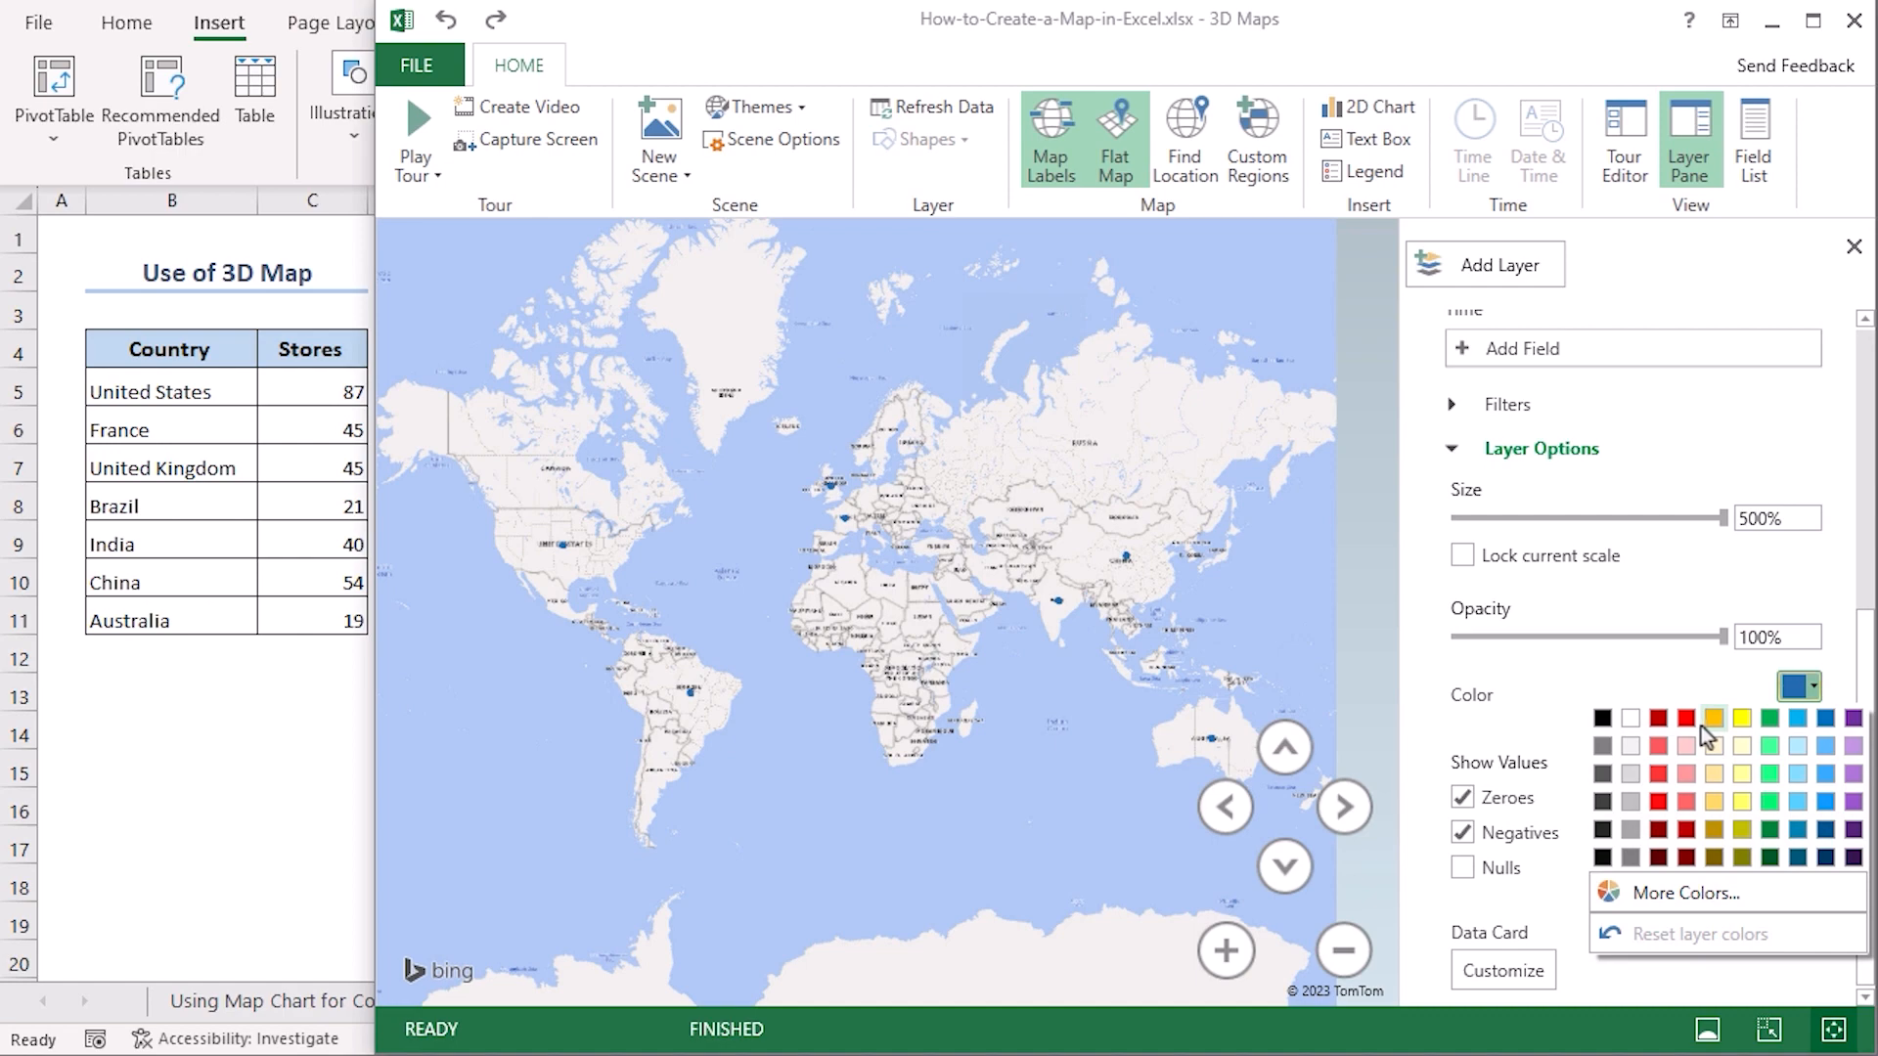
pyautogui.click(1682, 718)
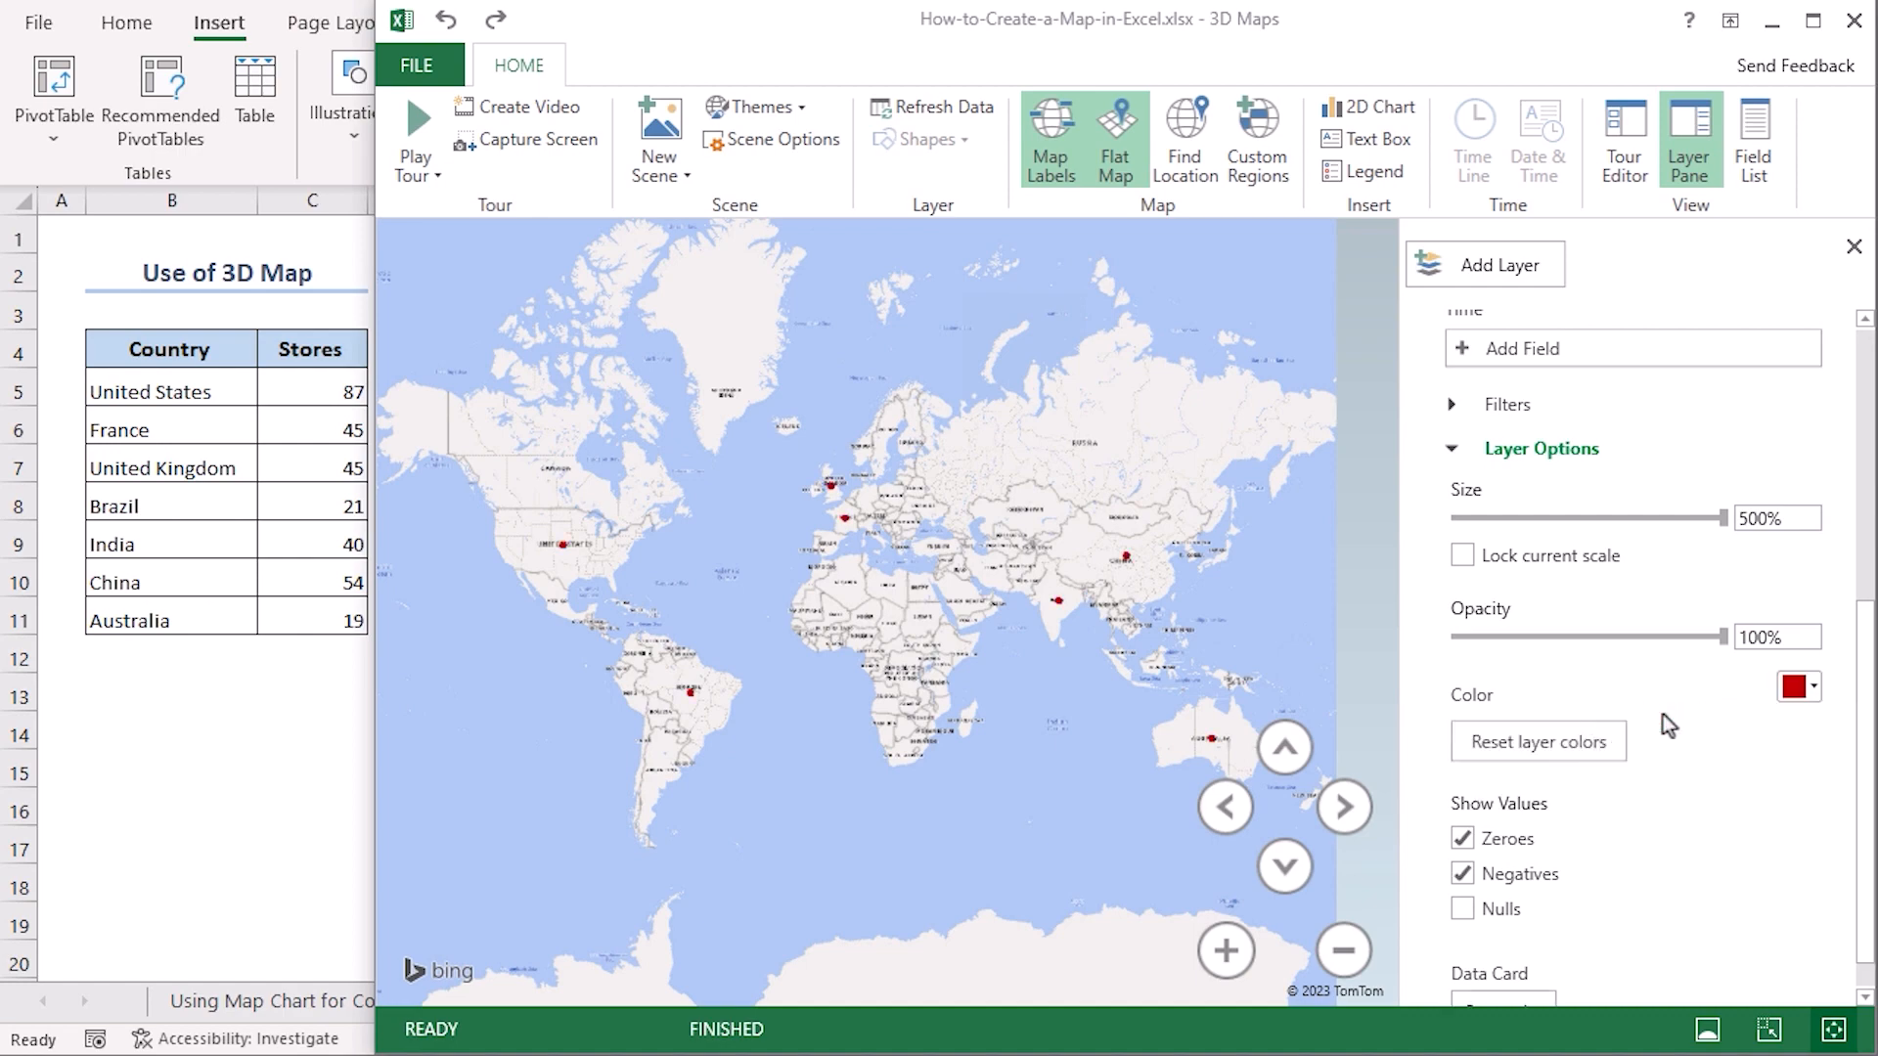
pyautogui.moveTo(829, 835)
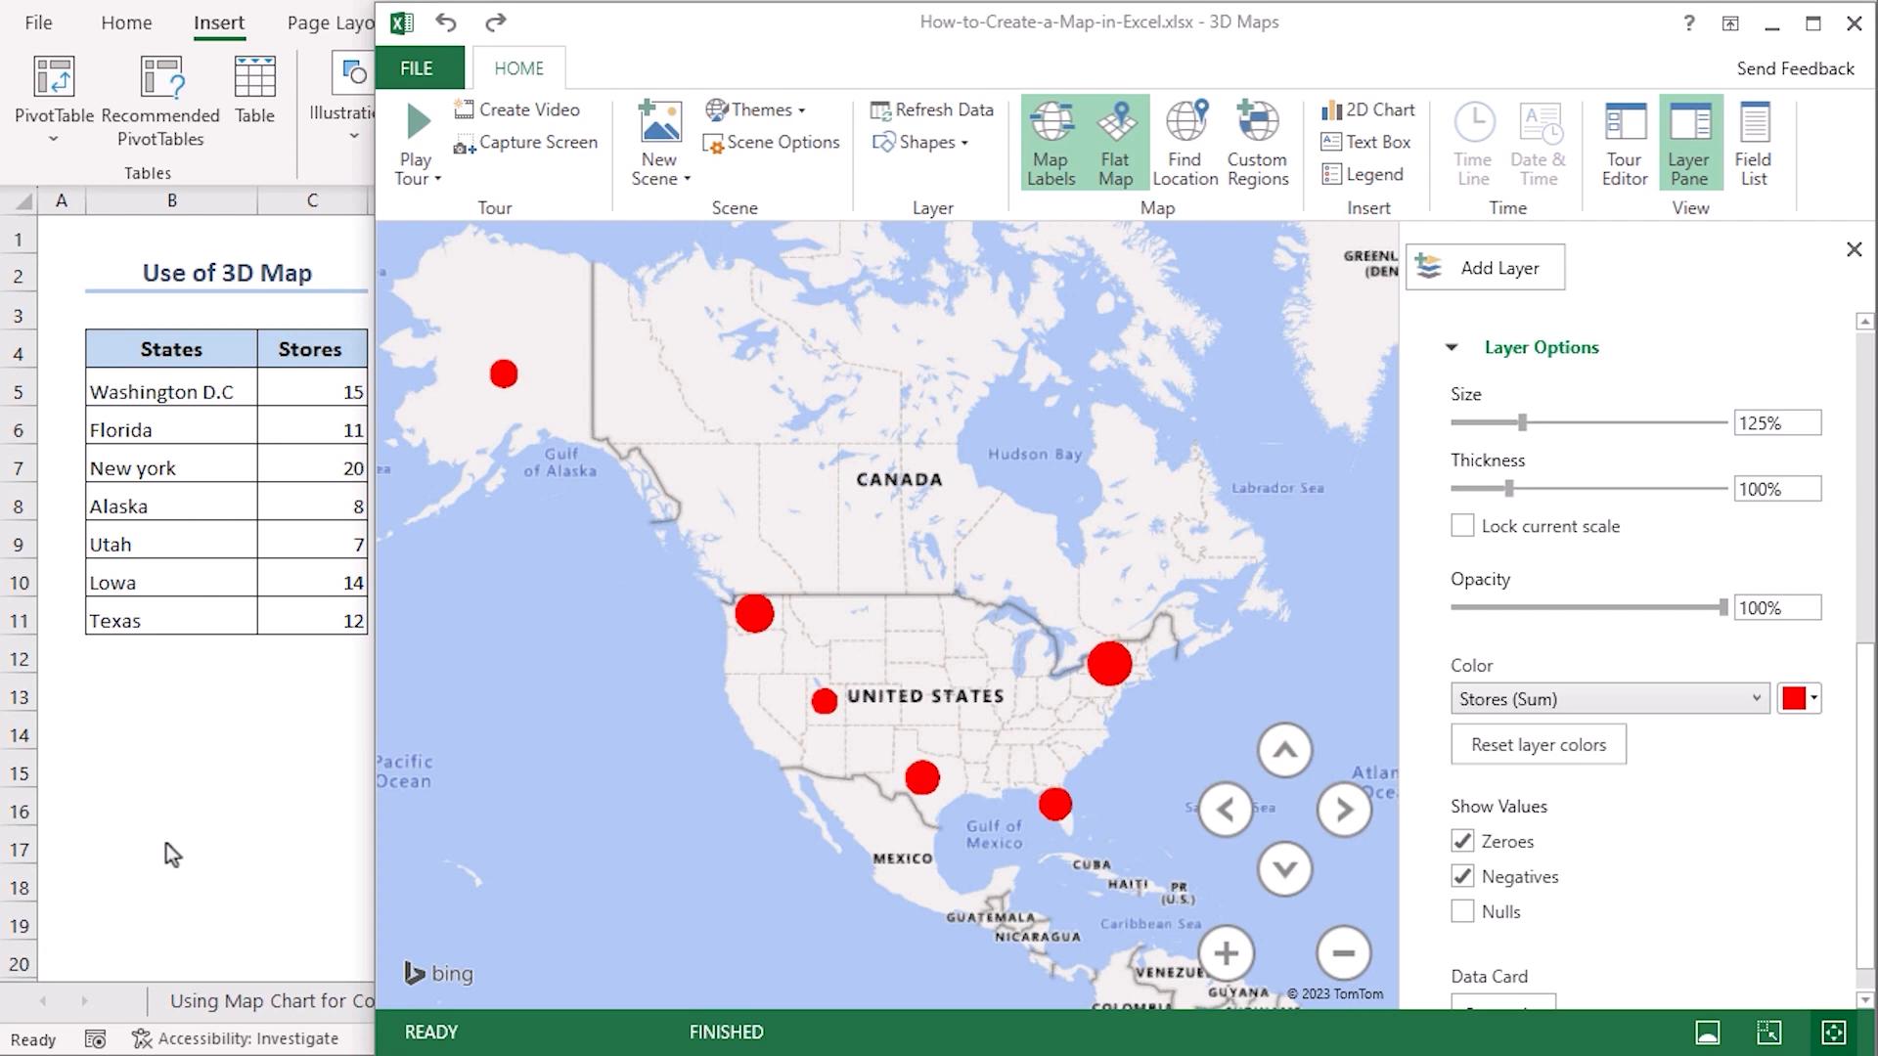
pyautogui.moveTo(456, 933)
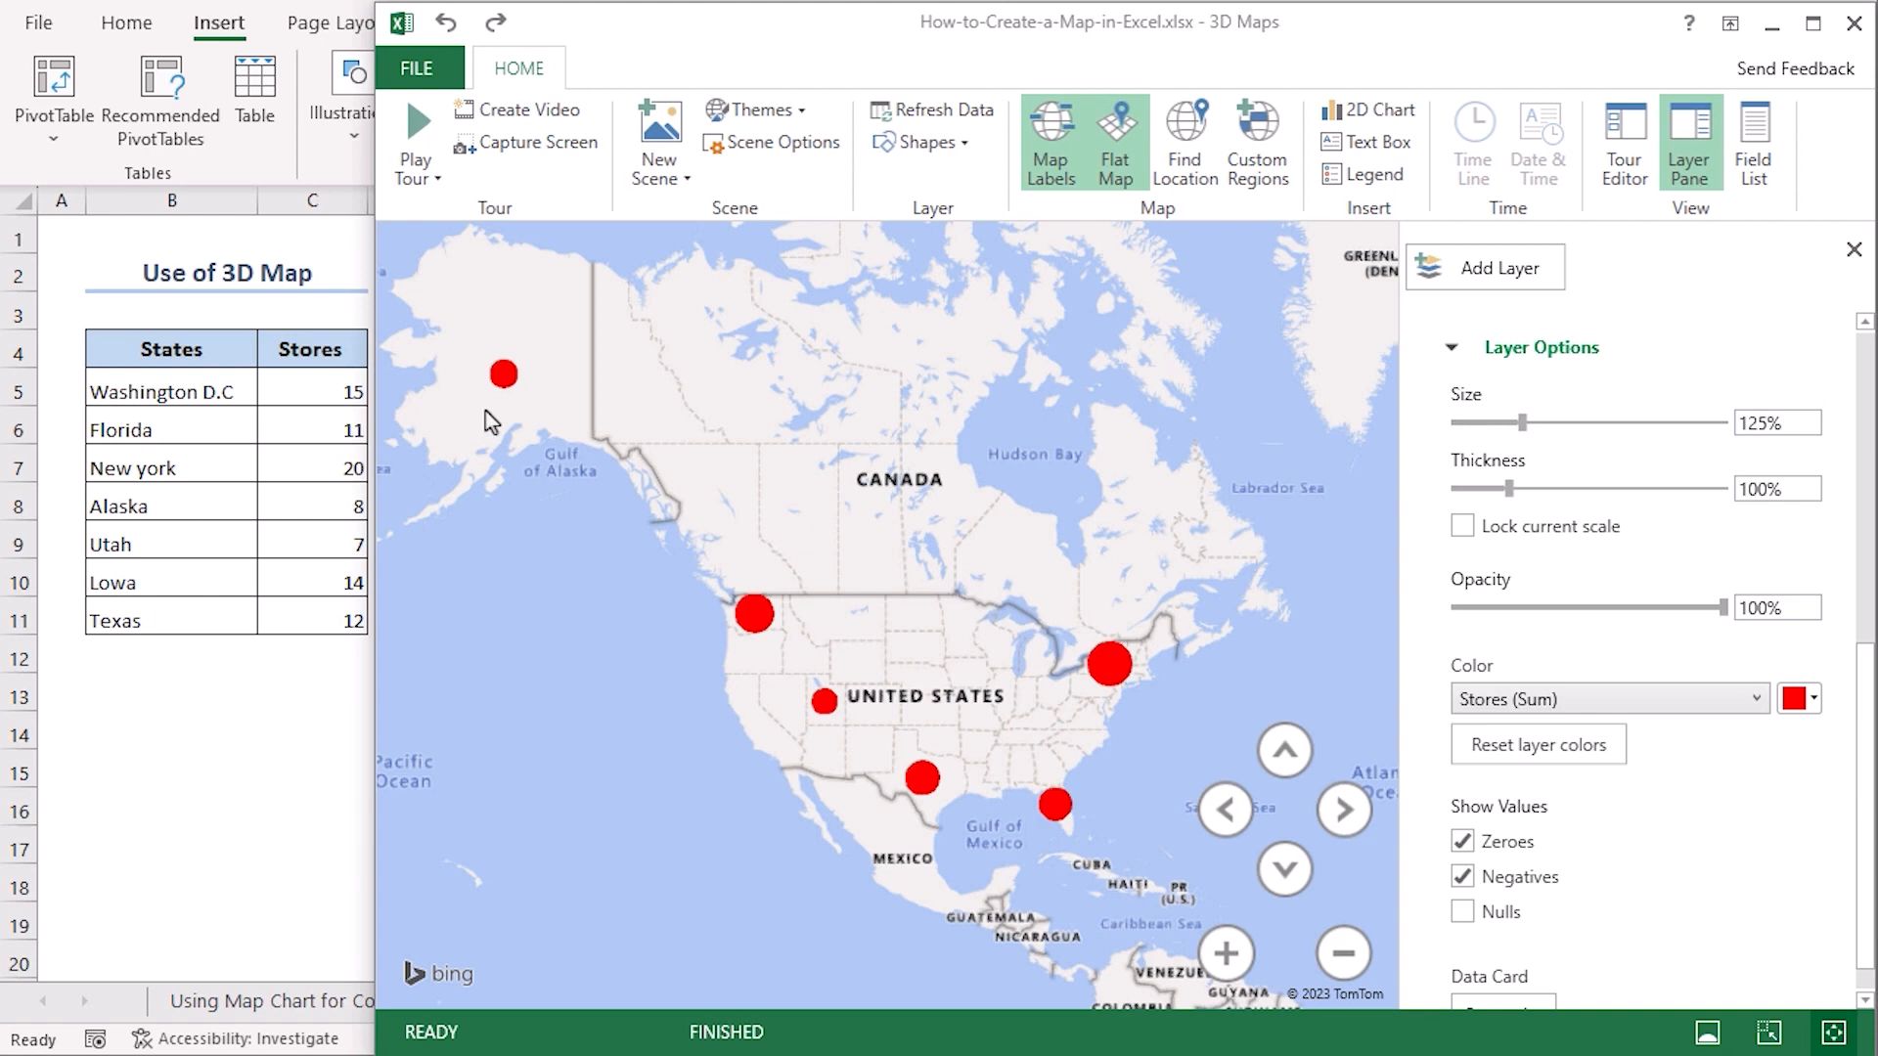
pyautogui.moveTo(876, 800)
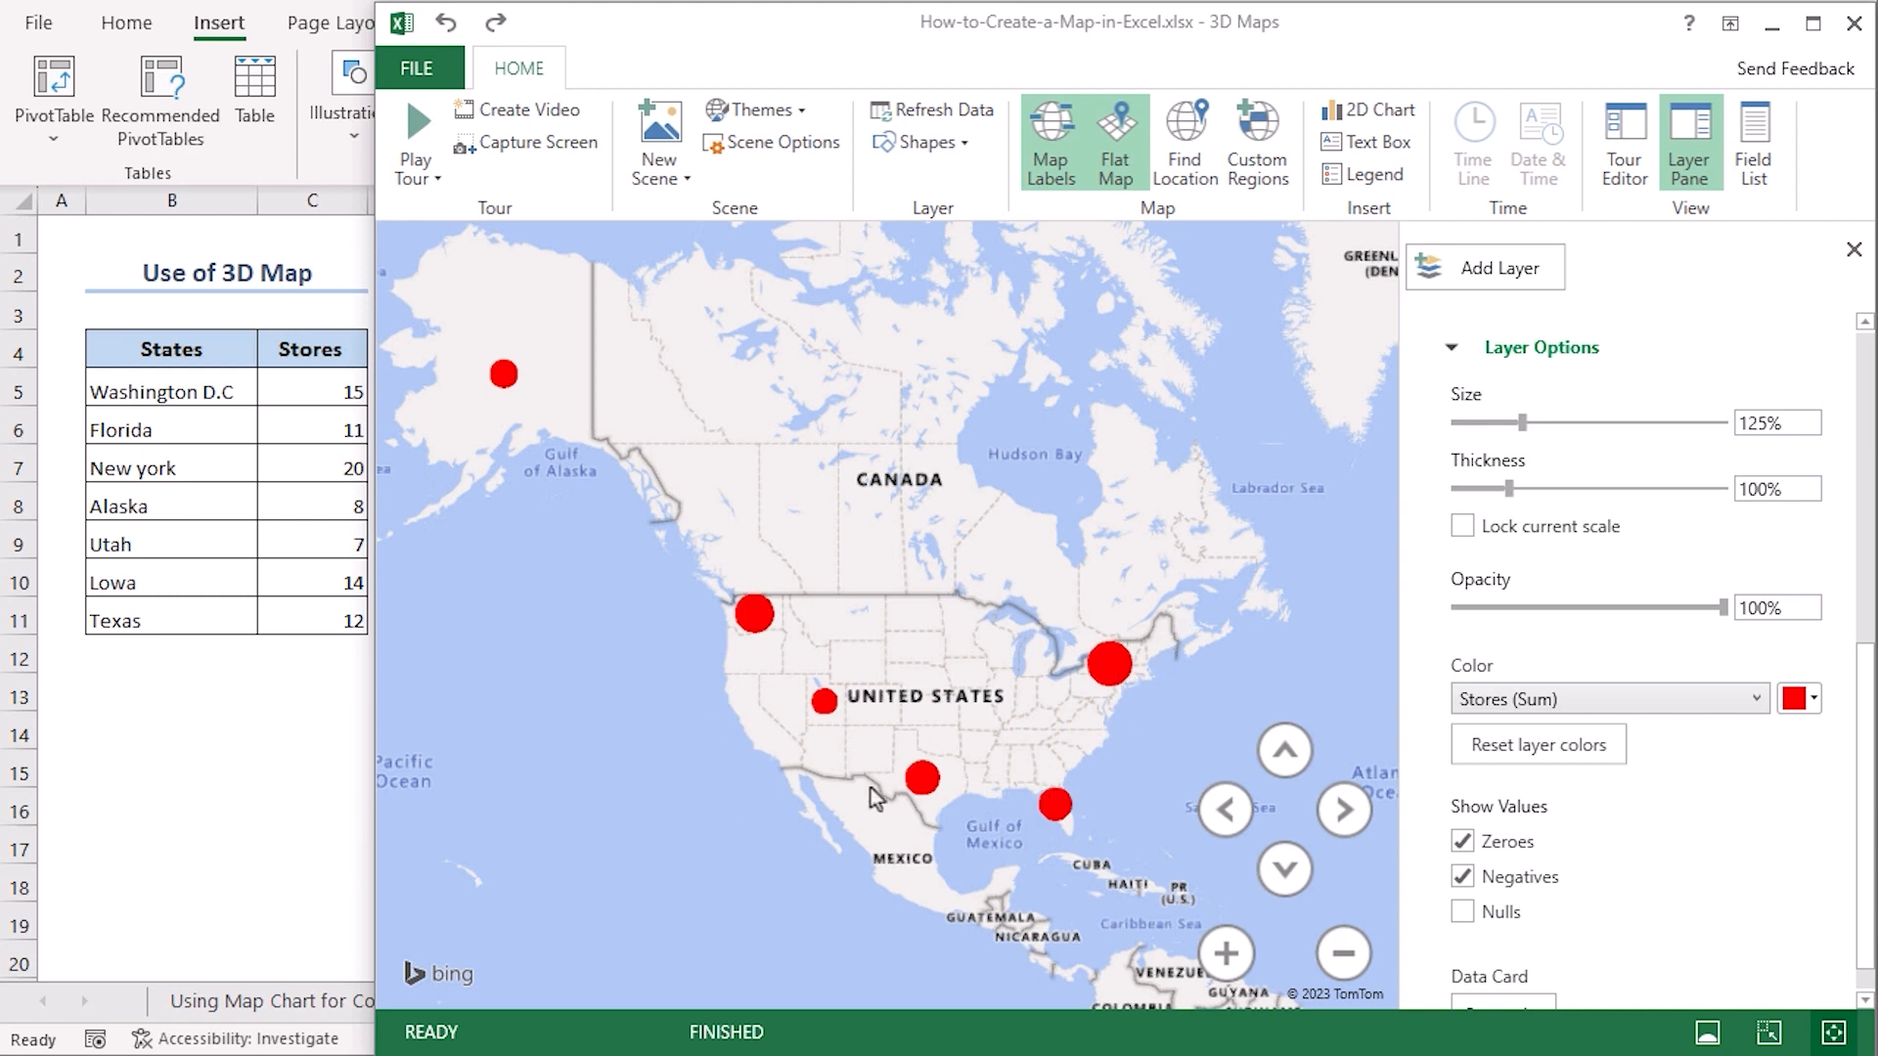